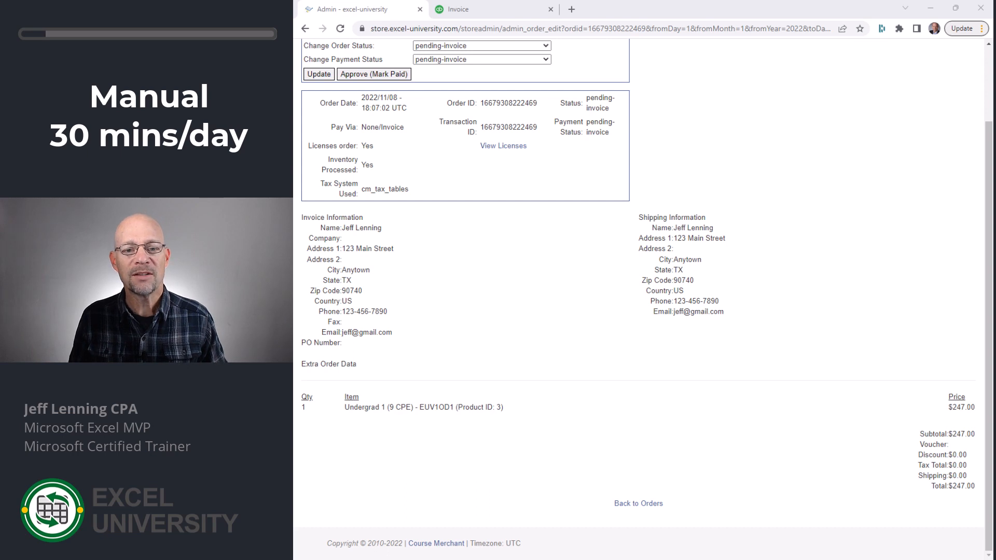
mouse_move(707, 422)
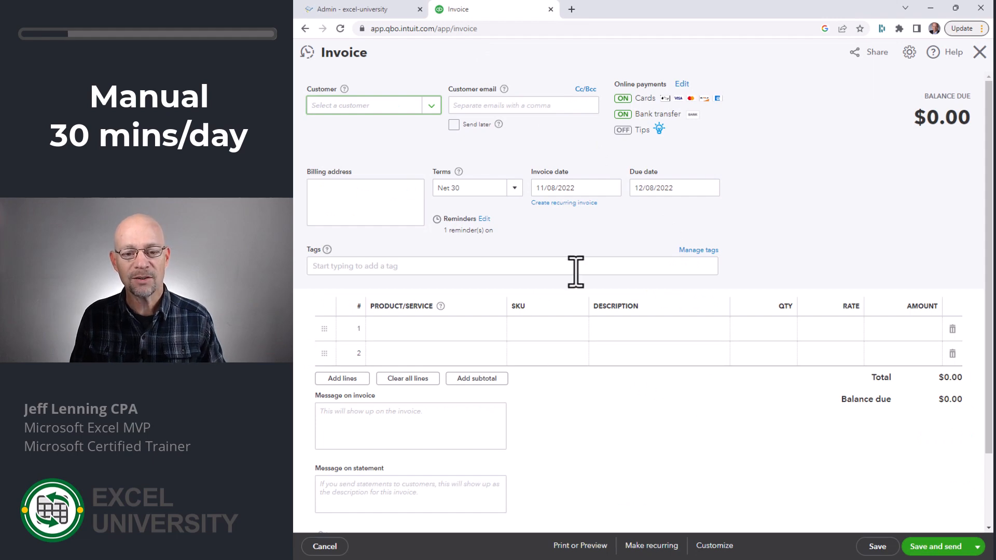
Enter the invoice billing address for Jeff Lenning, including street, city and zip 90740
left_click(359, 9)
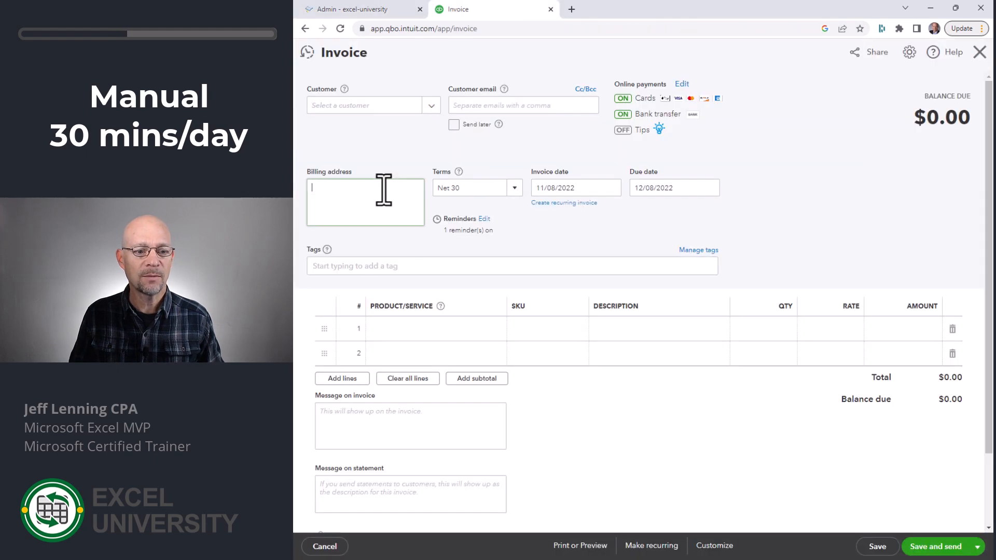
type("Jeff Lenning")
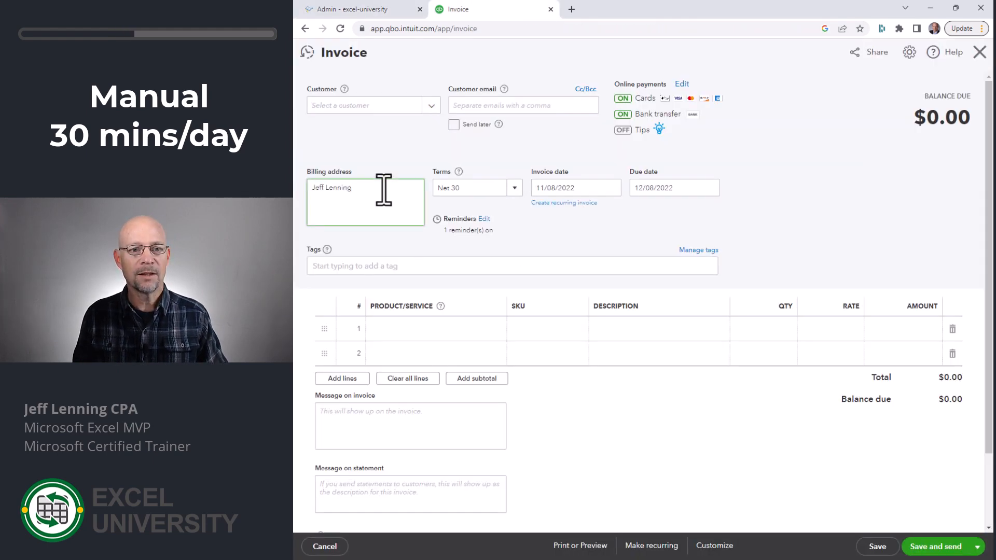
left_click(489, 8)
type("123 Main Street")
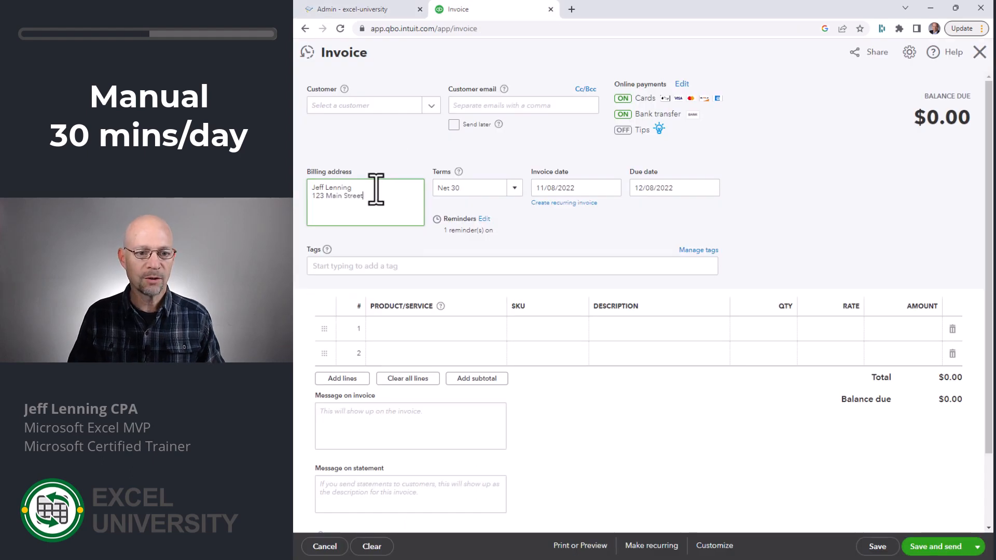
left_click(352, 9)
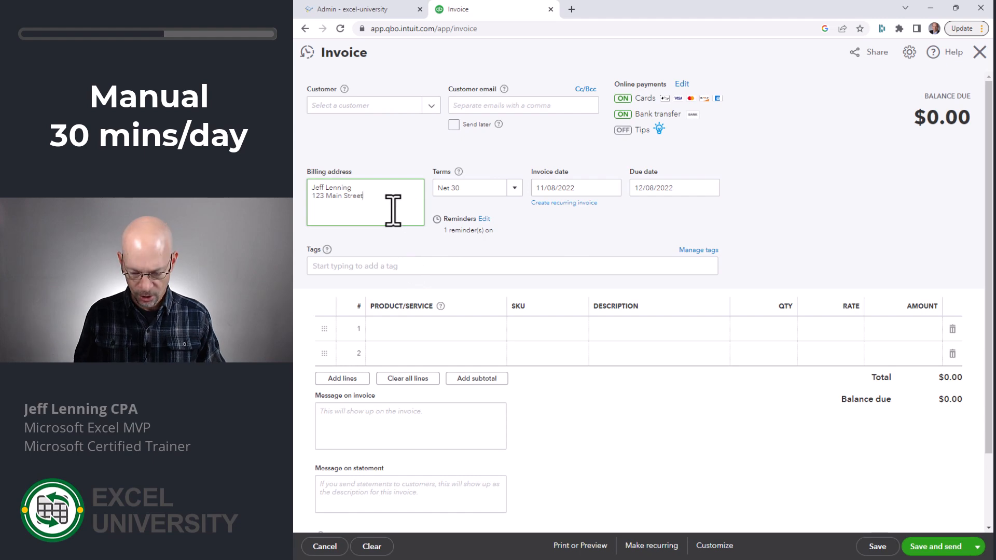
left_click(359, 9)
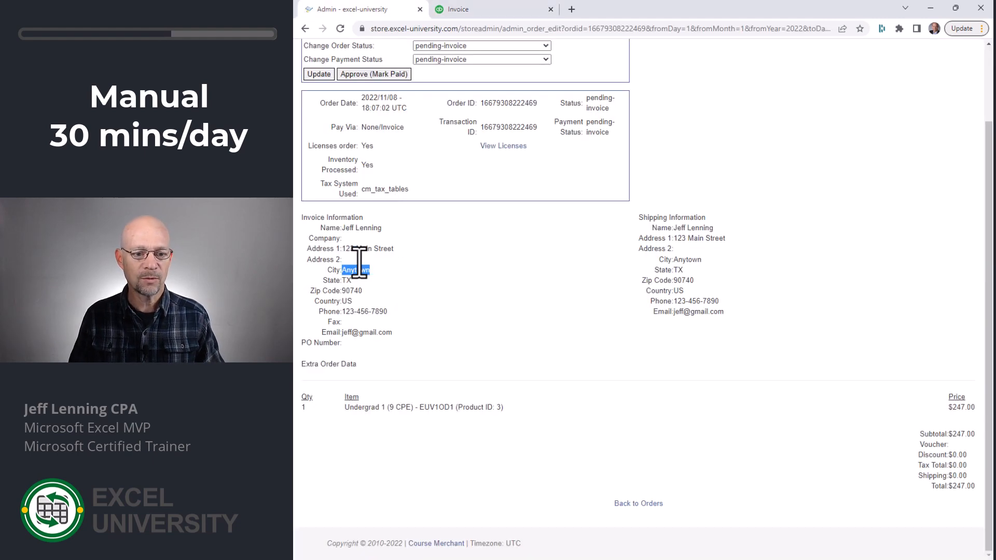
left_click(494, 9)
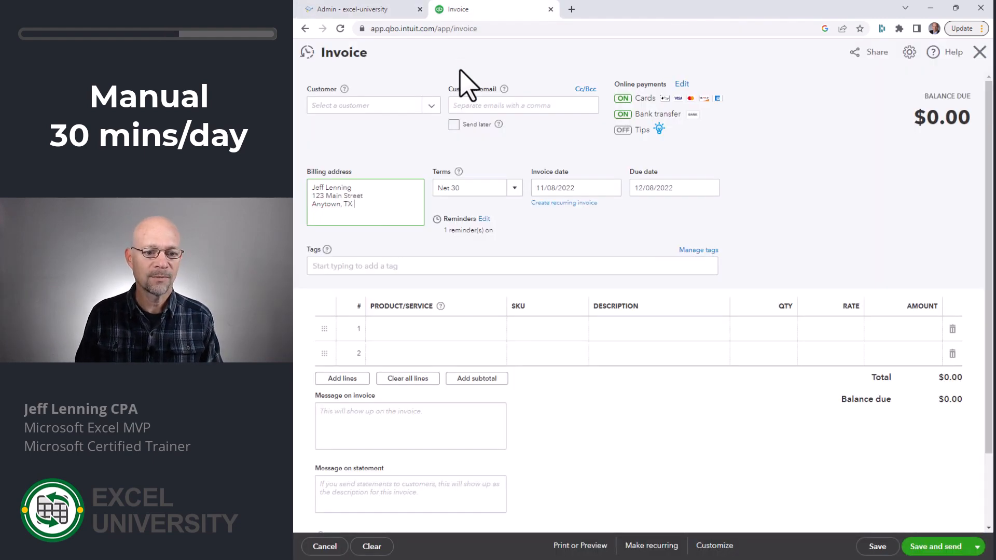
type("90740")
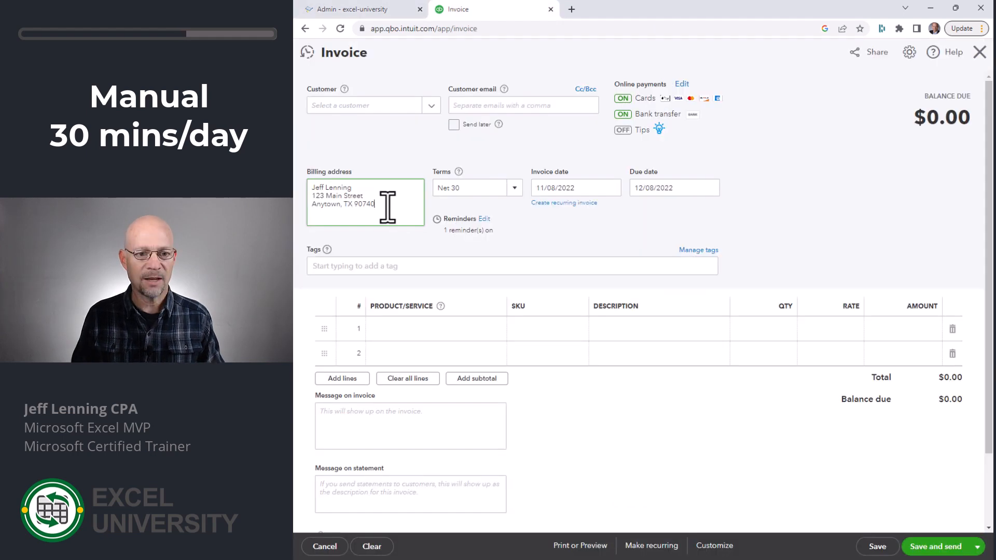
Add an EU.com first invoice line at qty 1 and rate 247
left_click(433, 329)
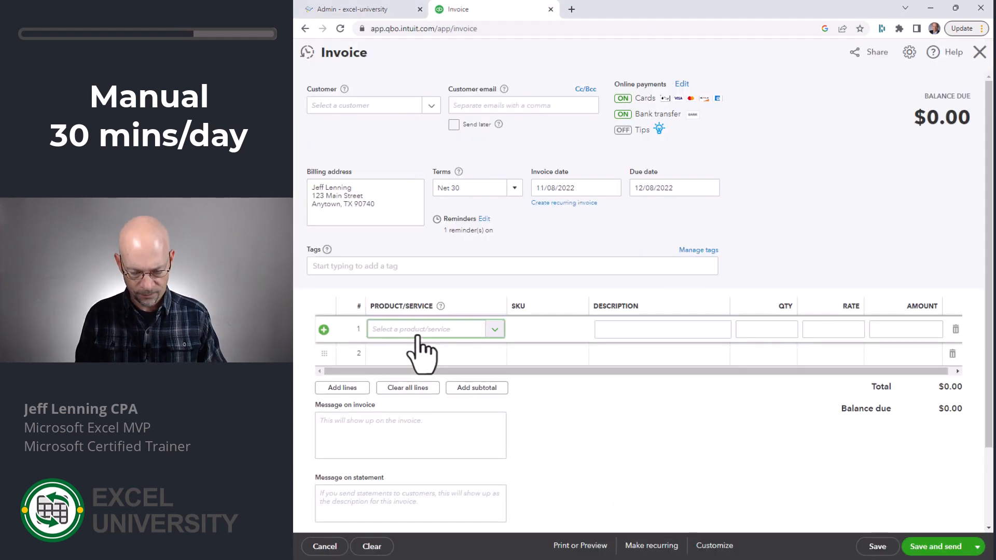
left_click(432, 329)
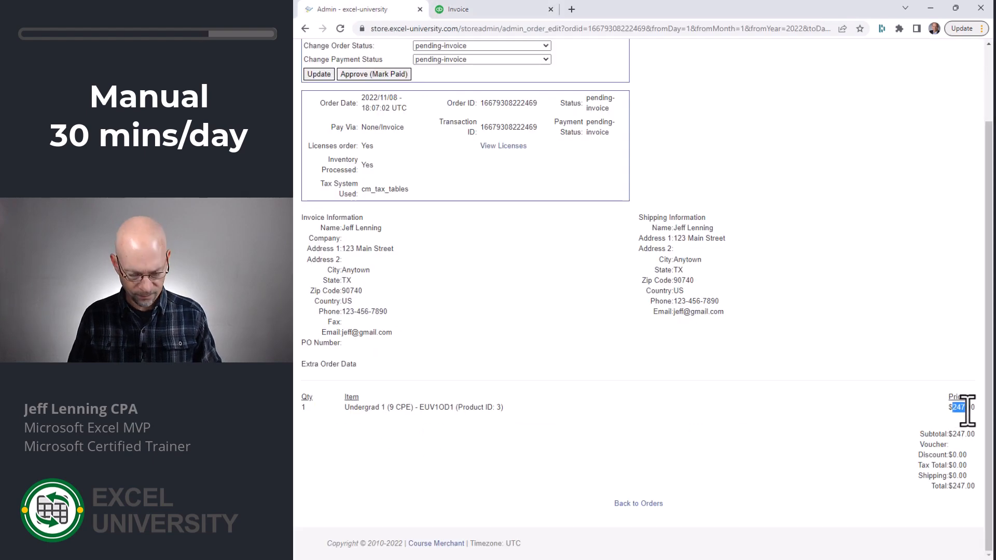
left_click(495, 9)
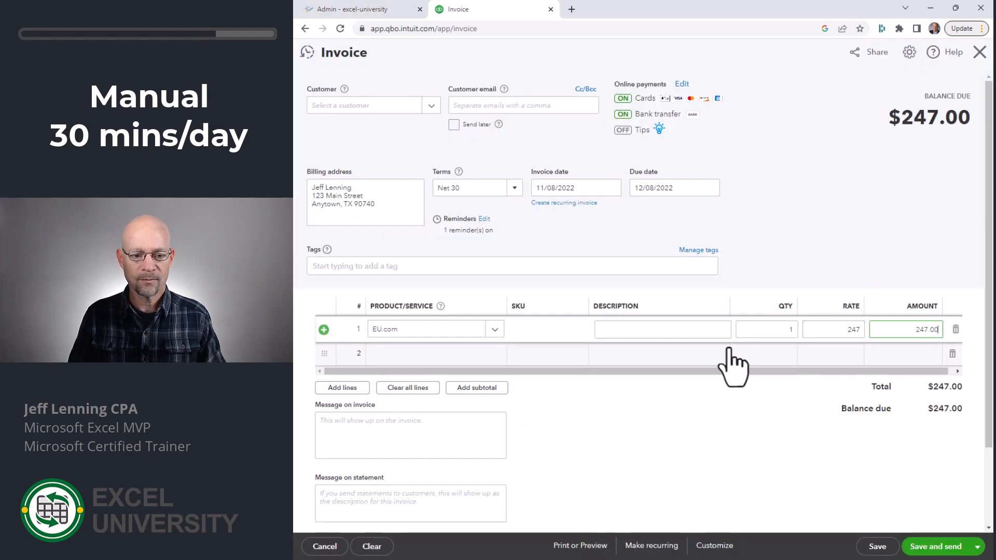
mouse_move(748, 276)
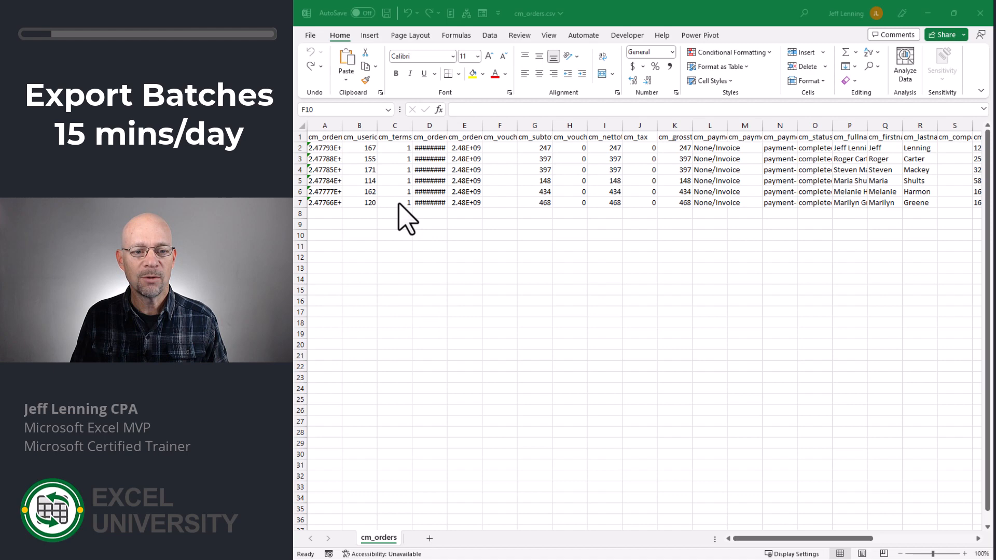
mouse_move(850, 266)
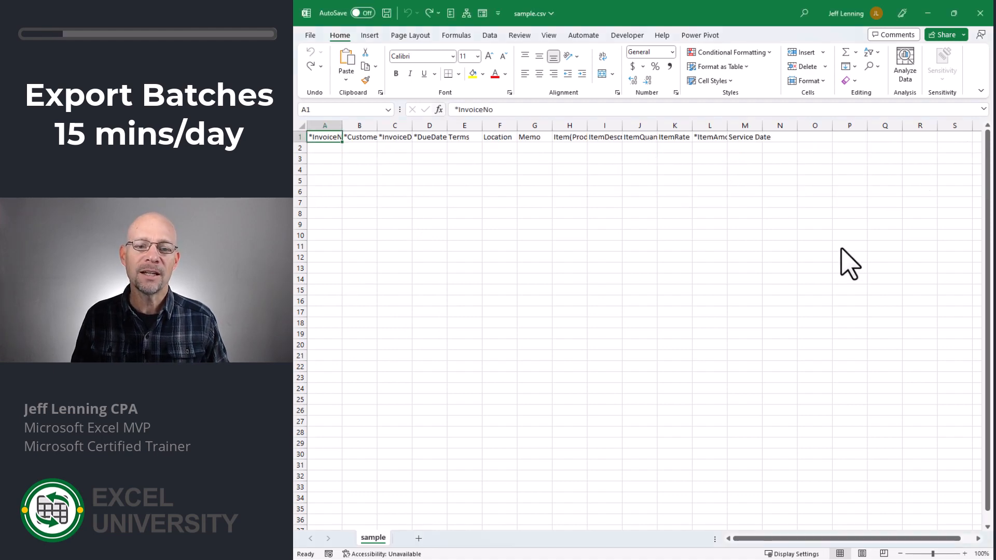
mouse_move(515, 201)
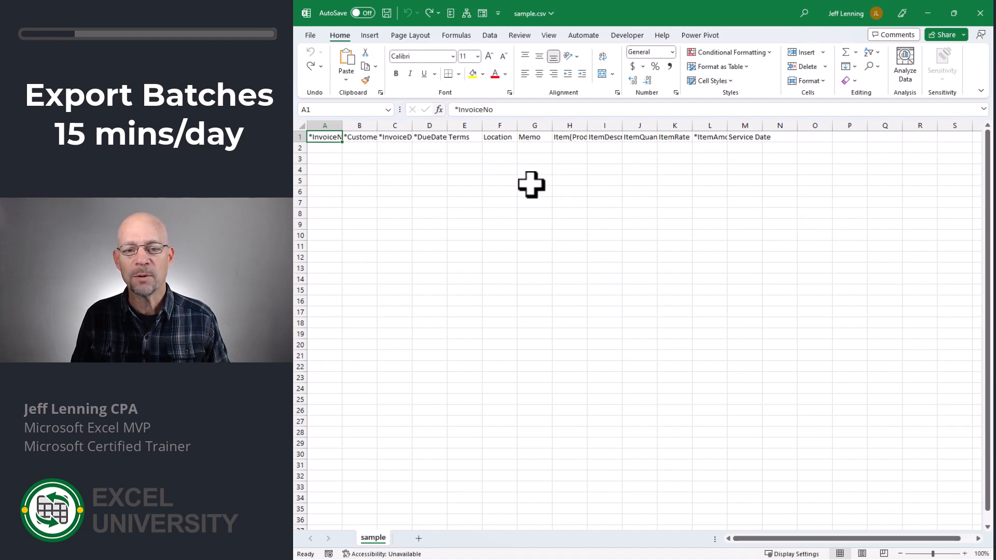
mouse_move(841, 159)
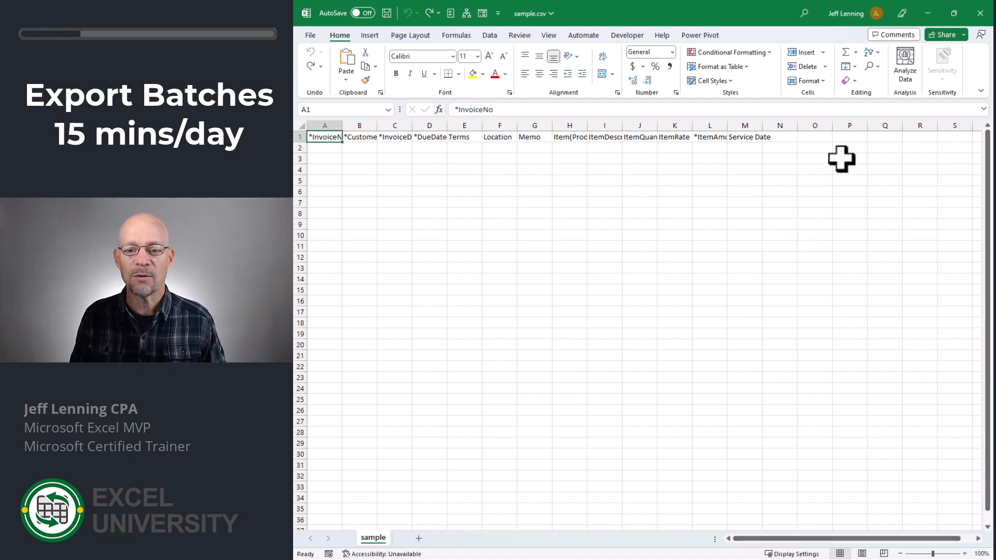
mouse_move(776, 205)
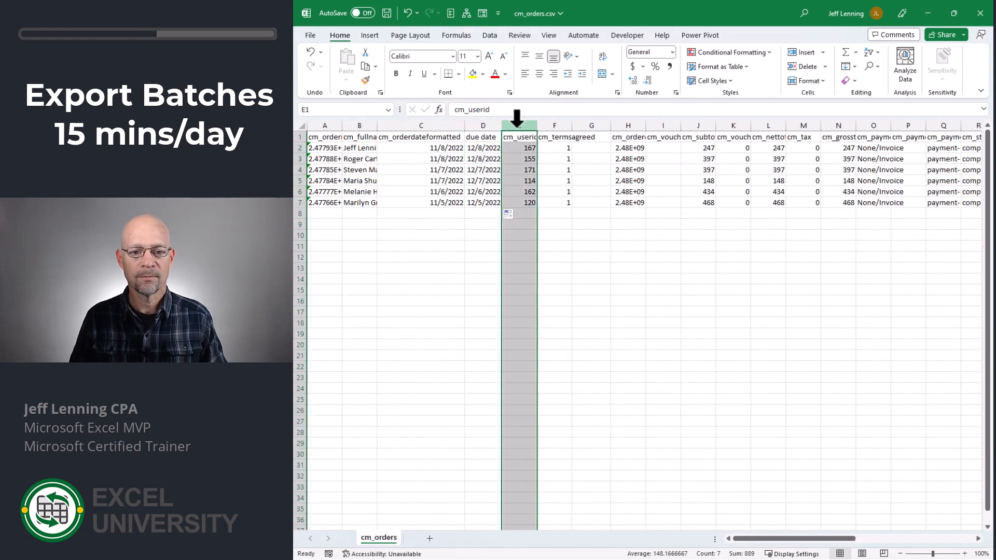
Select the cm_userid column in cm_orders.csv
left_click(519, 148)
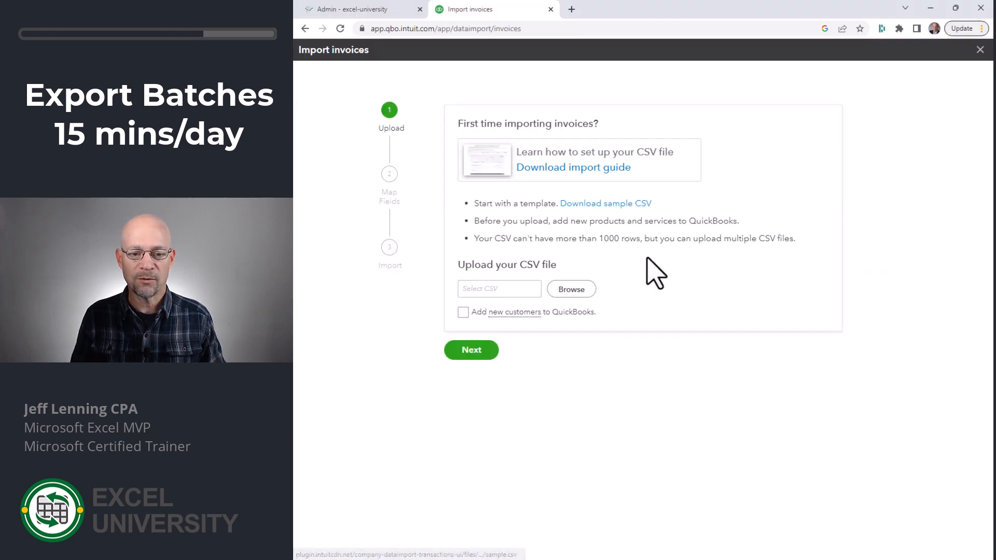
mouse_move(571, 289)
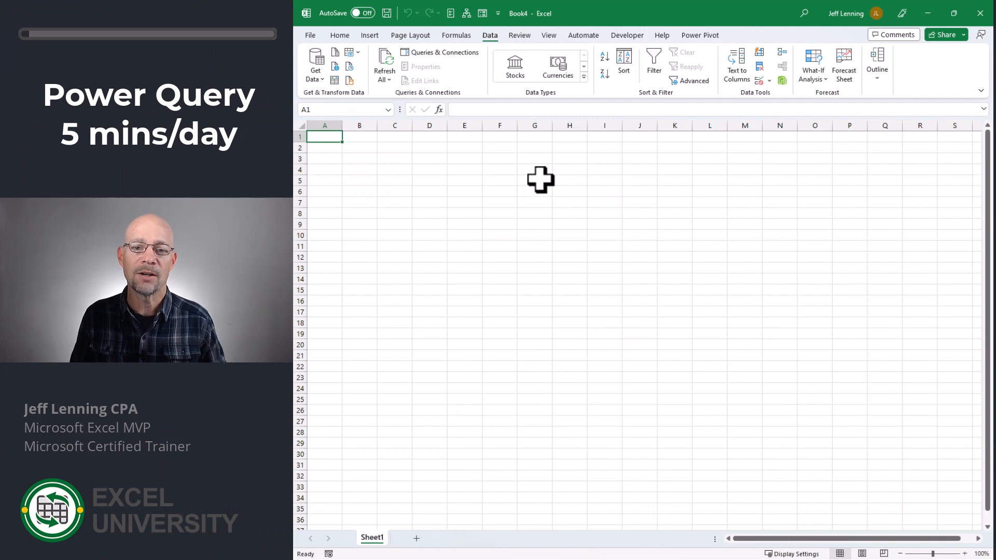
Import cm_orders.csv through Get Data > From Text/CSV
left_click(314, 64)
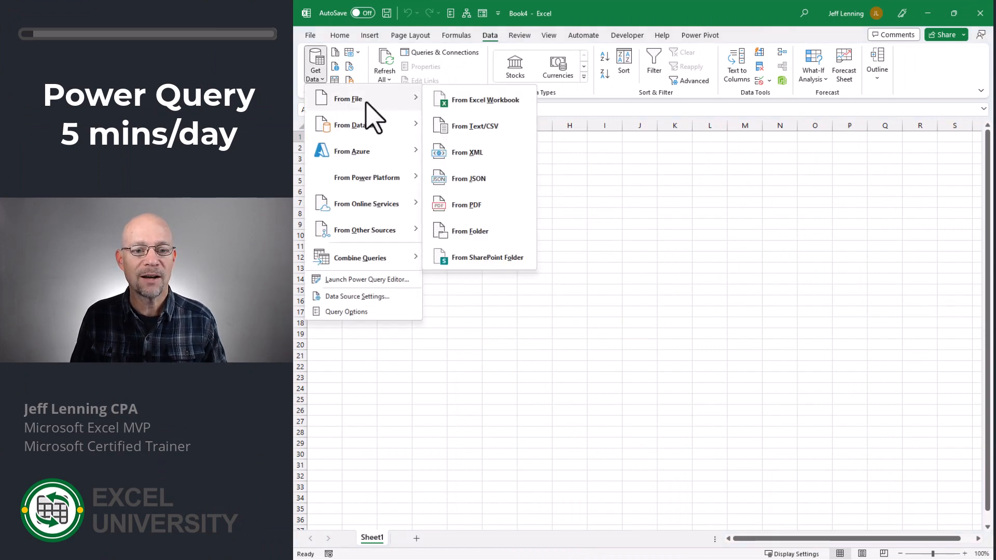
left_click(473, 126)
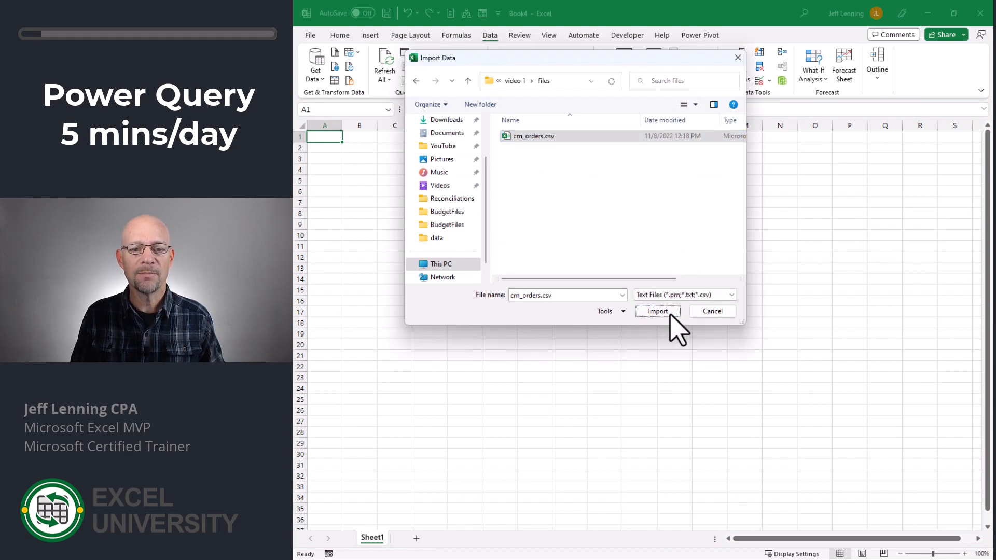
left_click(658, 311)
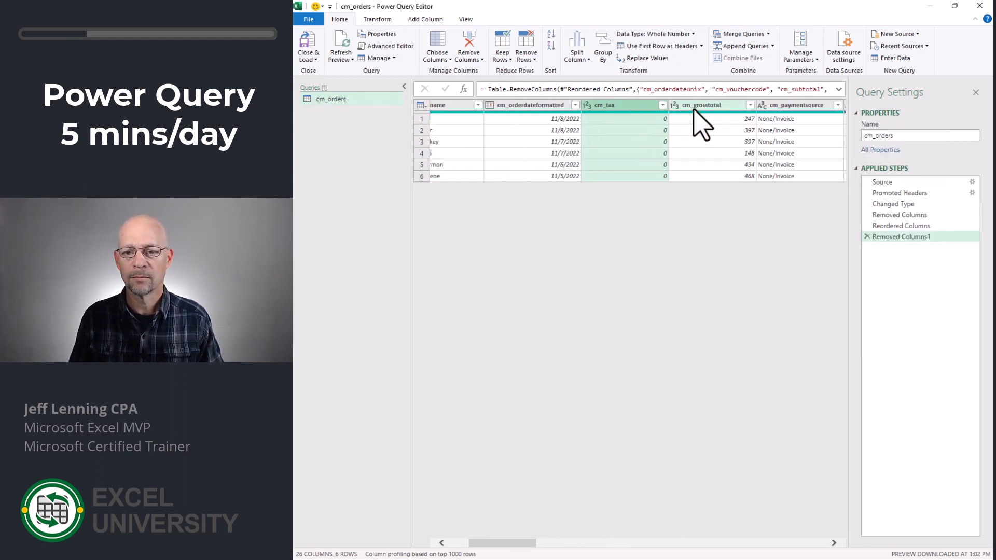
Load the cm_orders query as a table at $A$1 of the existing worksheet
right_click(568, 105)
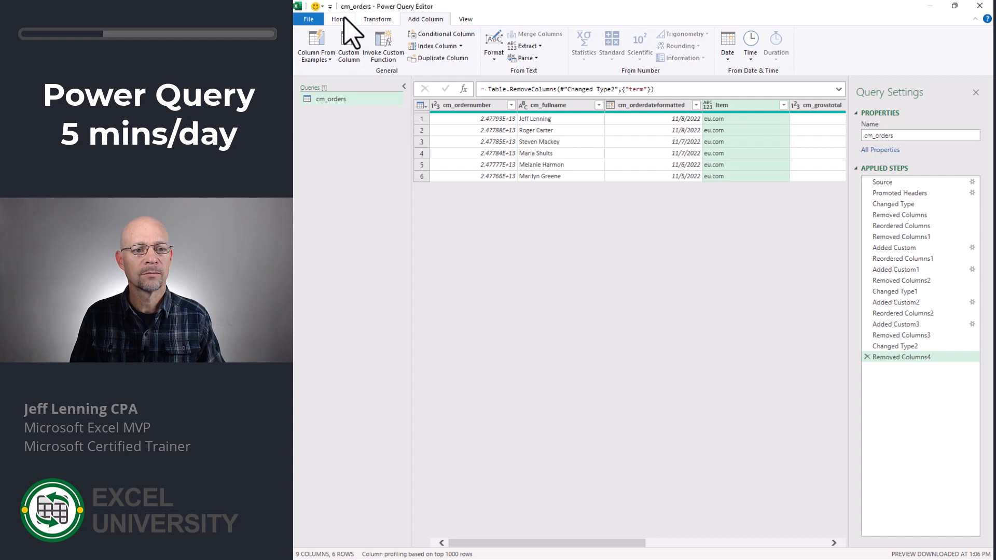
left_click(338, 19)
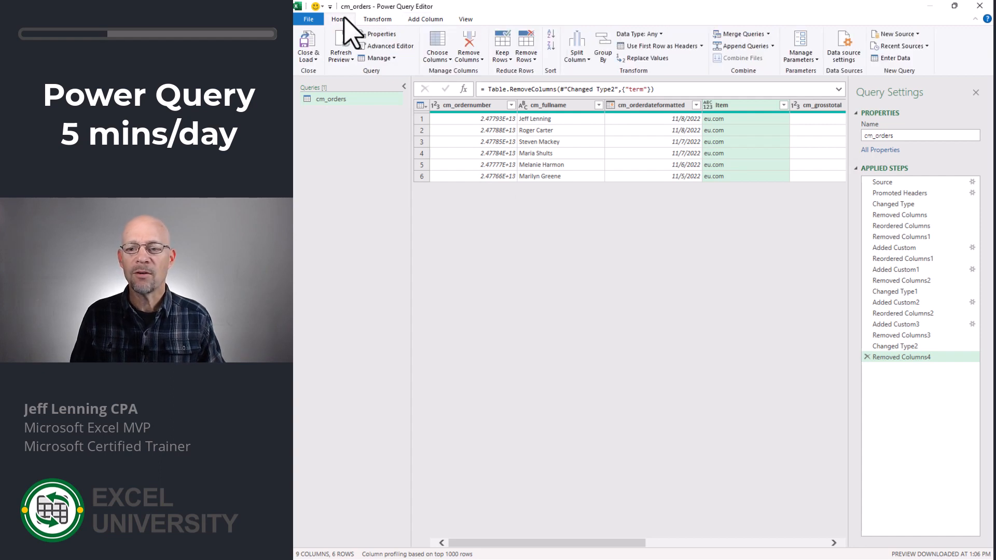
left_click(309, 46)
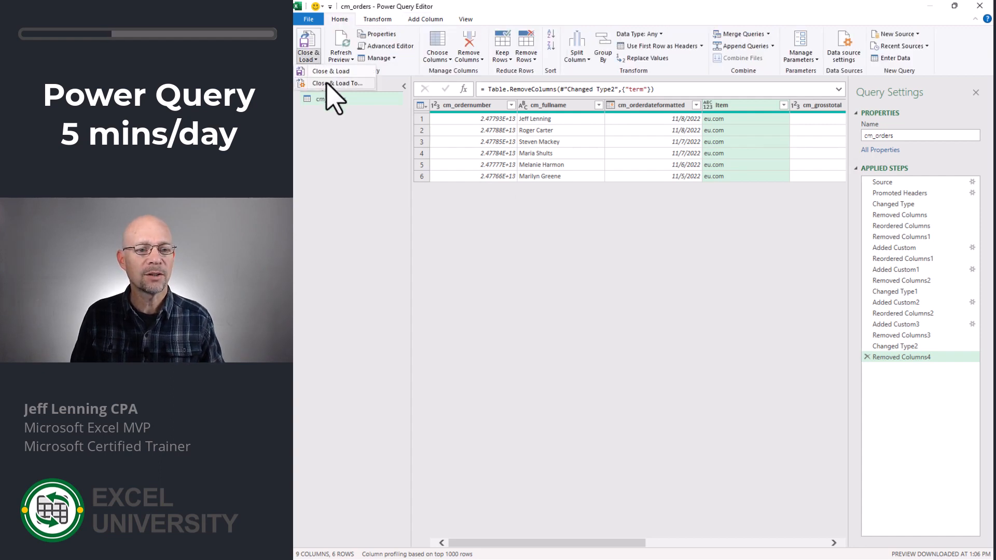
left_click(339, 84)
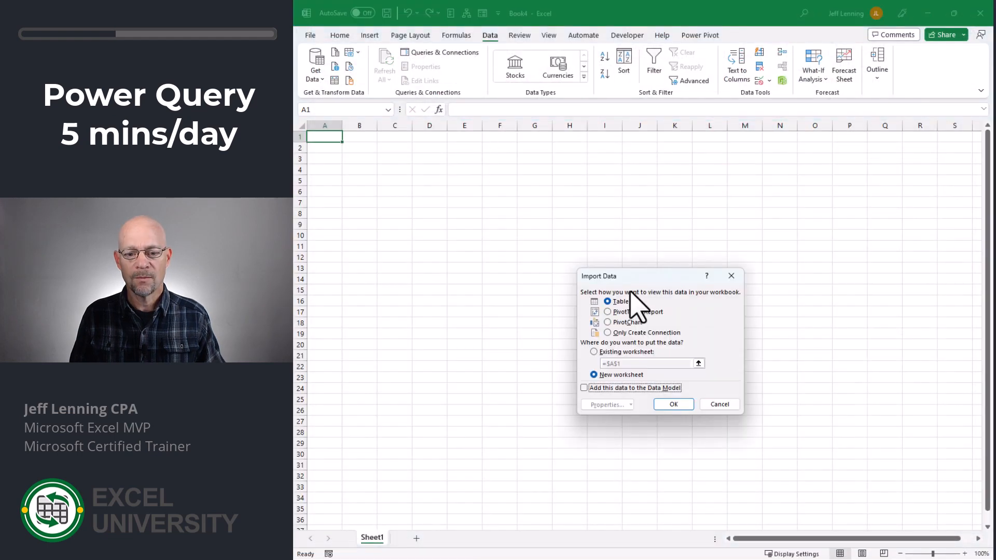
left_click(594, 352)
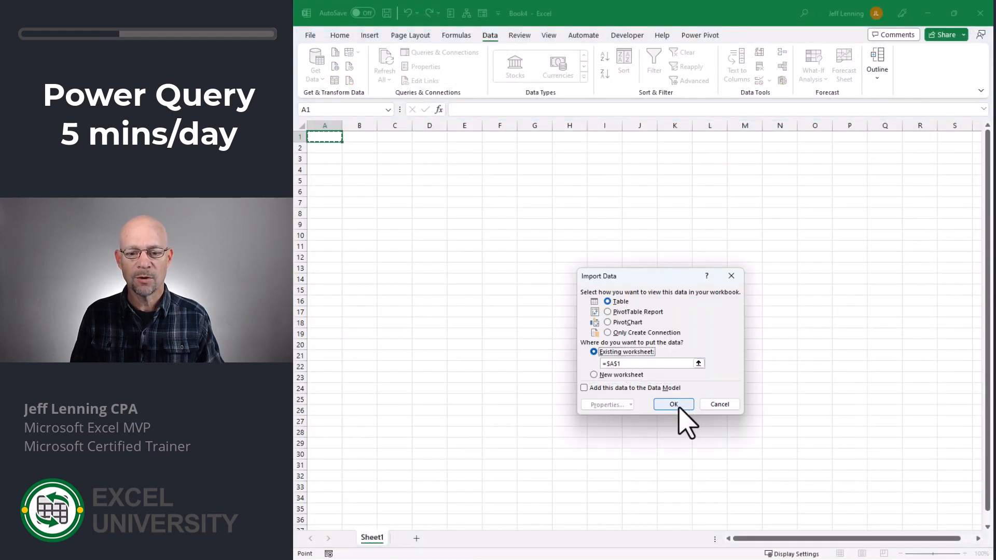
left_click(674, 404)
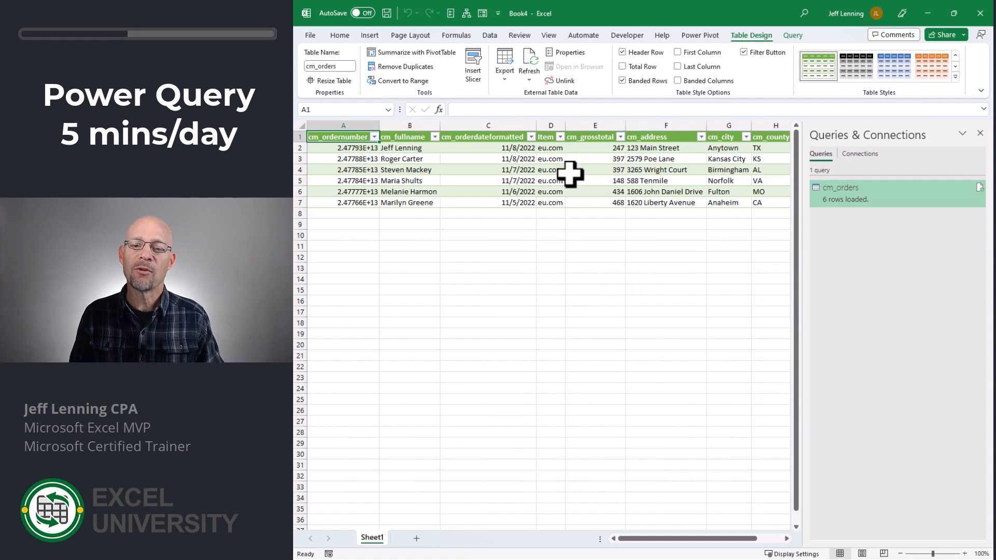
mouse_move(375, 86)
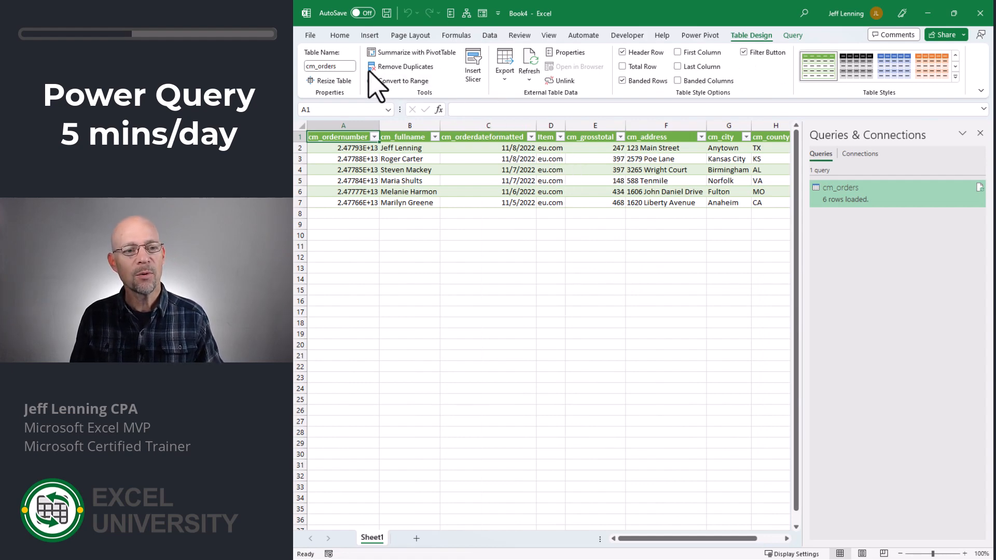
Begin saving the workbook as a new file with File > Save As
left_click(310, 35)
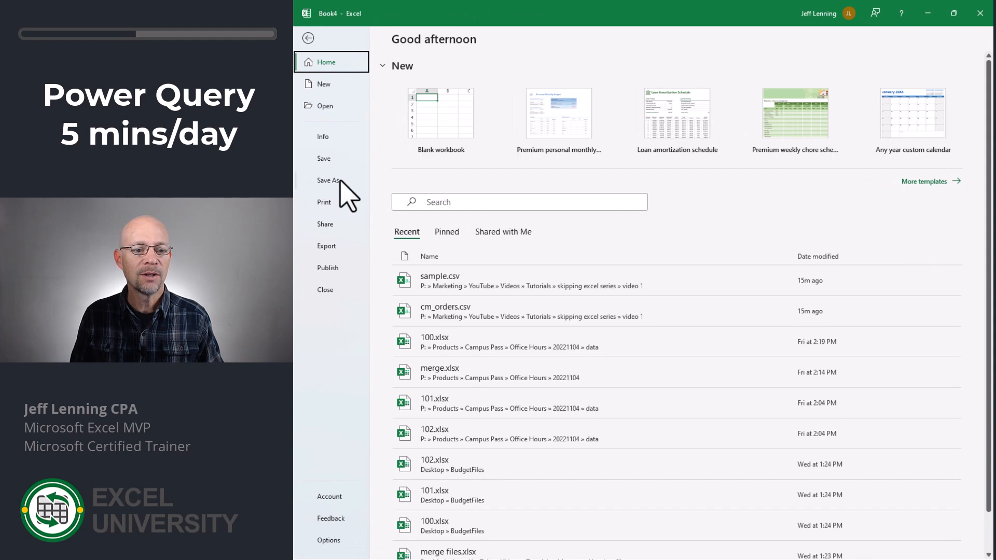
left_click(328, 181)
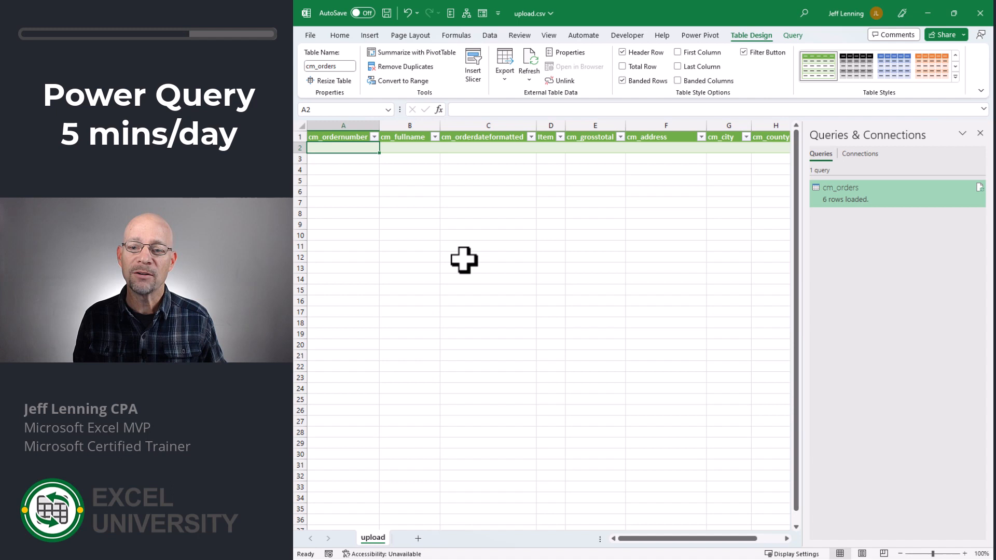
mouse_move(354, 145)
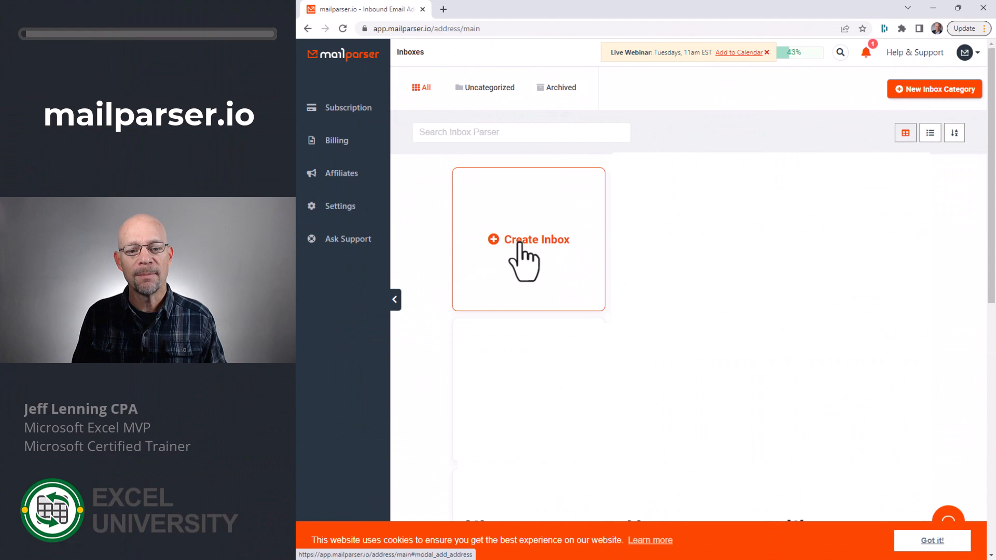
Create and save the 'Ecommerce Sales' inbox, noting transactions are sent to Zapier
left_click(535, 239)
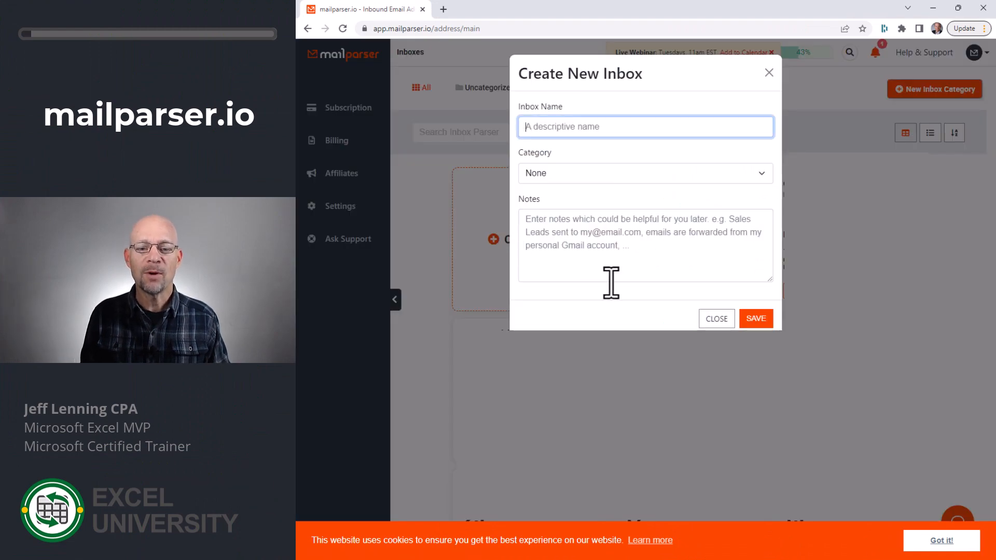
type("Ecommerce Sales")
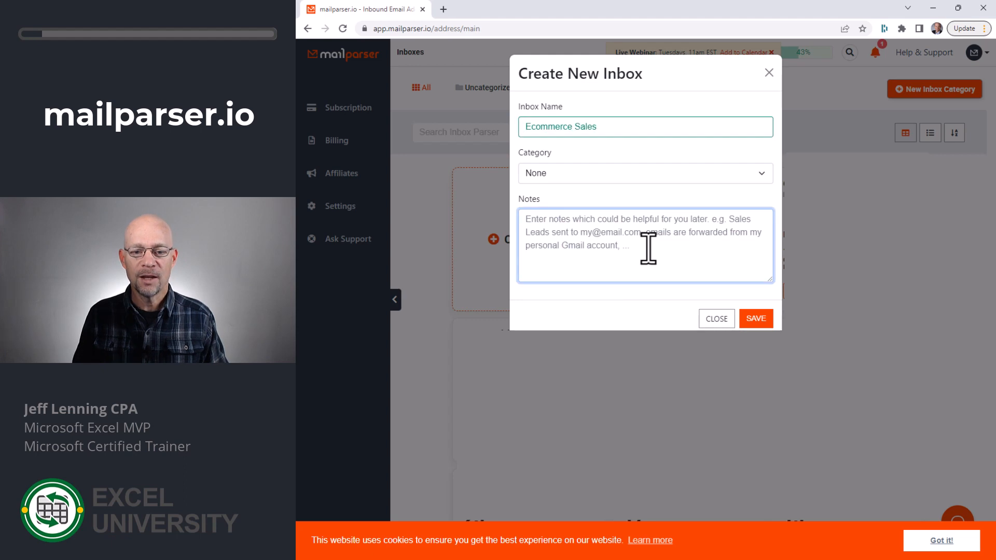
type("Ecommerce system tr")
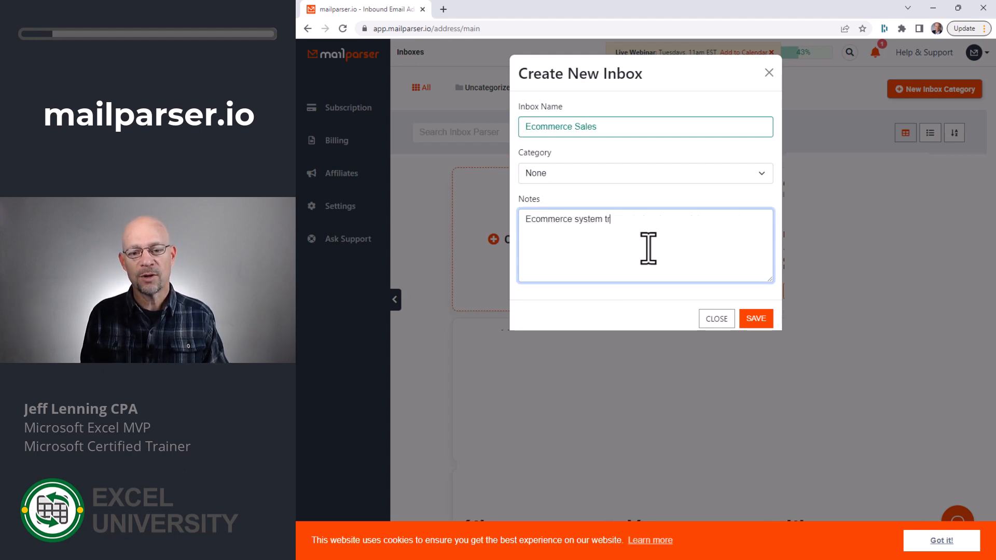
type("ansactions send to zapier for Quickbooks")
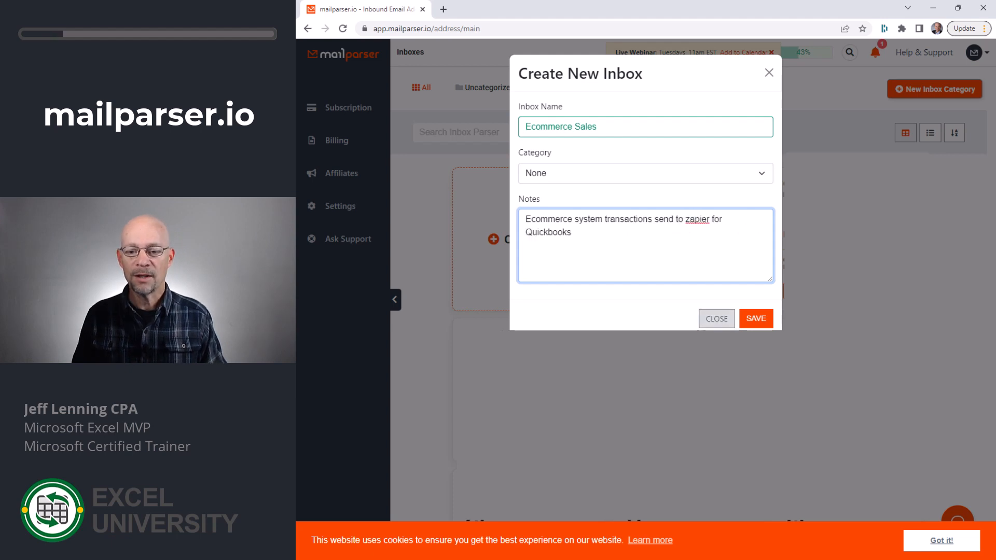
left_click(755, 318)
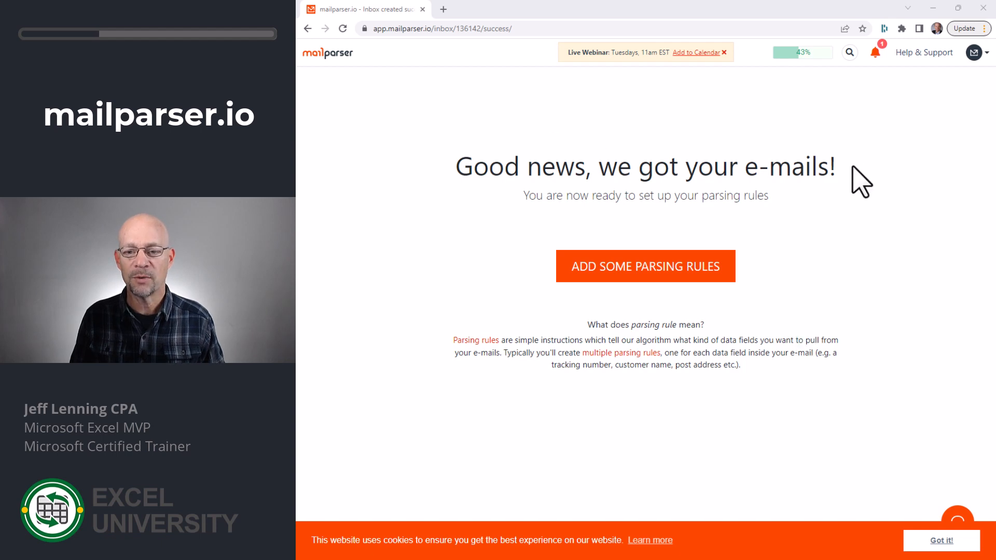
Adopt the Default Template's fields, date through total, as the inbox's parsing rules
left_click(645, 266)
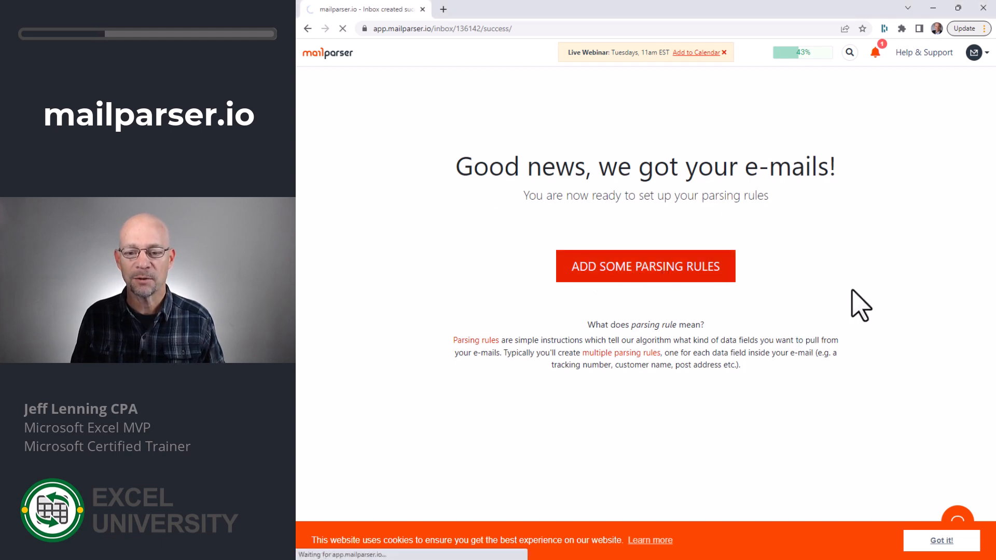
left_click(645, 267)
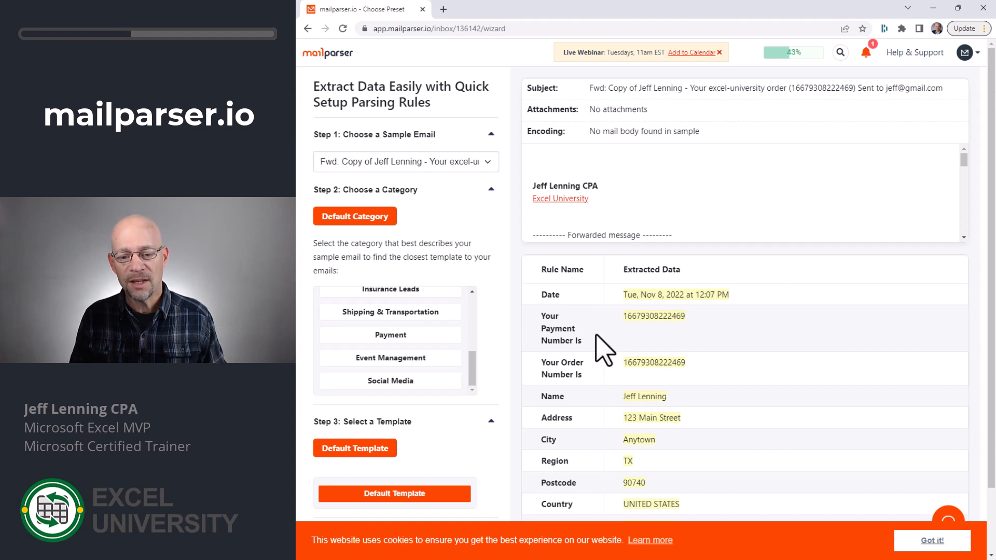
mouse_move(737, 331)
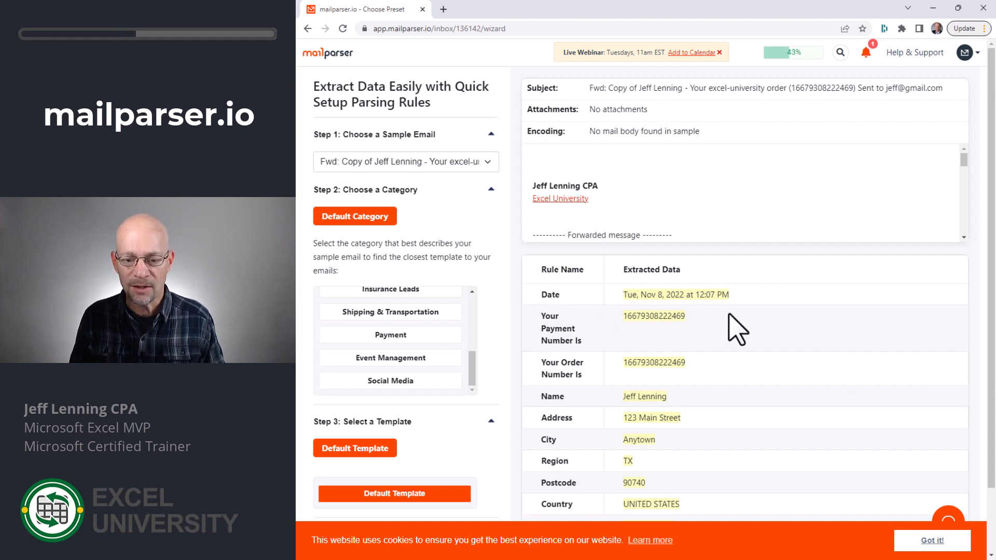
scroll("down", 3)
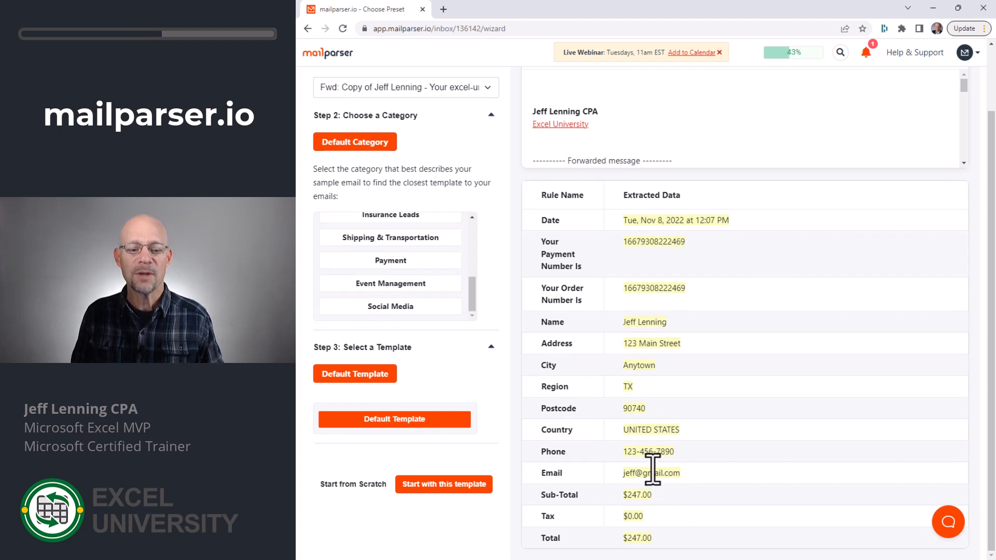
mouse_move(650, 464)
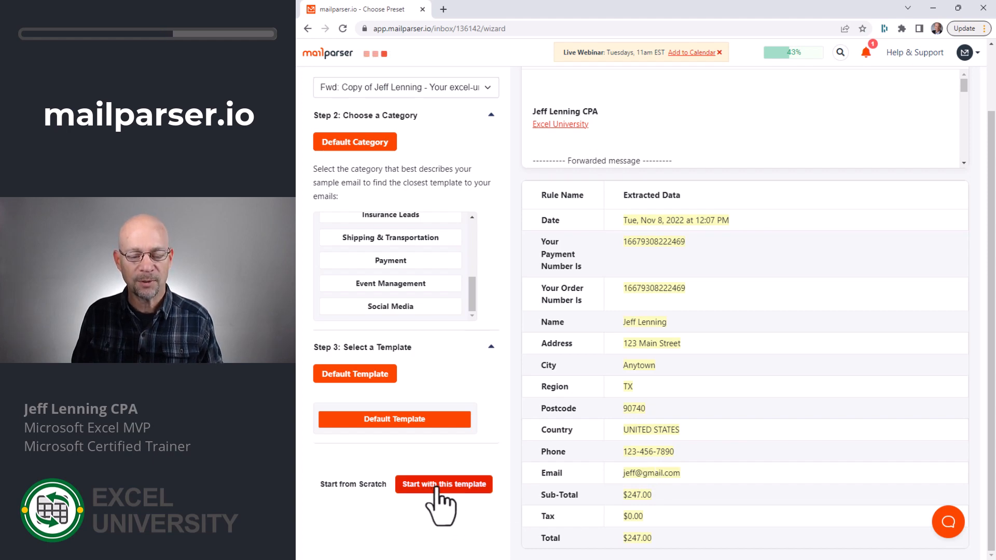
left_click(443, 484)
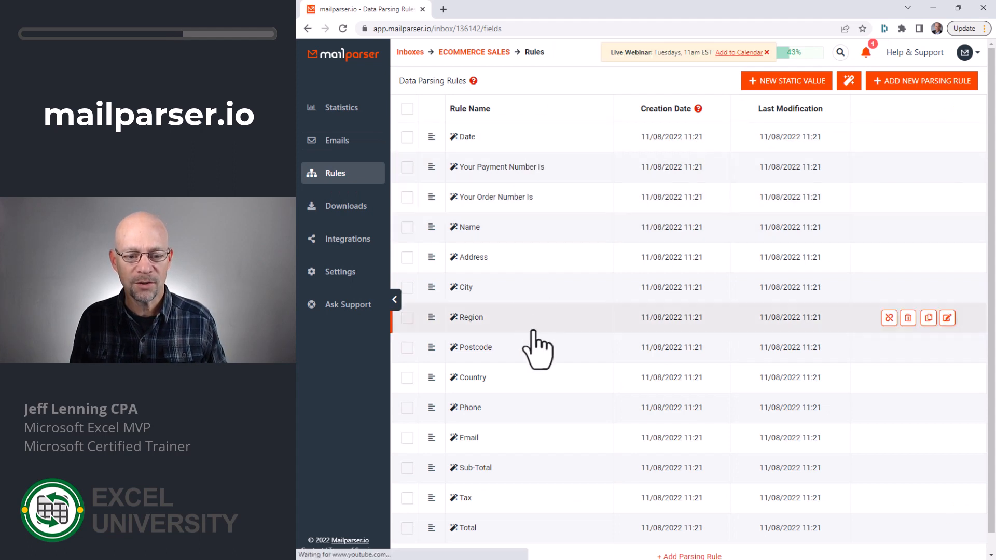
mouse_move(541, 408)
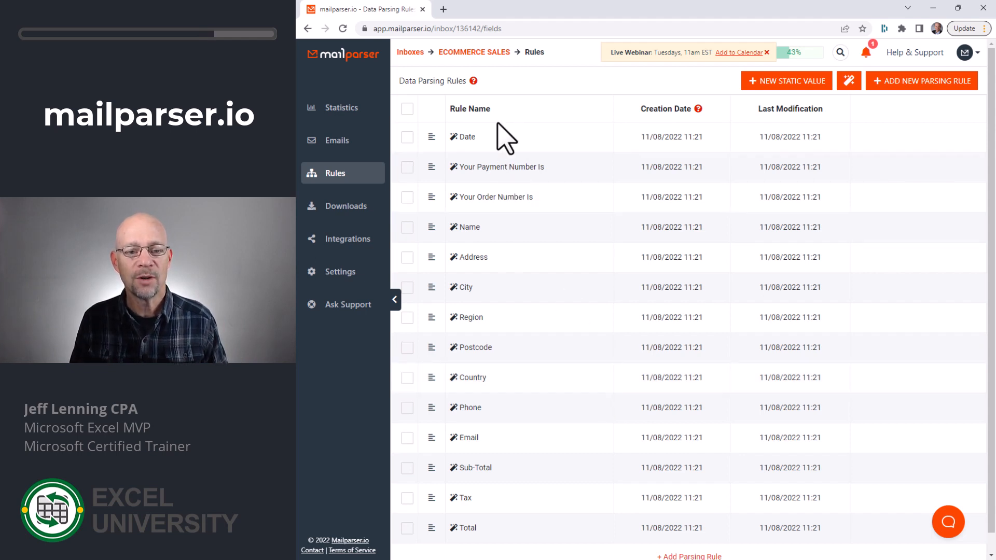
mouse_move(502, 136)
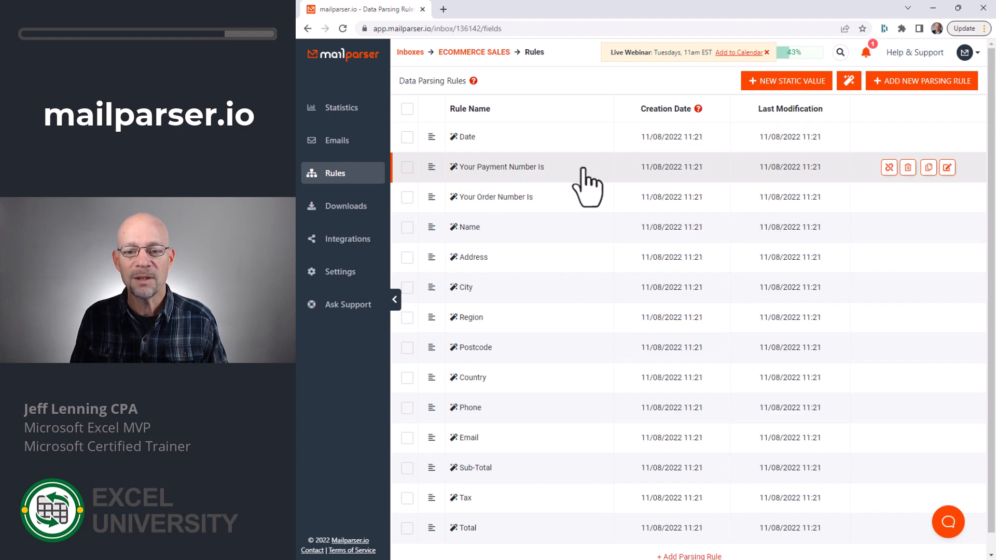
mouse_move(908, 167)
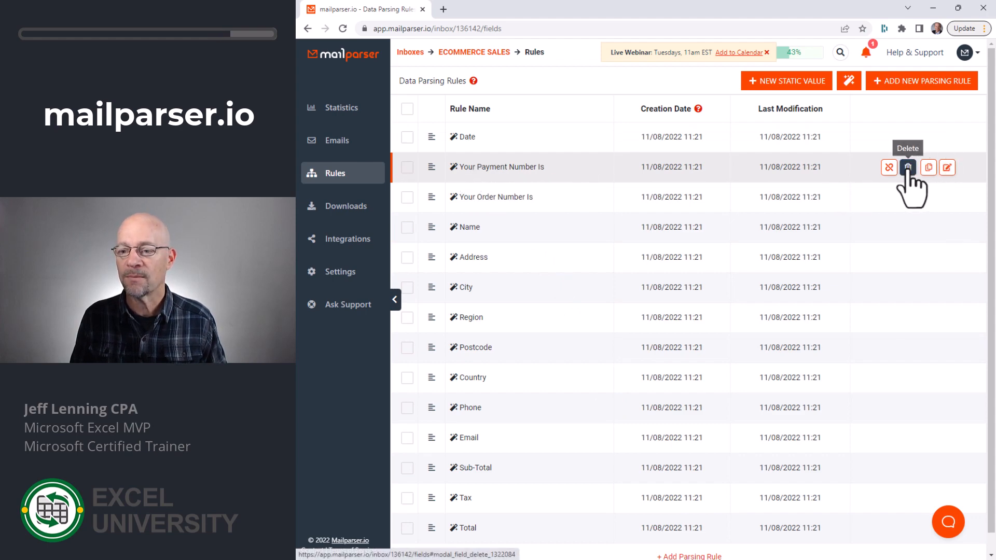
Delete the Your Payment Number Is and Phone parsing rules
left_click(908, 168)
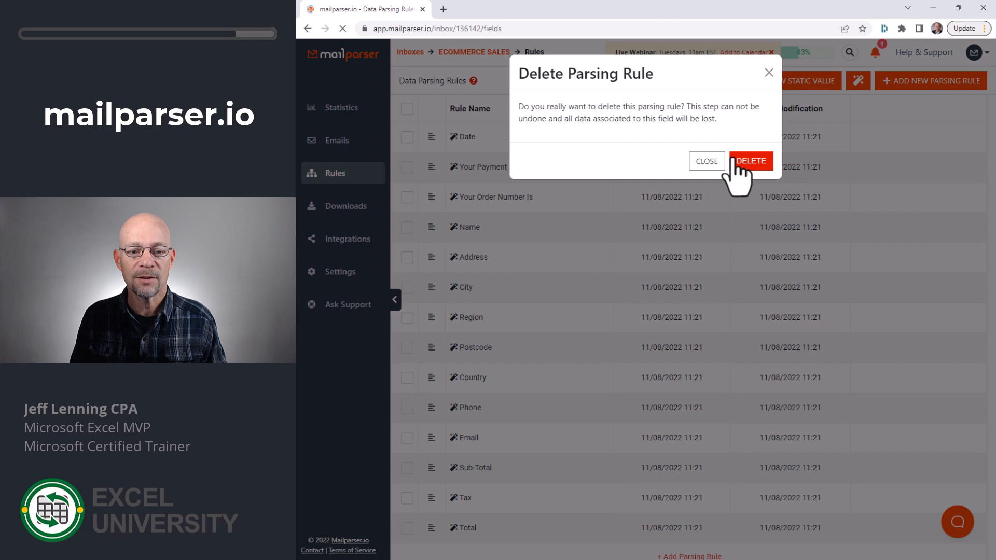
left_click(751, 160)
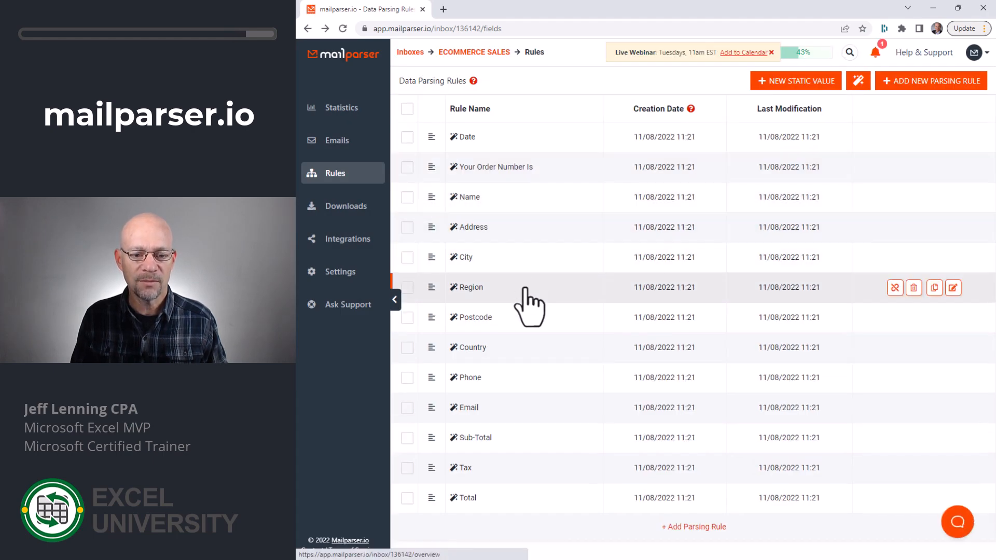
mouse_move(526, 369)
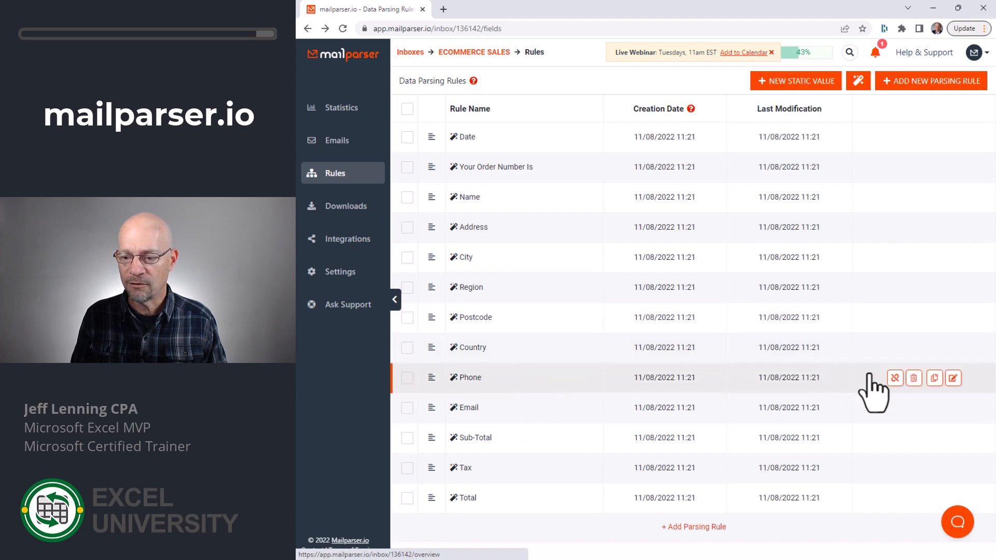
left_click(914, 379)
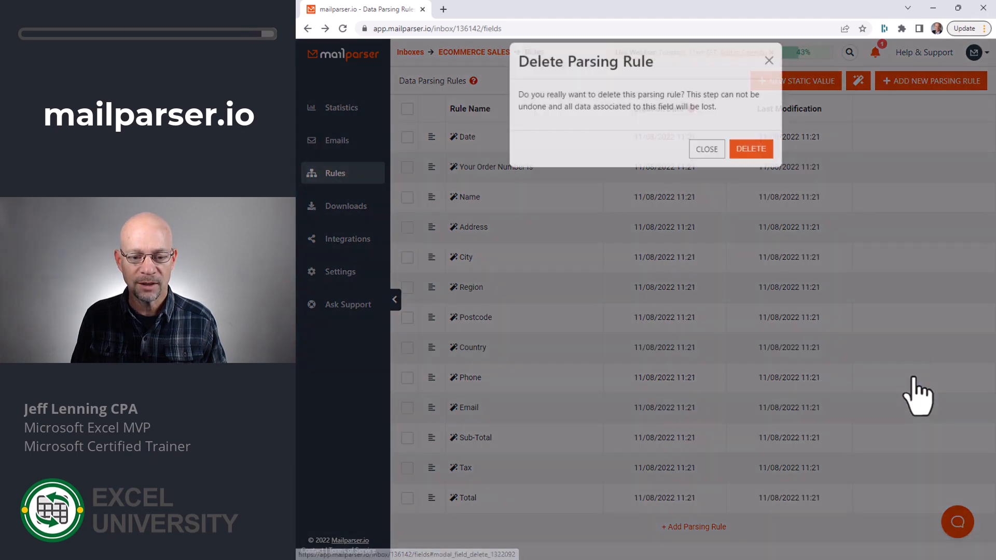
left_click(751, 149)
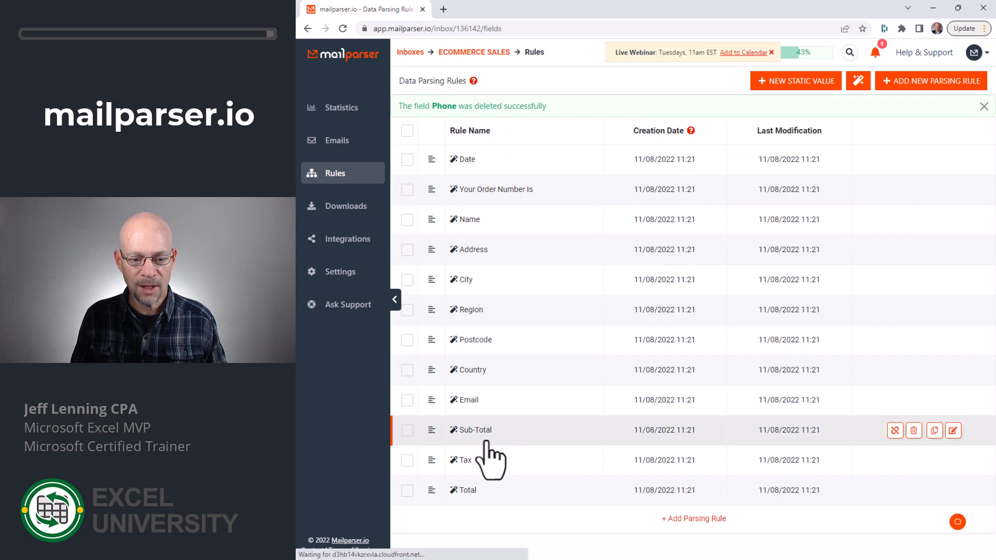
mouse_move(934, 430)
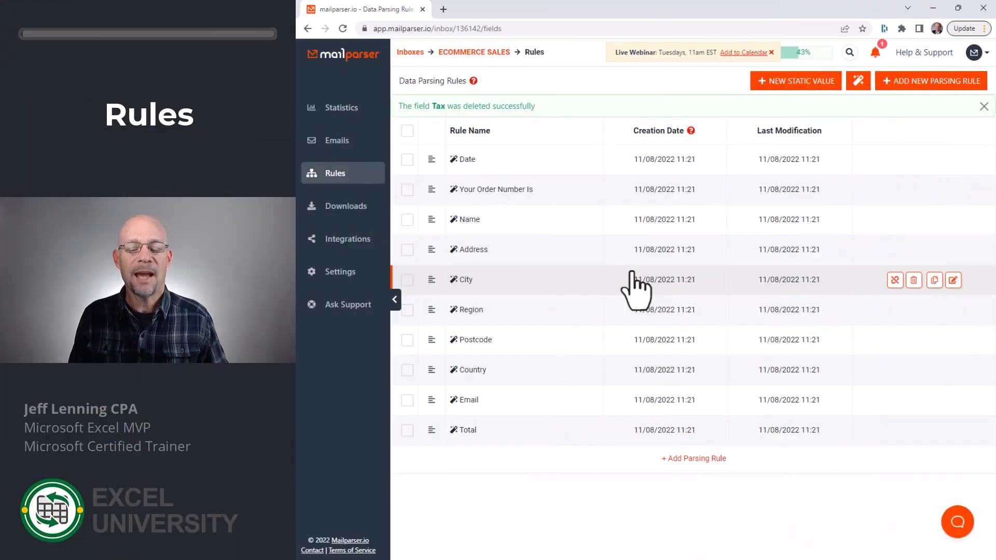
mouse_move(507, 229)
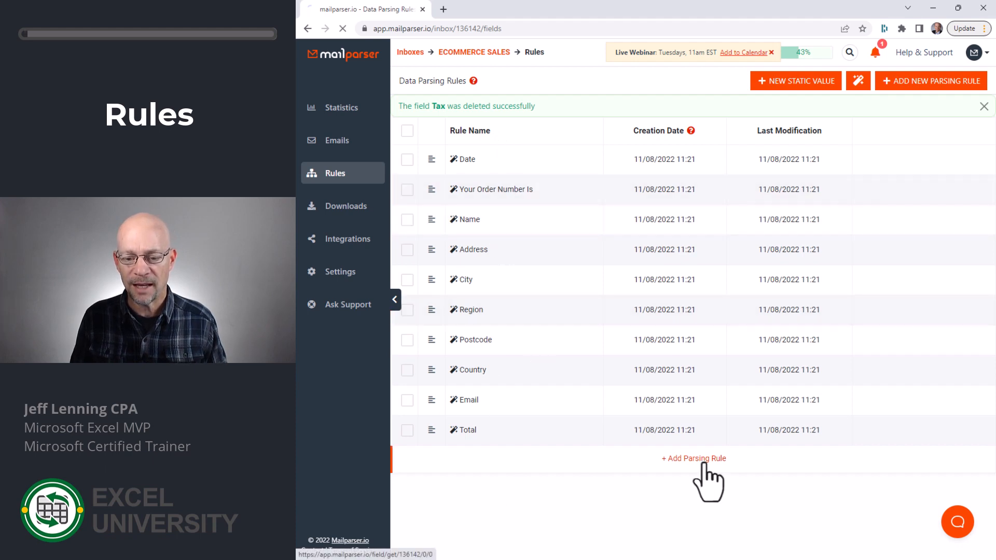
Add a parsing rule whose data source is the email's HTML body
left_click(694, 458)
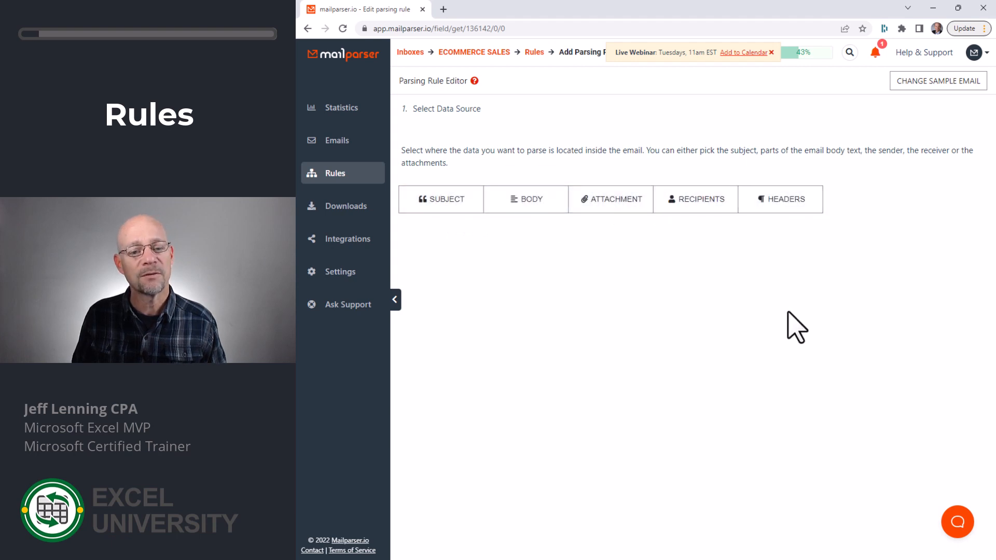
left_click(526, 199)
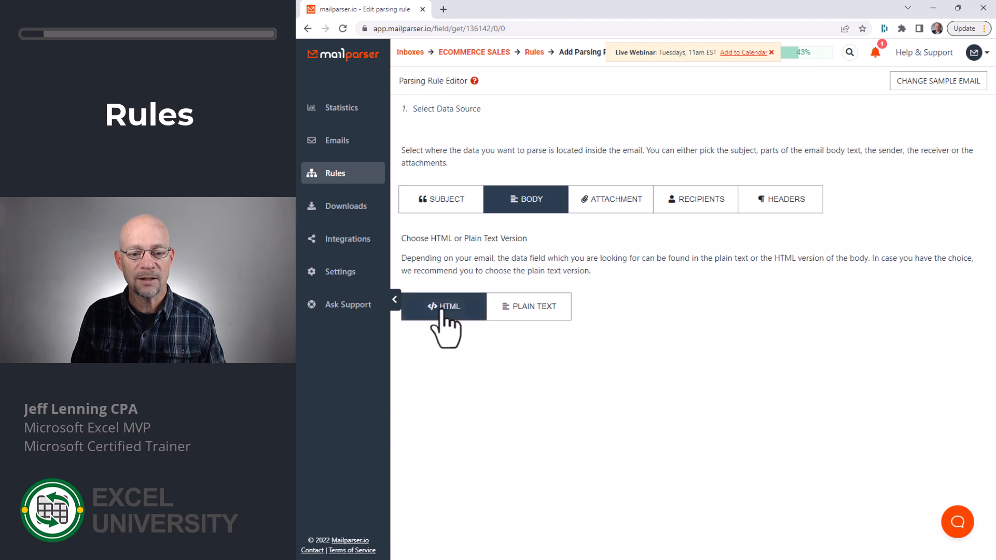
left_click(444, 306)
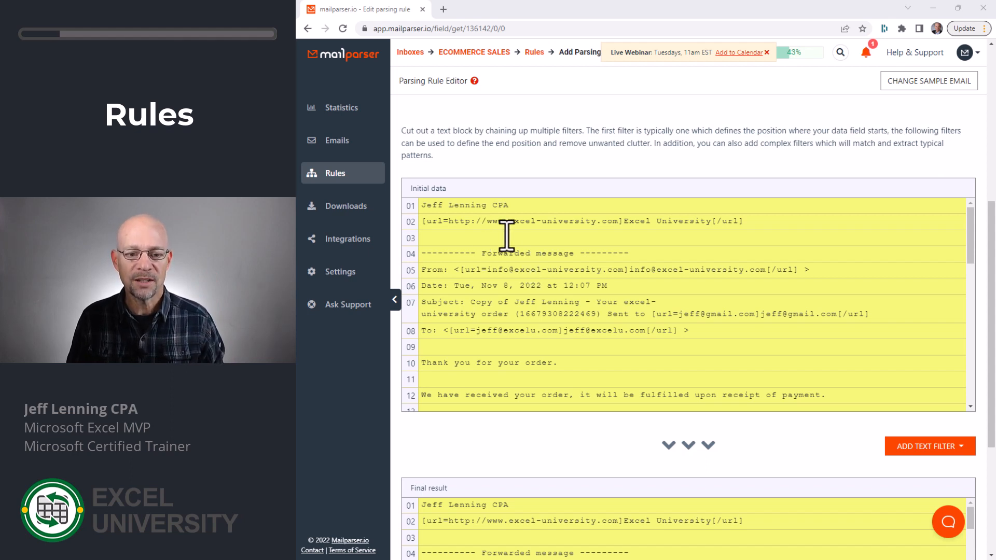
scroll("down", 3)
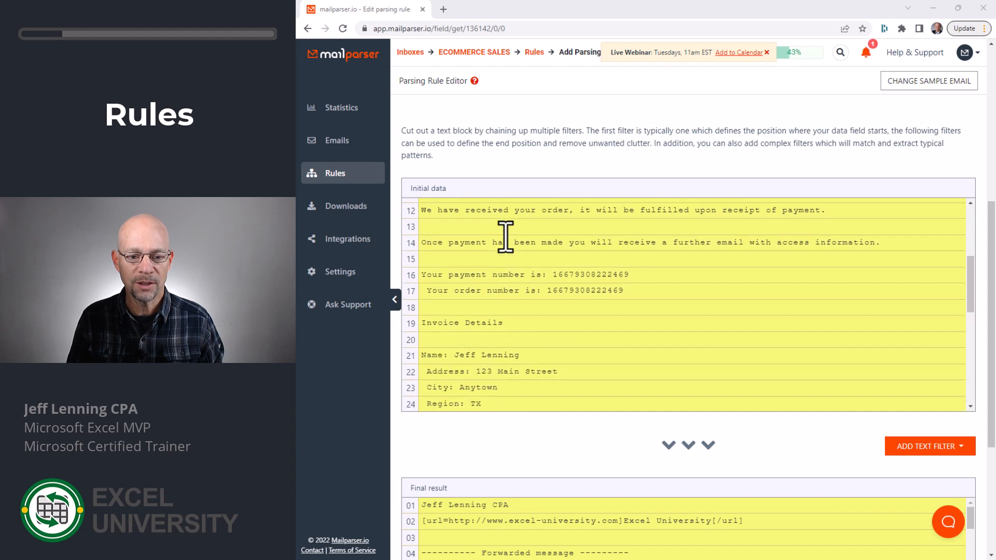
scroll("down", 3)
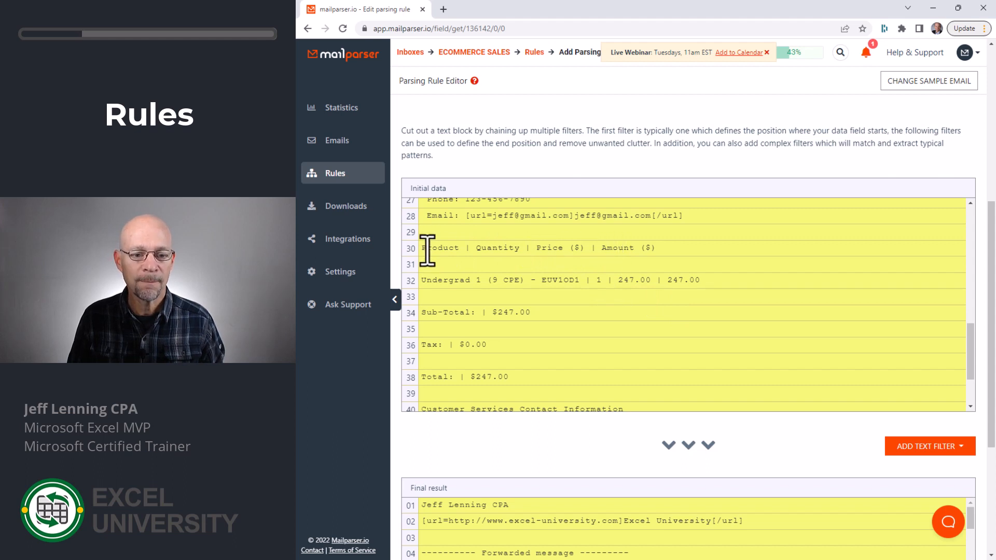
double_click(437, 248)
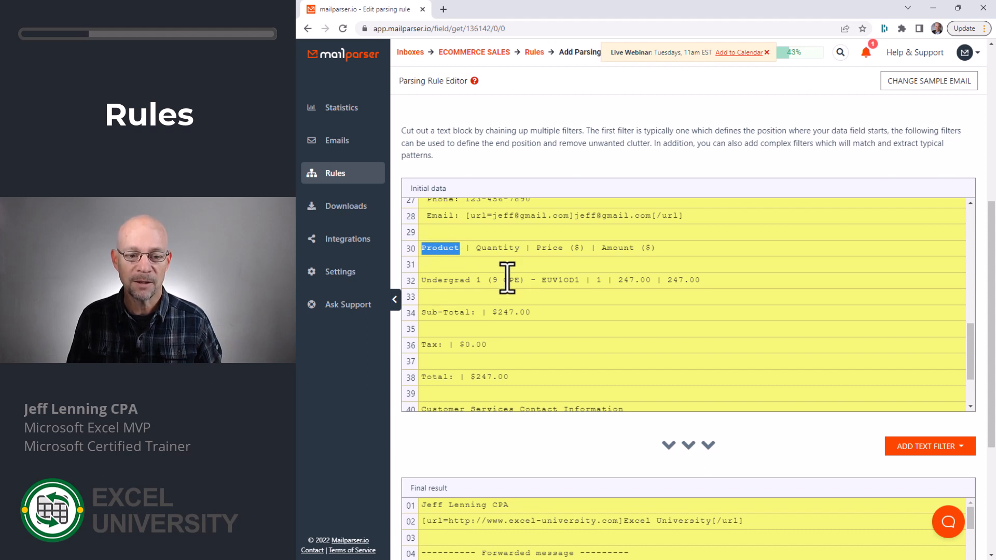
double_click(432, 312)
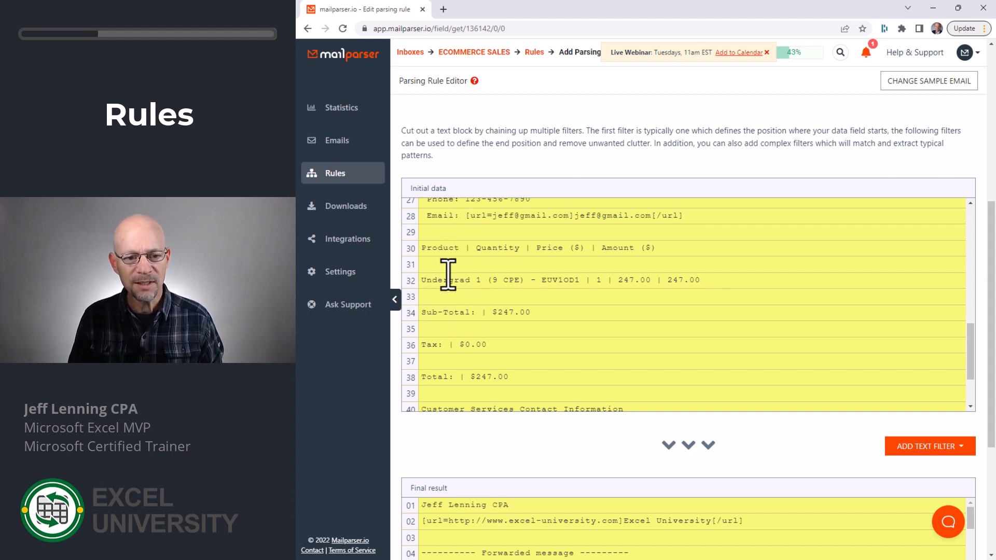
double_click(437, 248)
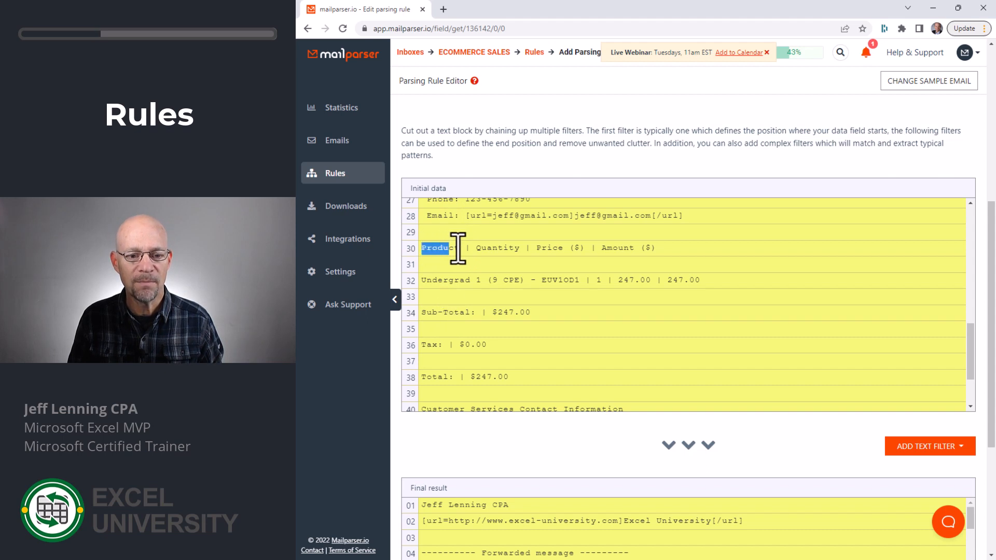
left_click(928, 261)
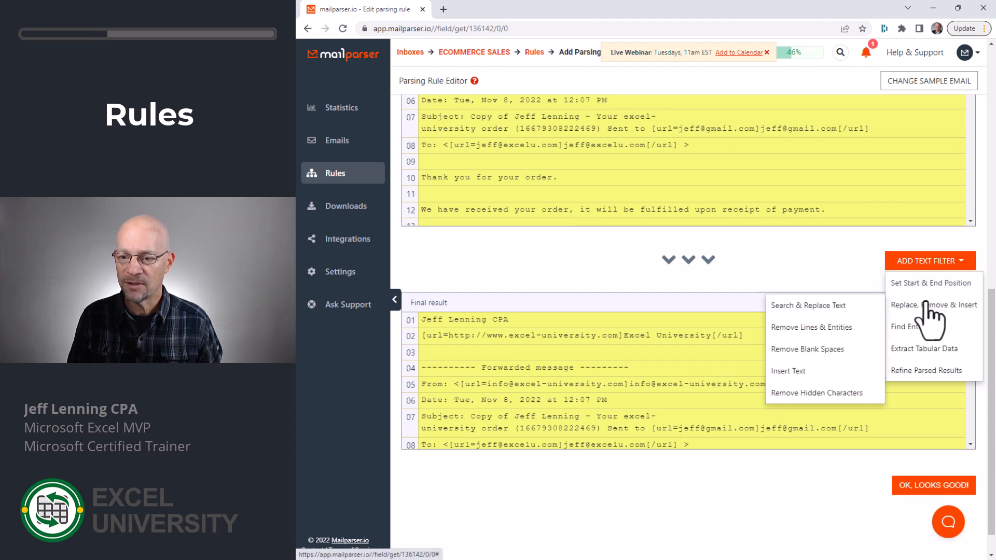
mouse_move(813, 375)
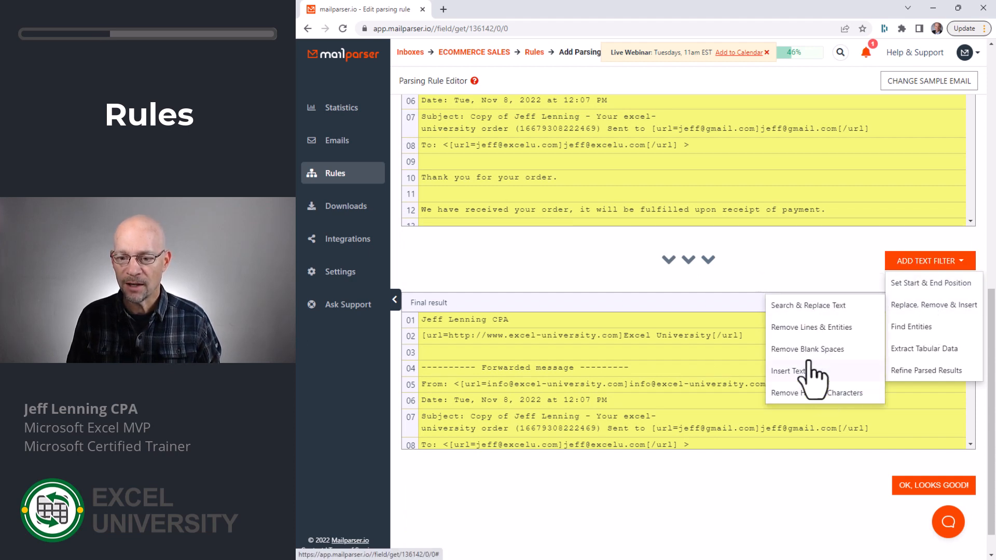
mouse_move(933, 310)
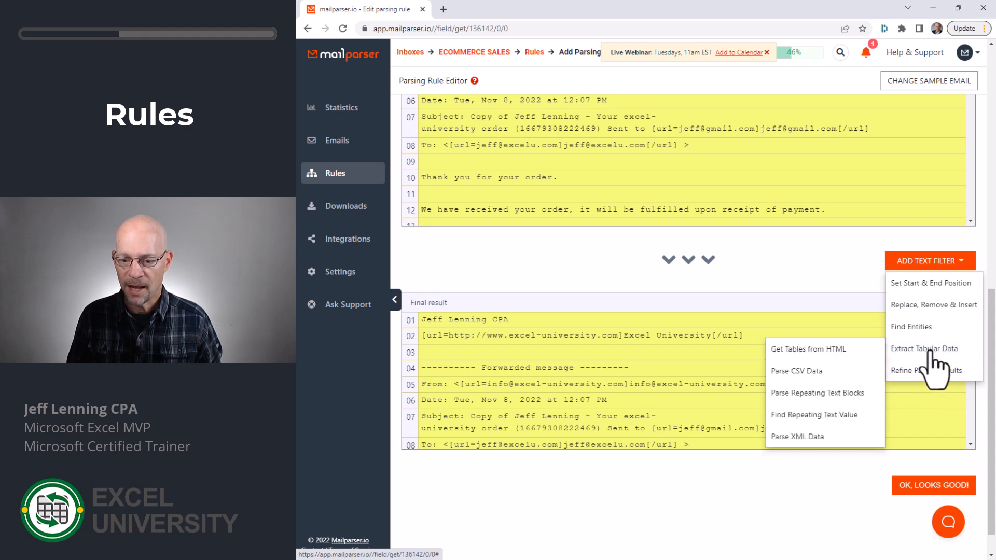
Add a Find Start Position text filter matching 'Product'
left_click(929, 260)
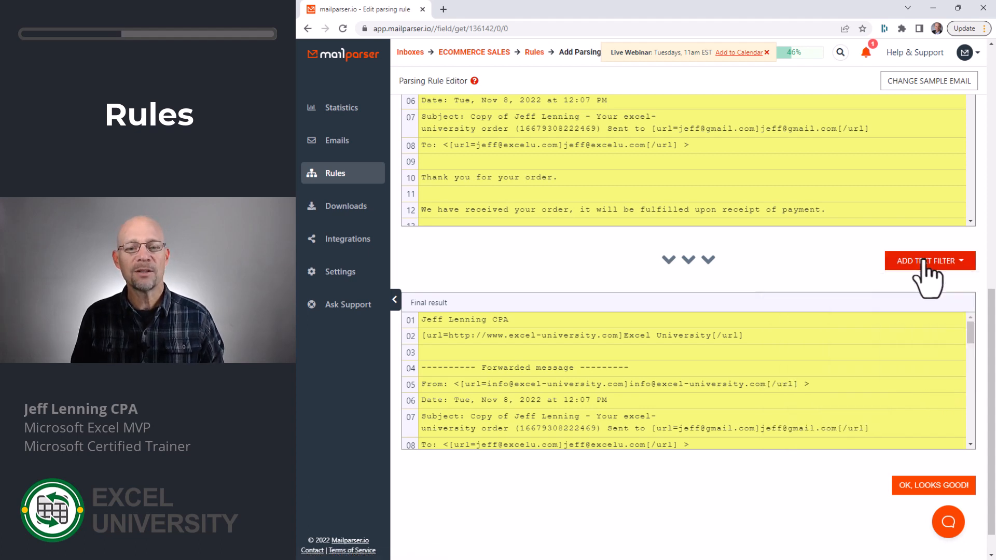
mouse_move(667, 266)
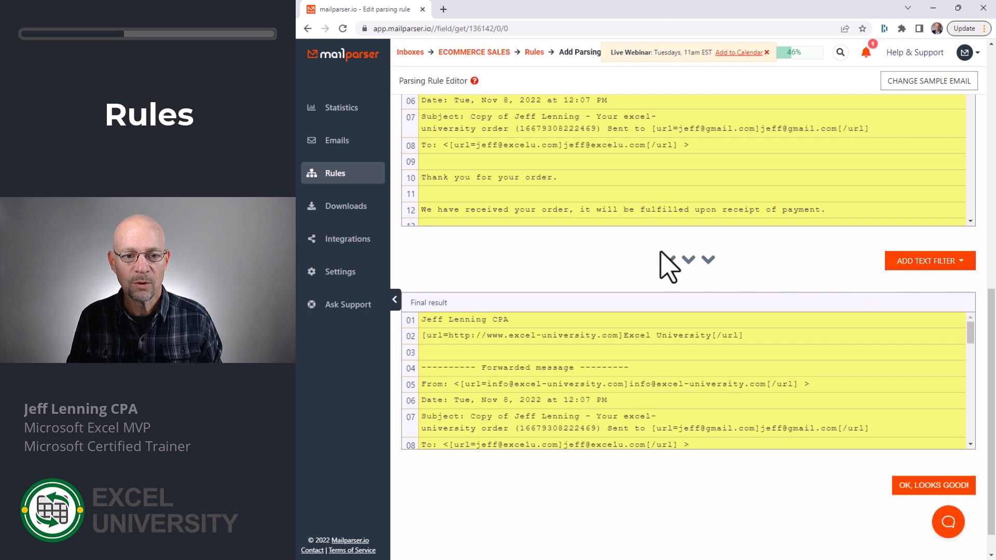
scroll("down", 3)
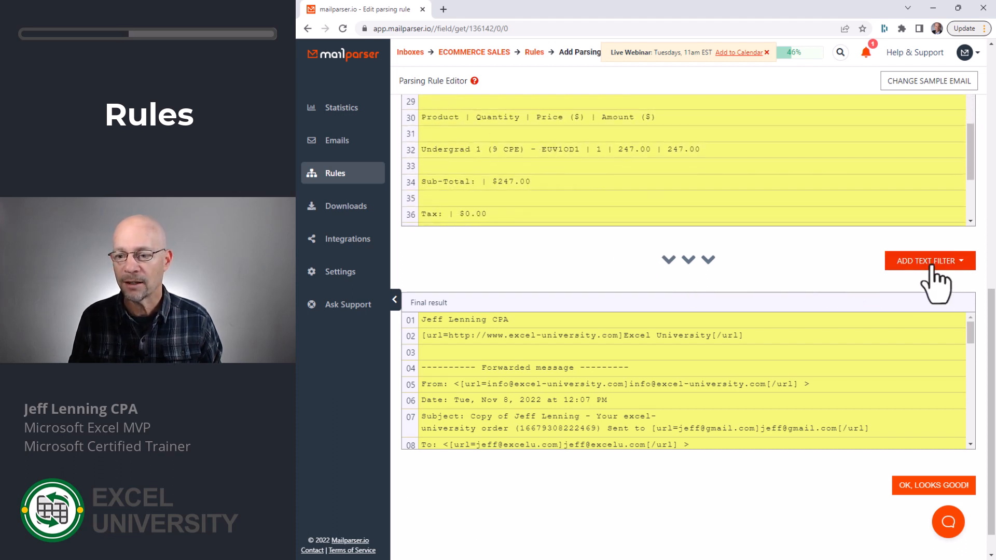
left_click(929, 260)
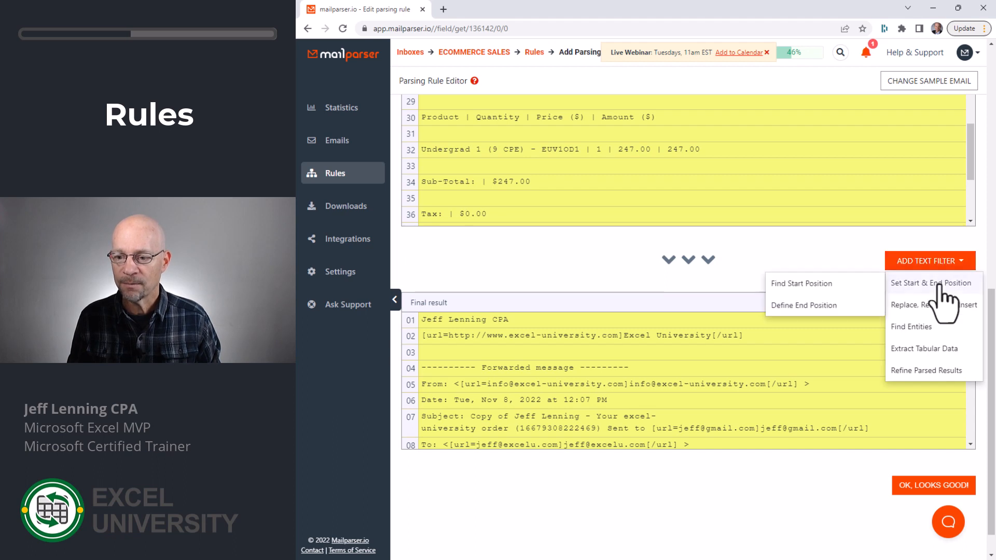
left_click(932, 283)
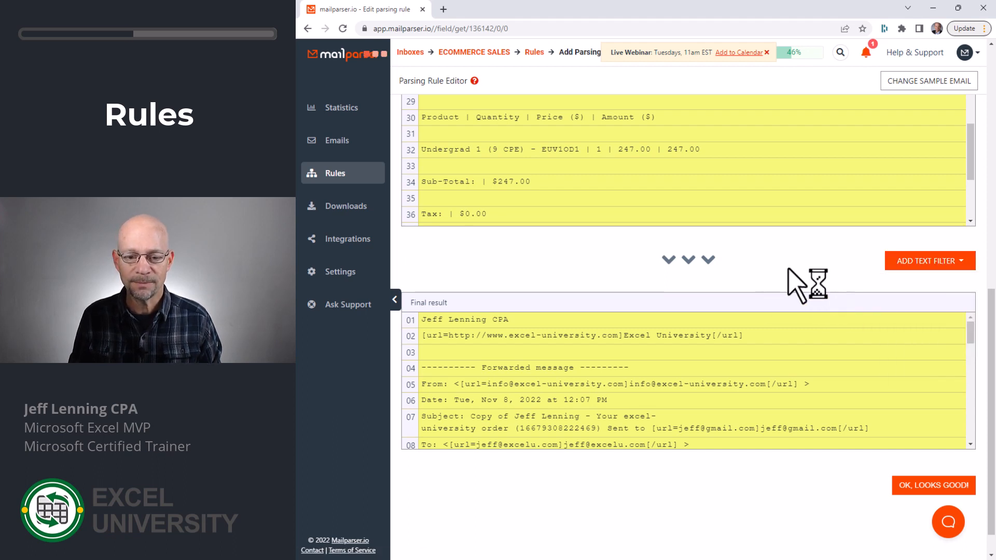
left_click(929, 260)
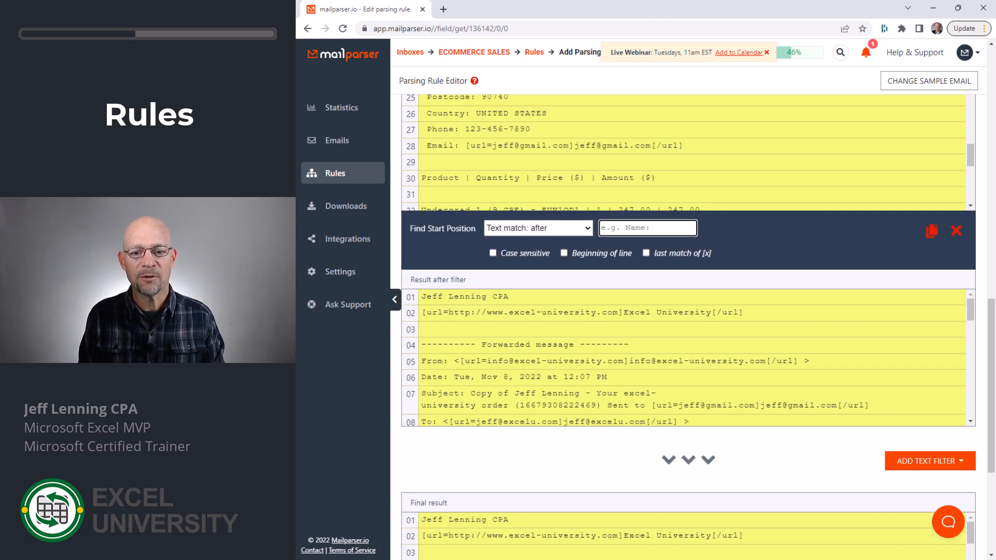
type("Product")
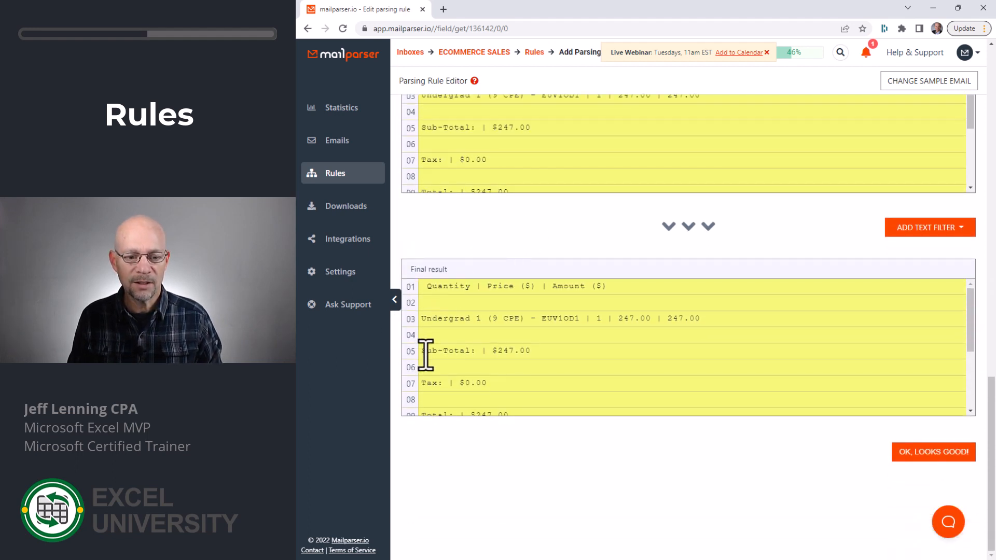
mouse_move(893, 260)
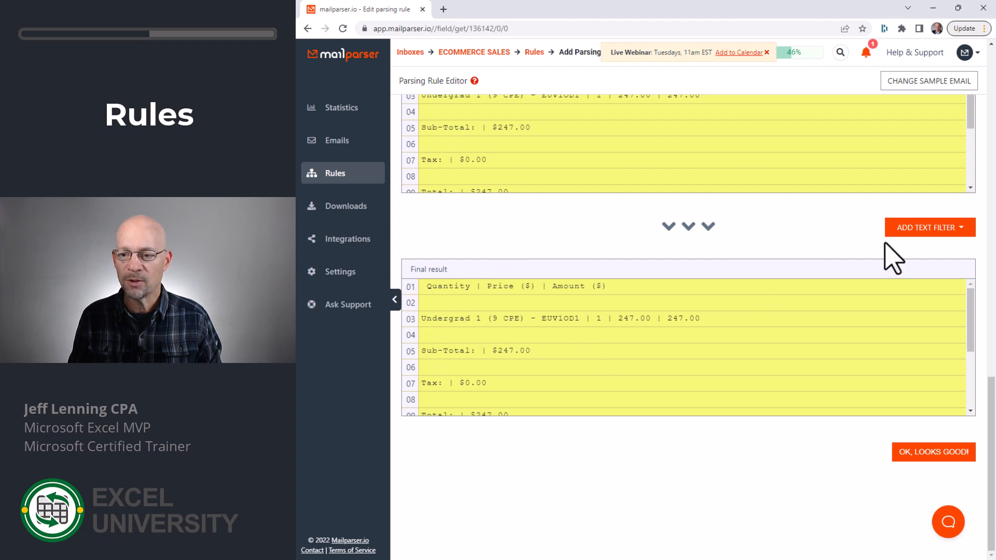
Add an end-position text filter matching 'Sub-Total' to the product code rule
left_click(929, 227)
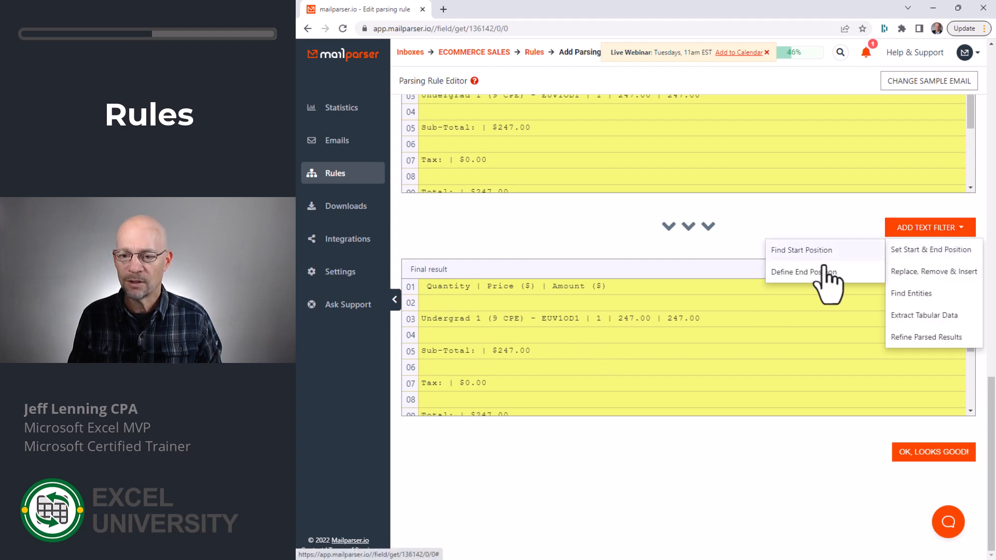
left_click(803, 272)
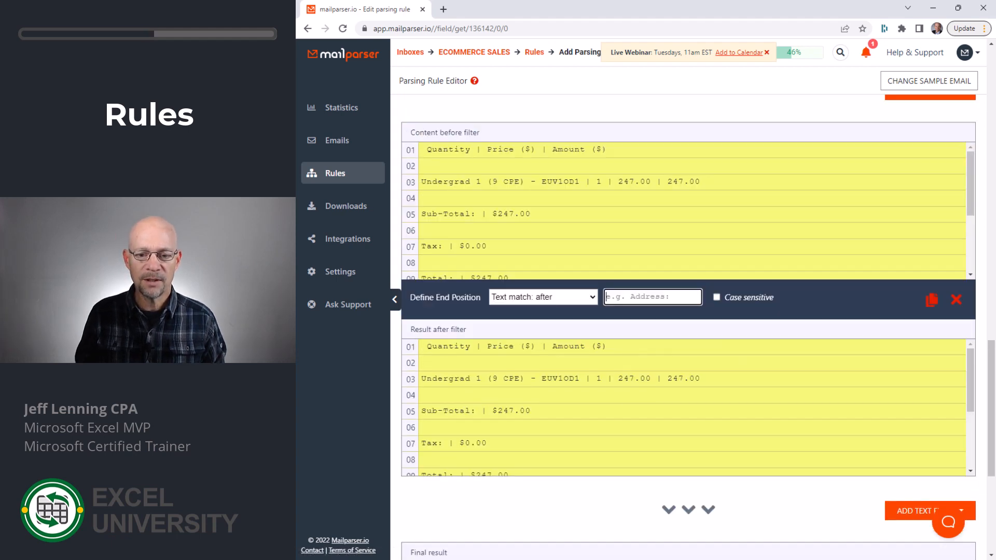
type("Sub-Tota")
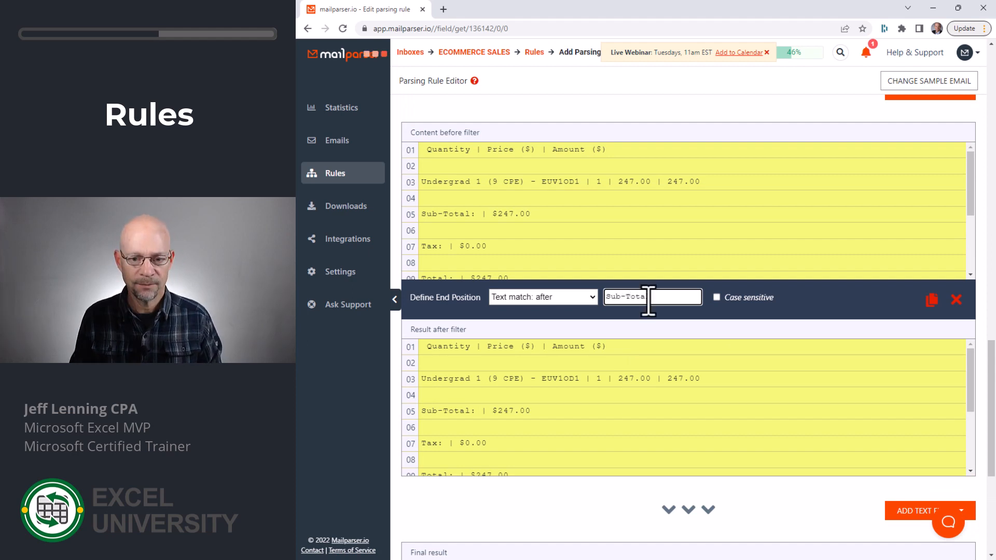
type("Sub-Total")
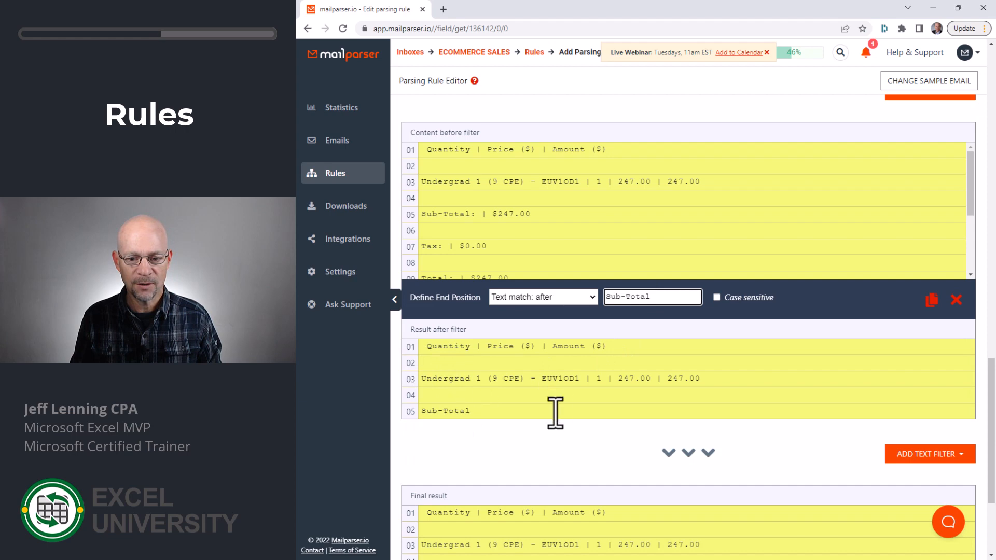
scroll("down", 3)
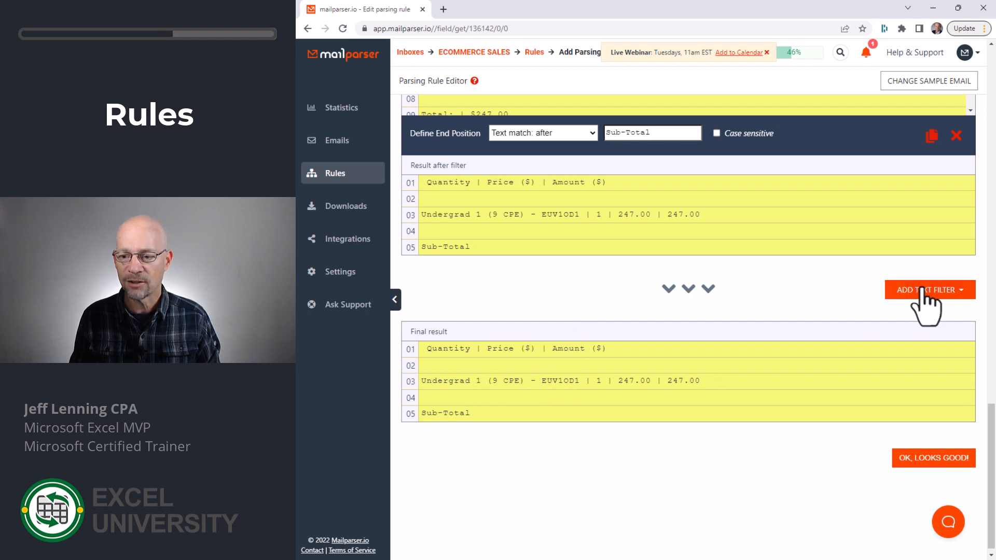
Add a second start-position filter matching '-' so the result begins at EUV1OD1
left_click(929, 290)
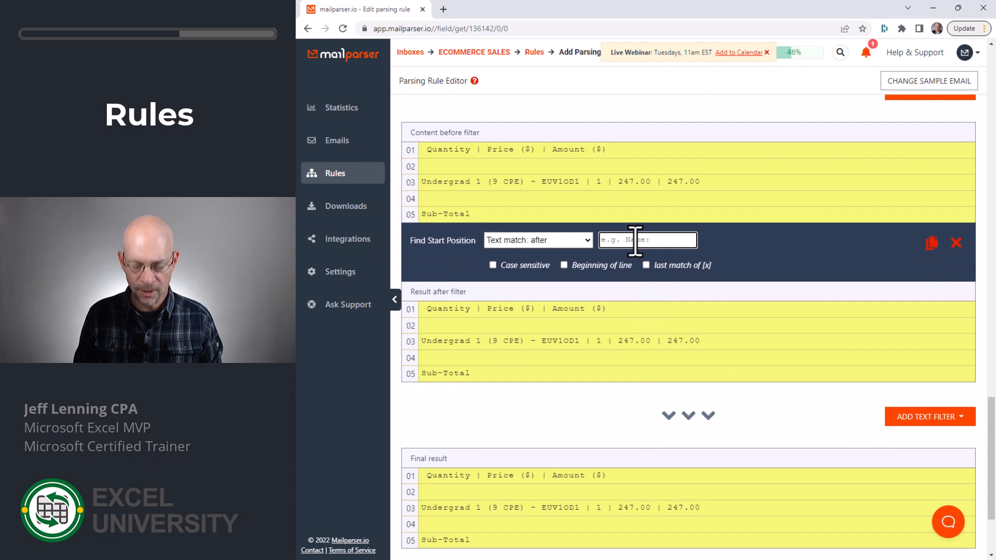
type("-")
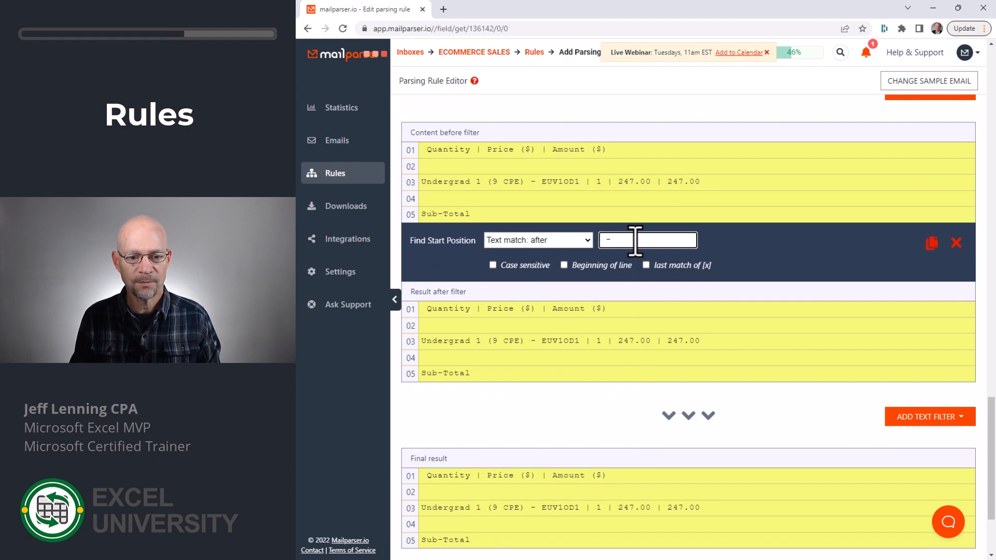
type("-")
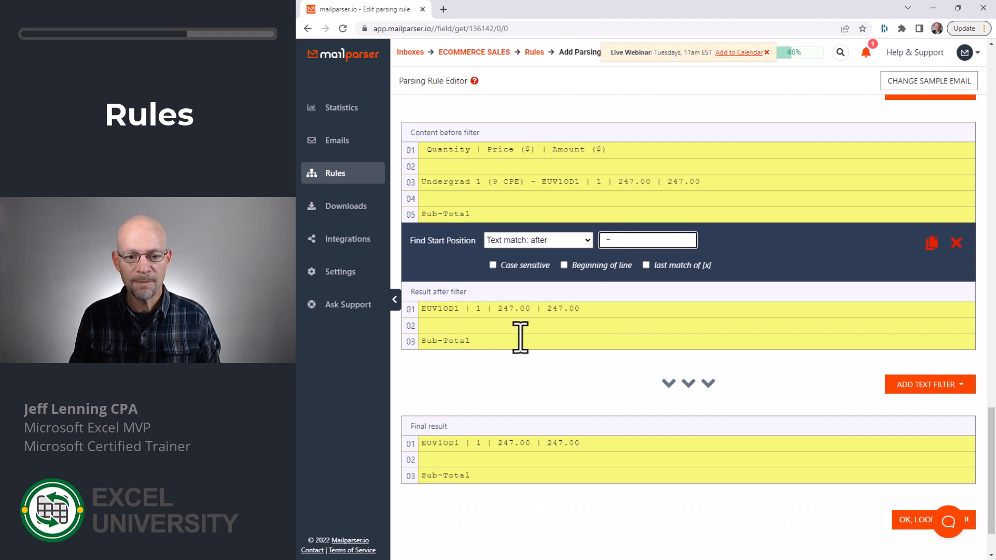
scroll("down", 3)
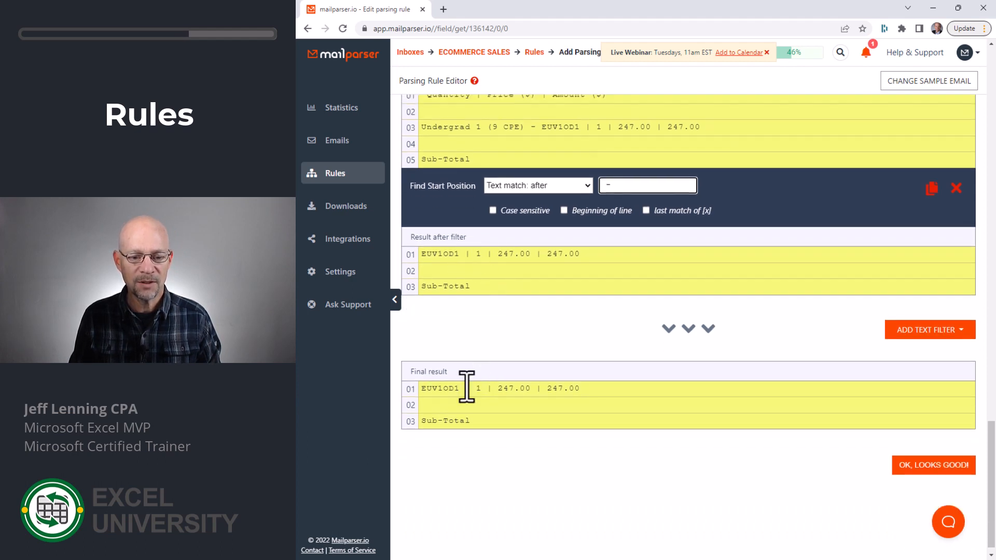
Add an end filter matching text before '|' and accept the EUV1OD1 result
left_click(929, 329)
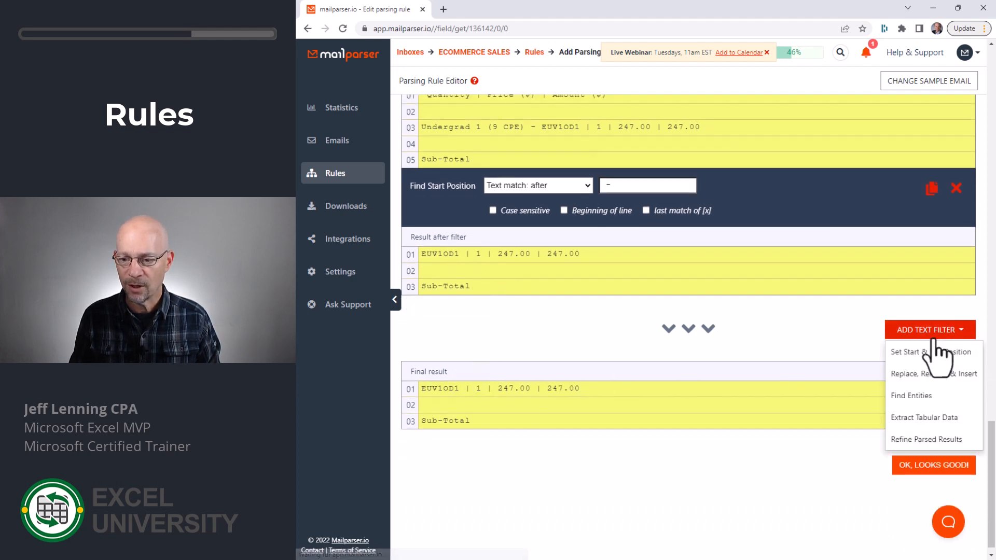
left_click(930, 352)
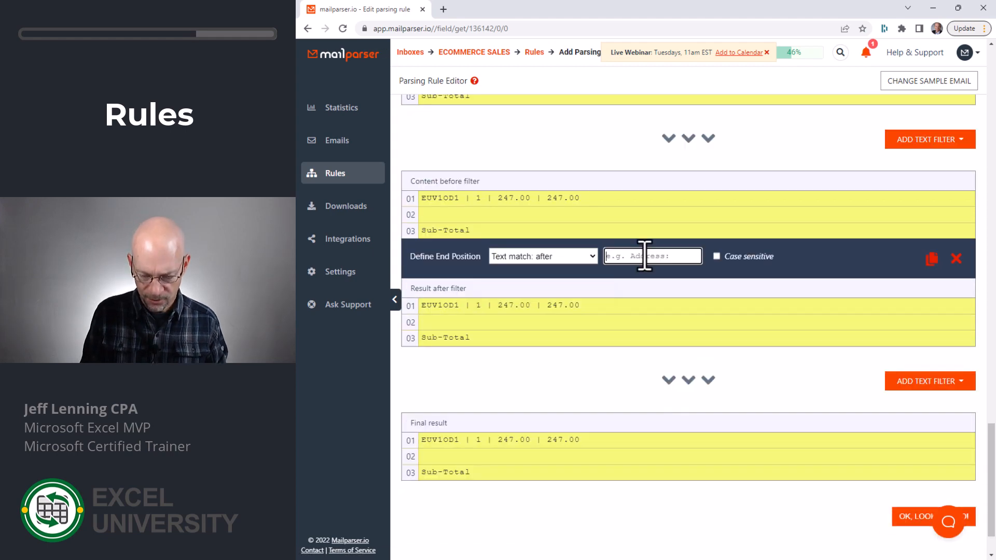
type("|")
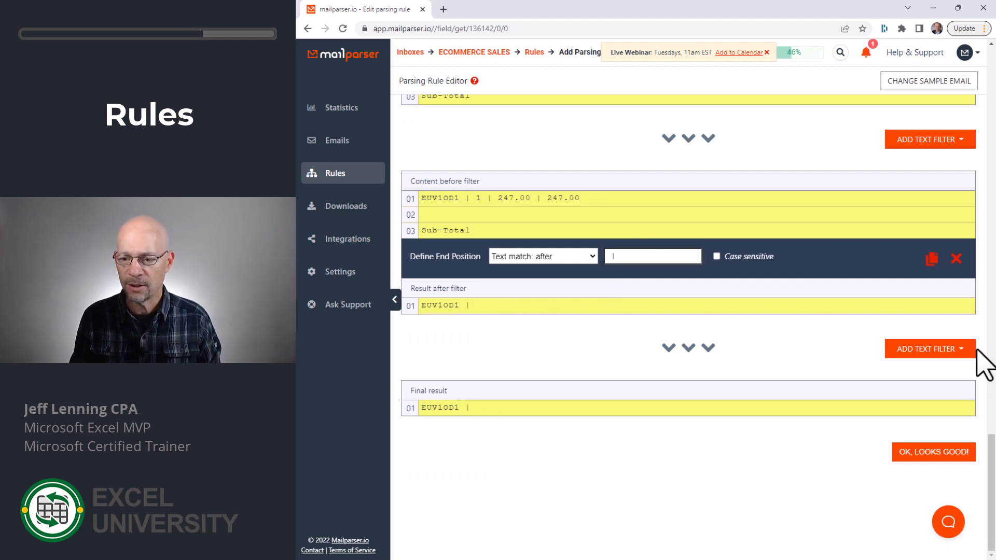
left_click(927, 349)
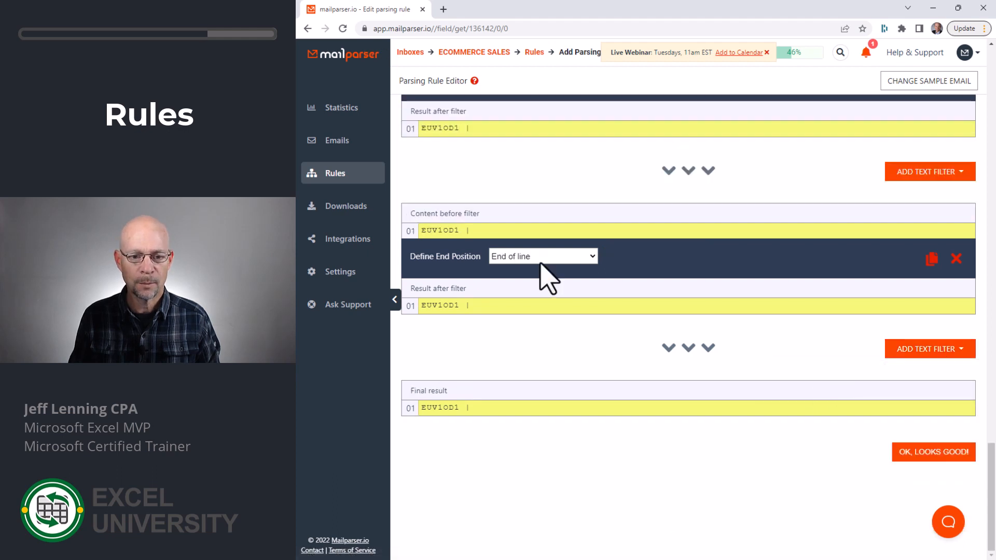
left_click(542, 255)
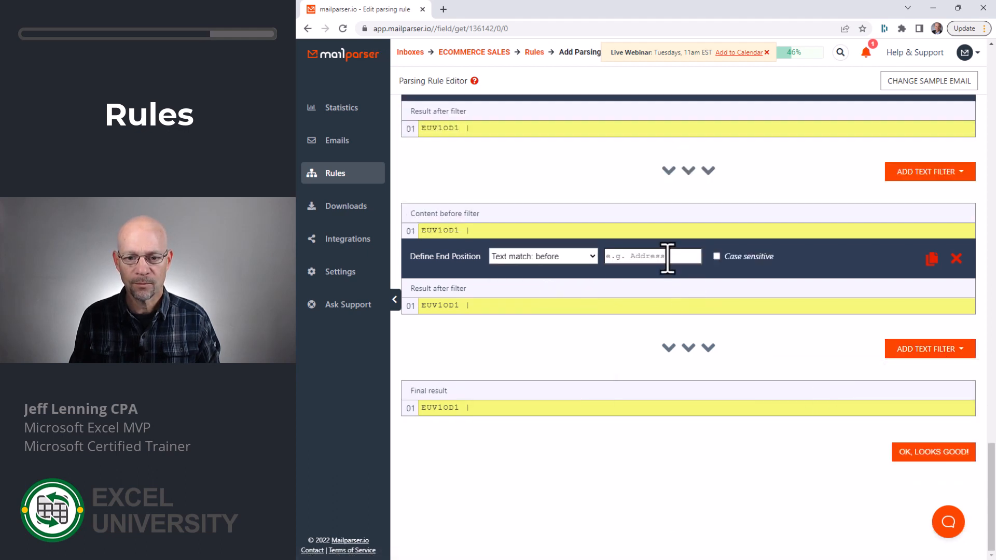
left_click(653, 256)
type("|")
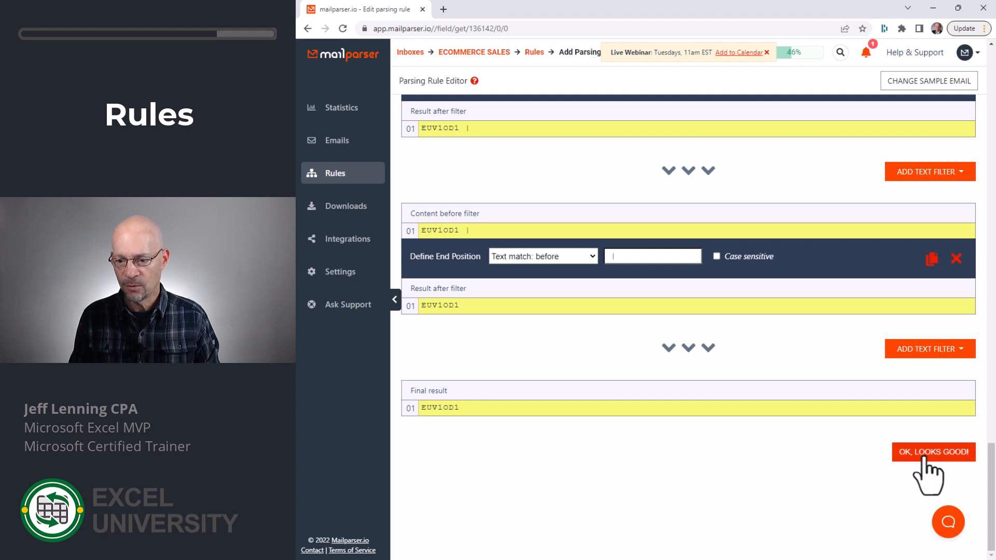
left_click(934, 452)
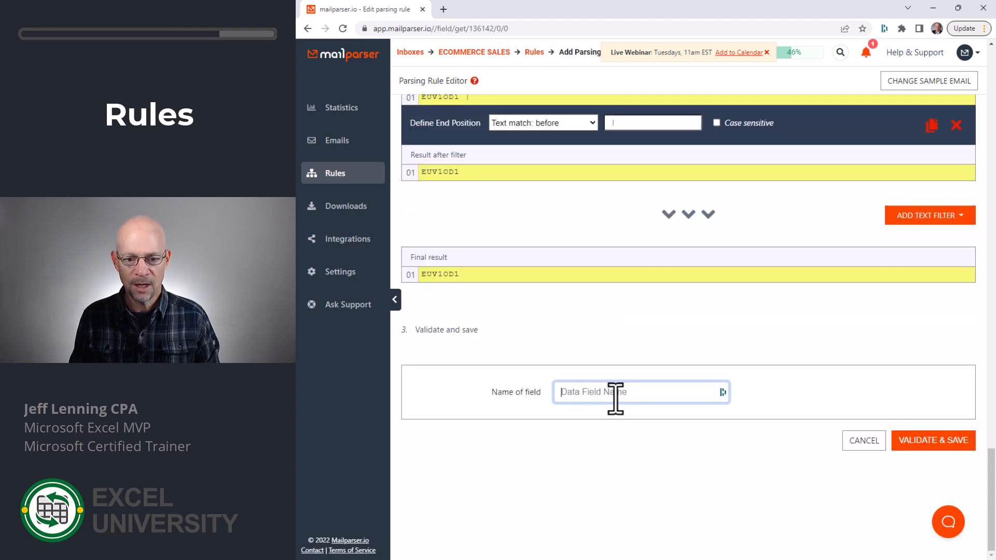
Name the field Productcode and validate and save the rule
type("Product")
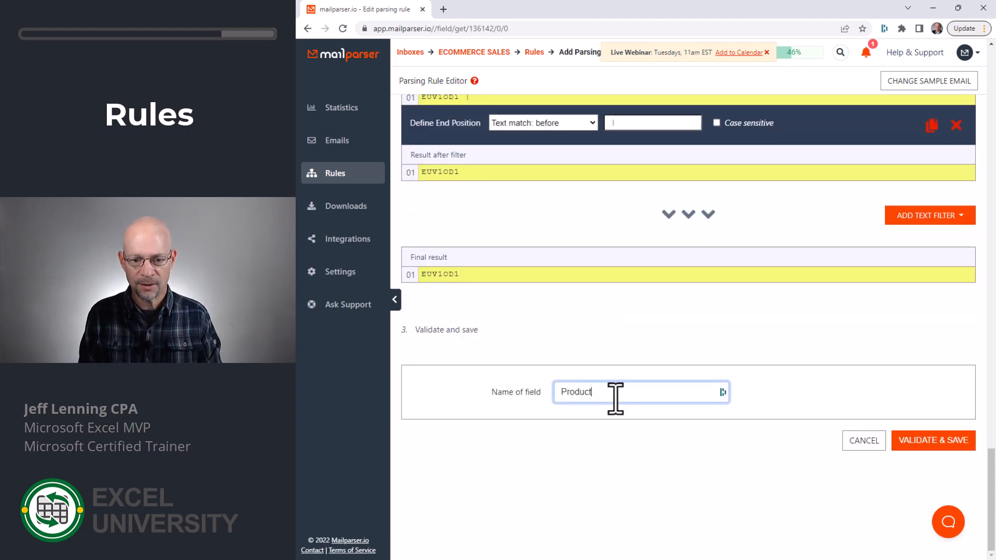
type("code")
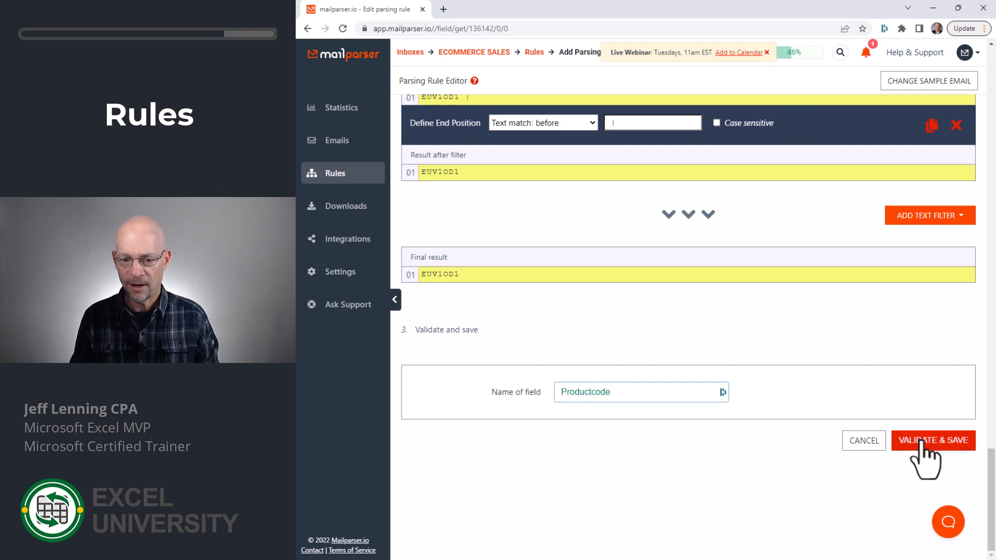
left_click(933, 441)
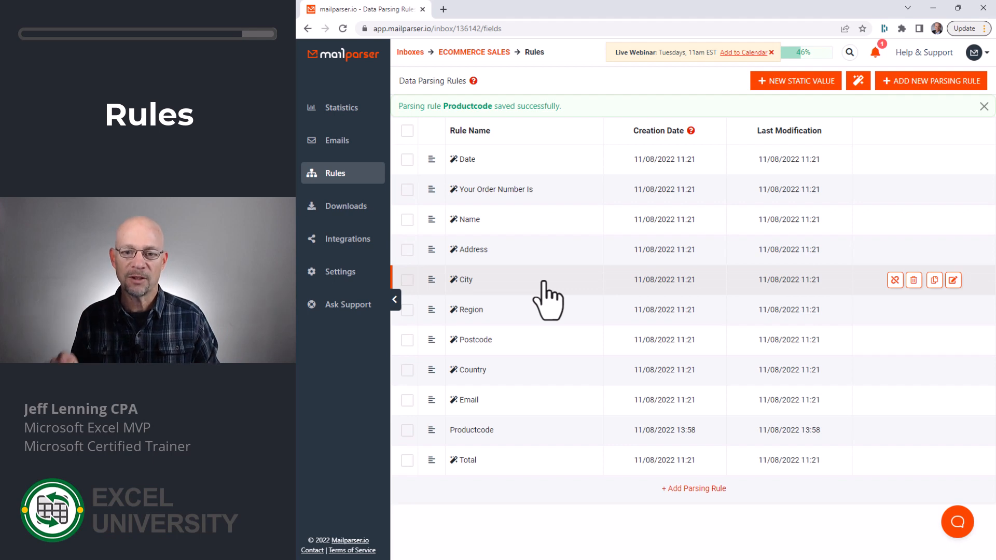
mouse_move(511, 433)
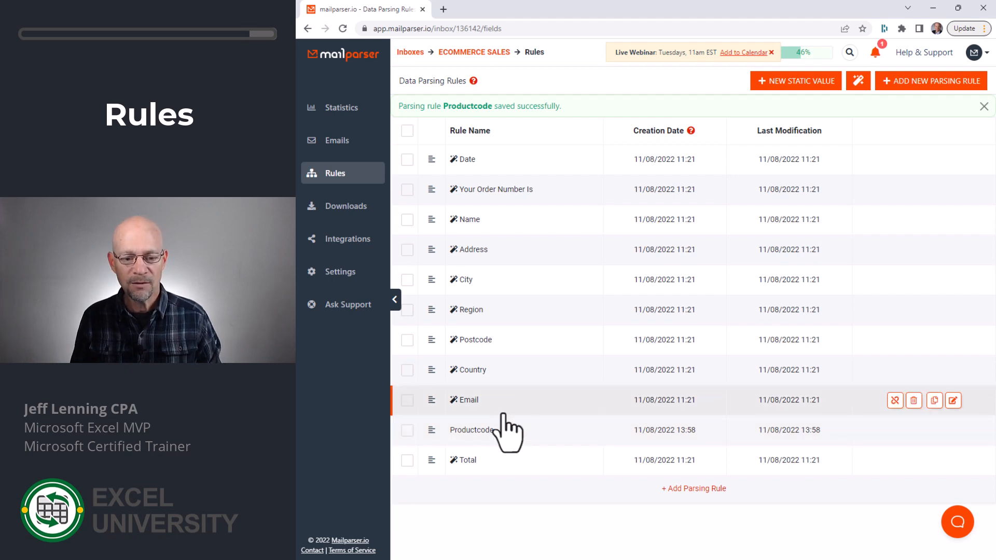
mouse_move(535, 442)
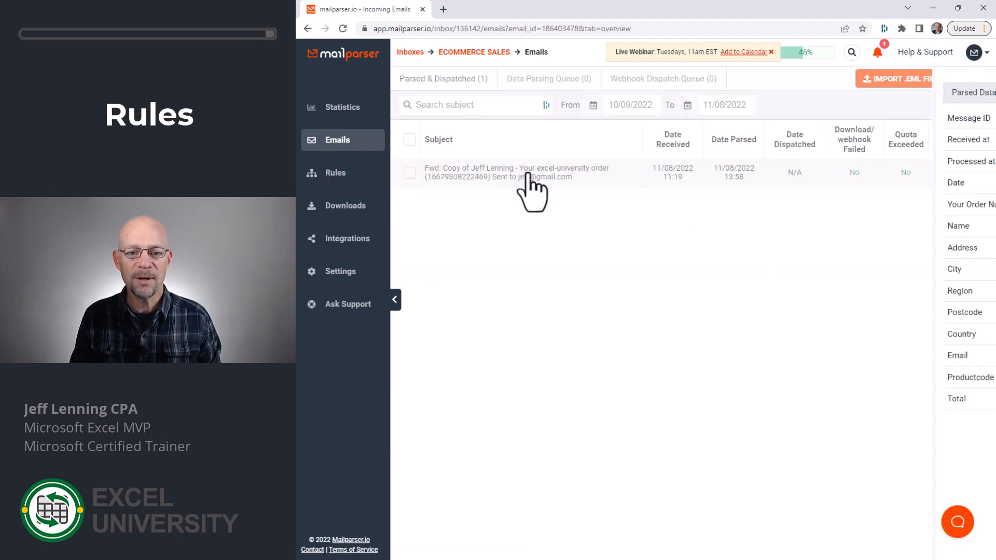
Open the forwarded order email to view its Parsed Data panel
left_click(516, 172)
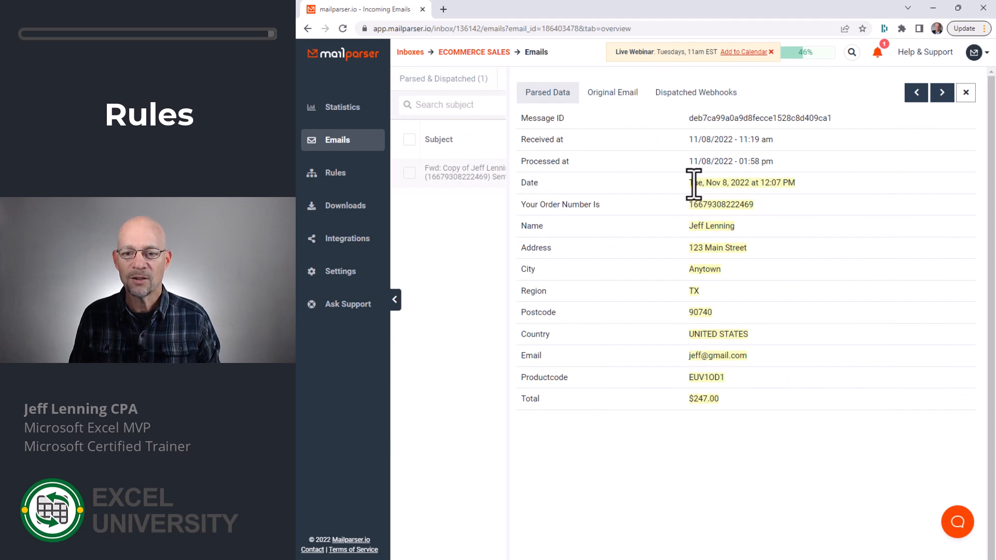
mouse_move(695, 226)
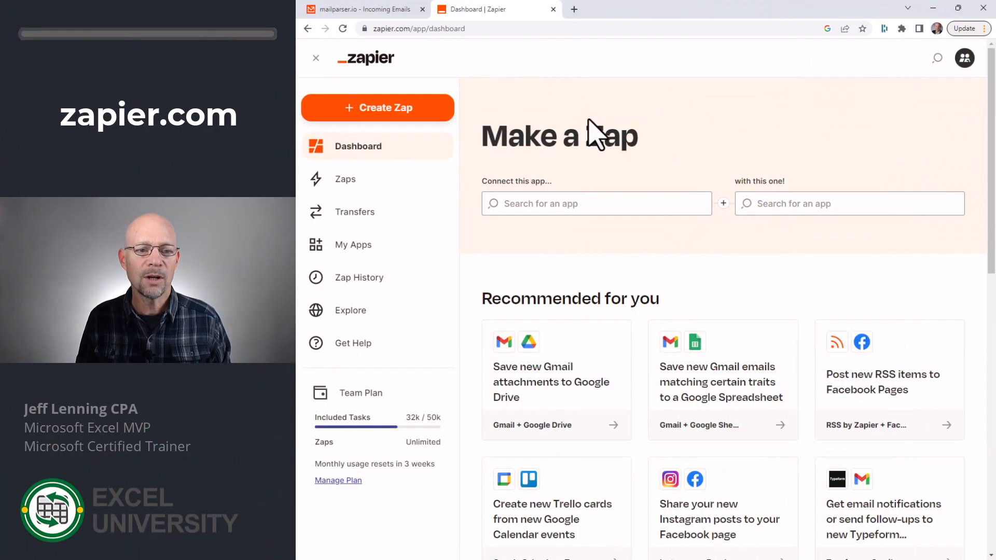
Create a zap with Mailparser New Email Parsed trigger on the Ecommerce Sales inbox
left_click(377, 107)
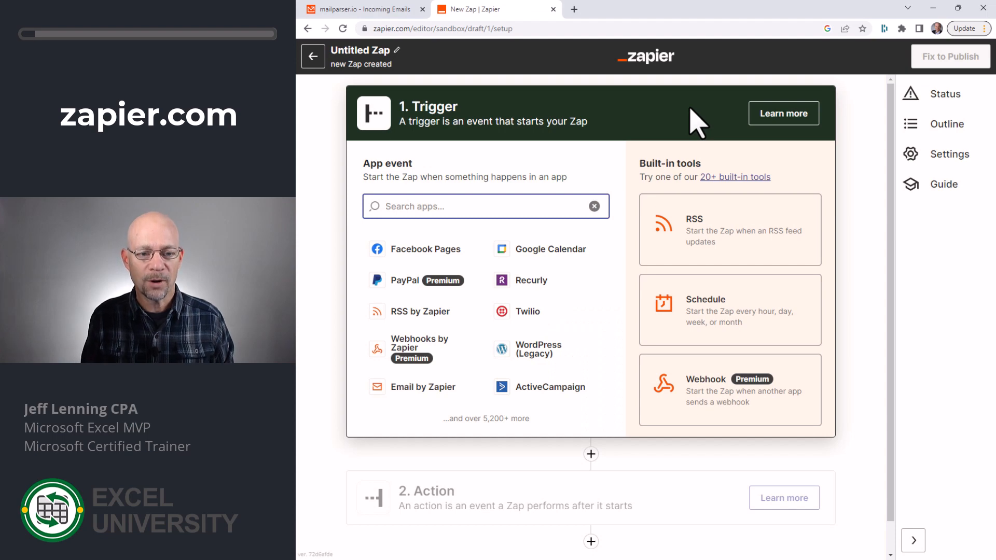
type("mail")
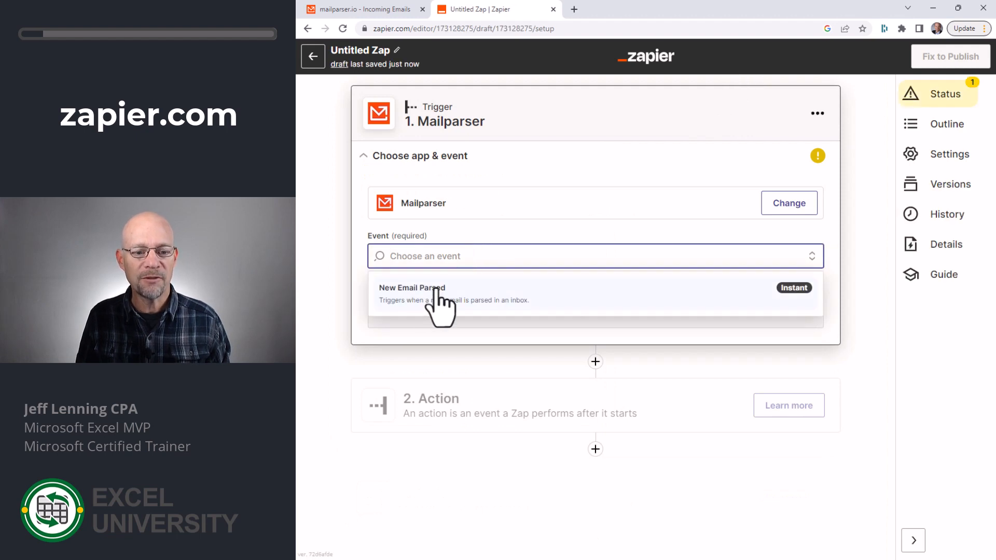
mouse_move(473, 314)
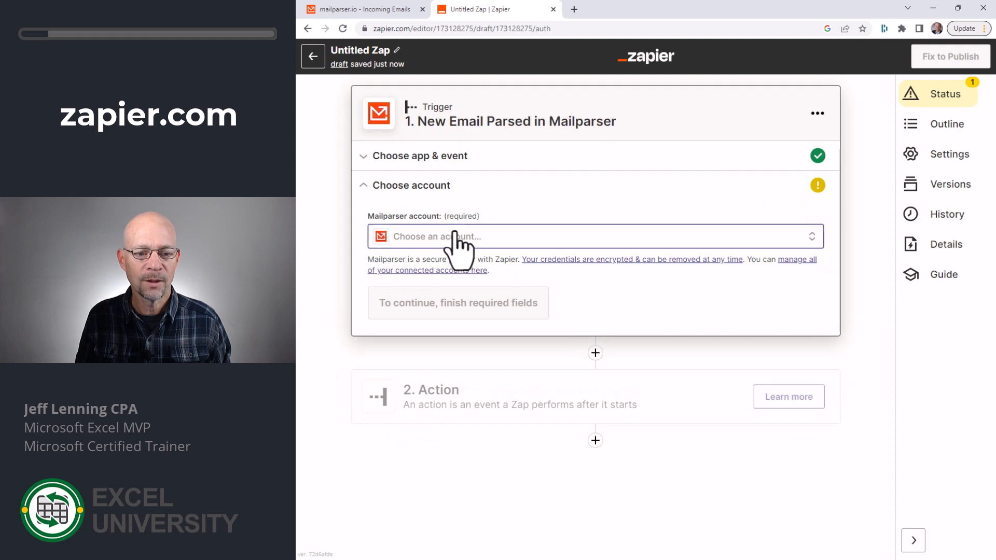
left_click(595, 236)
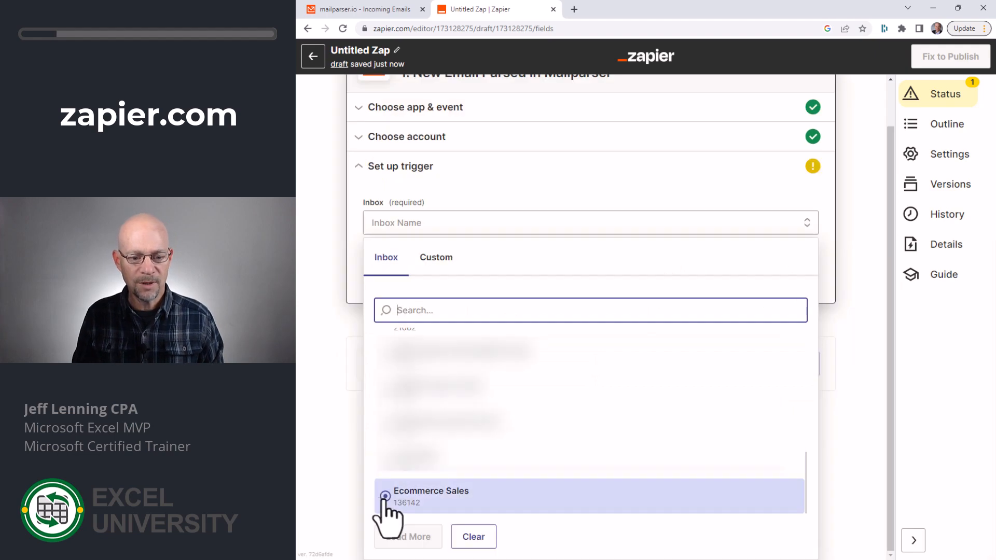
left_click(431, 496)
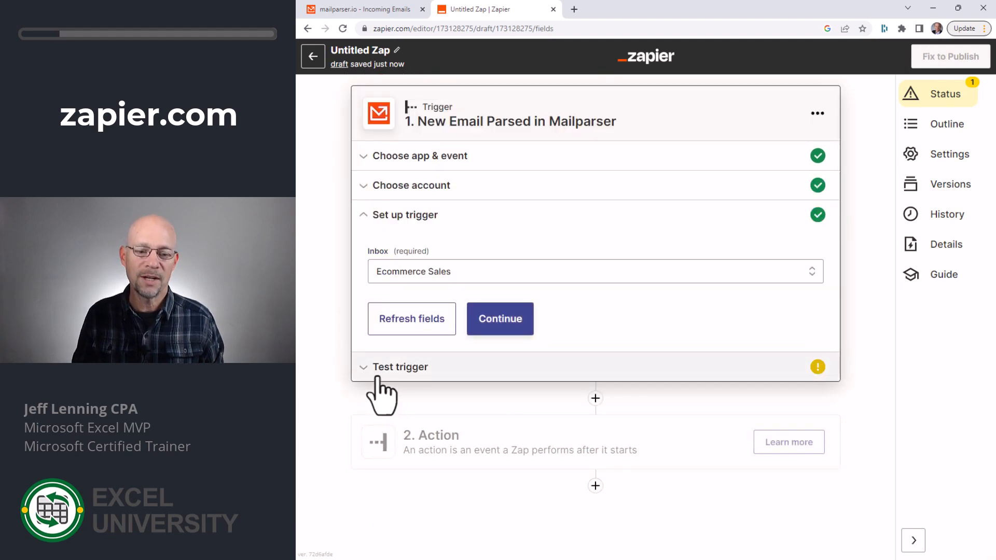
left_click(500, 318)
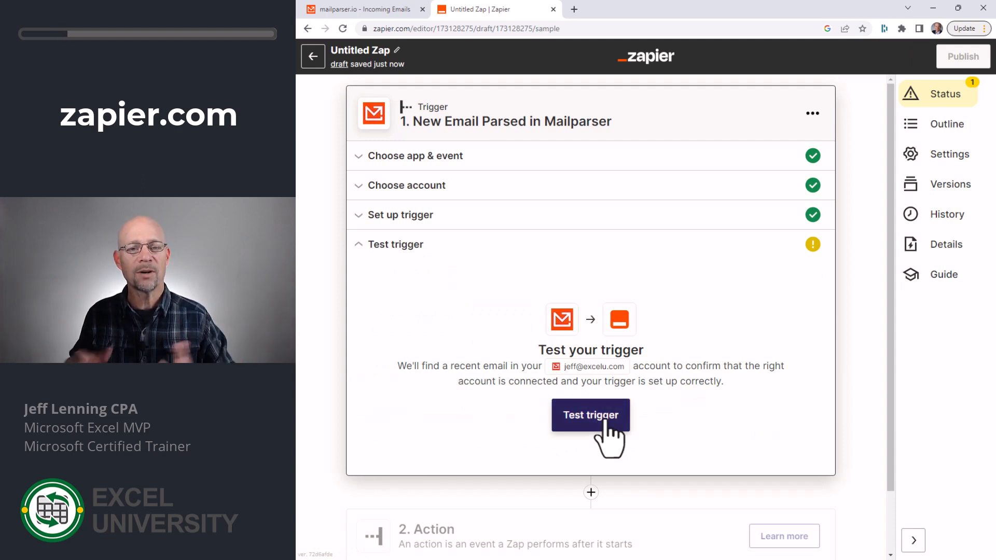
Test the trigger to fetch the sample email (EUV1OD1, $247.00) and continue
left_click(590, 415)
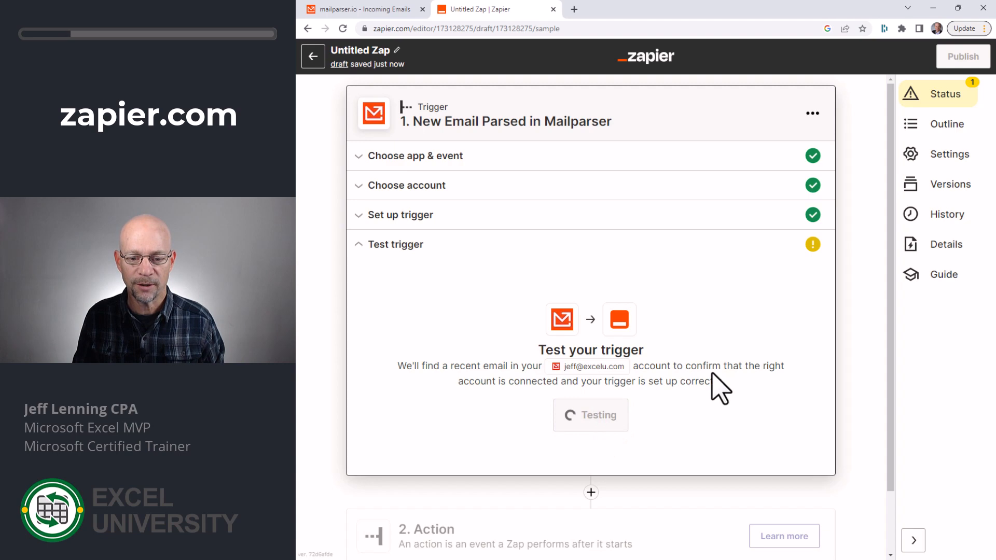
left_click(589, 415)
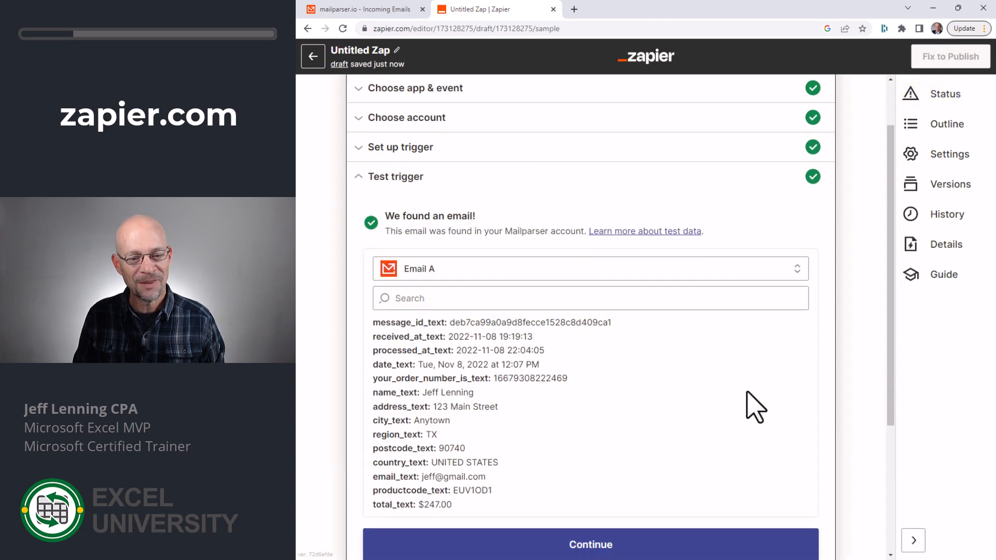
scroll("down", 3)
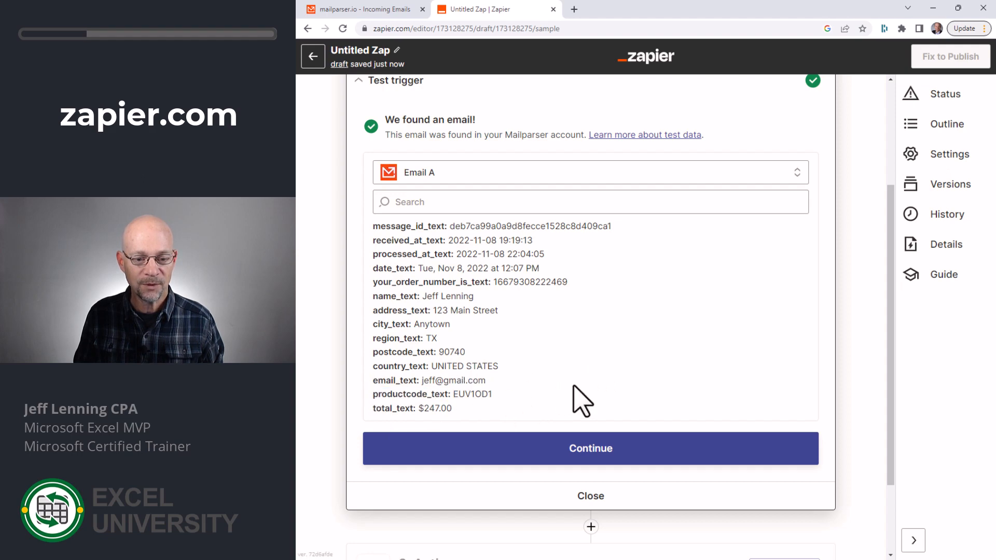
left_click(590, 448)
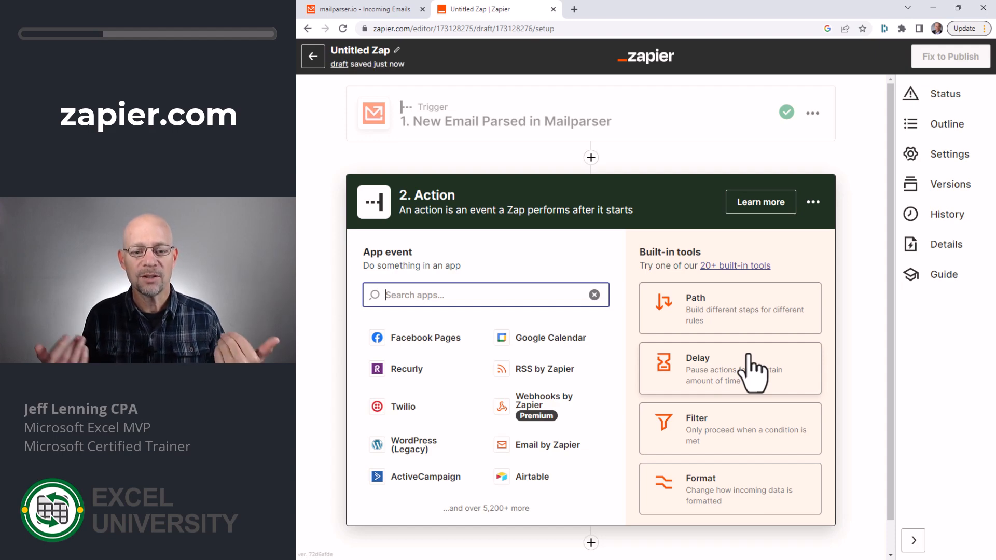
Search the action apps and select QuickBooks Online
type("excl")
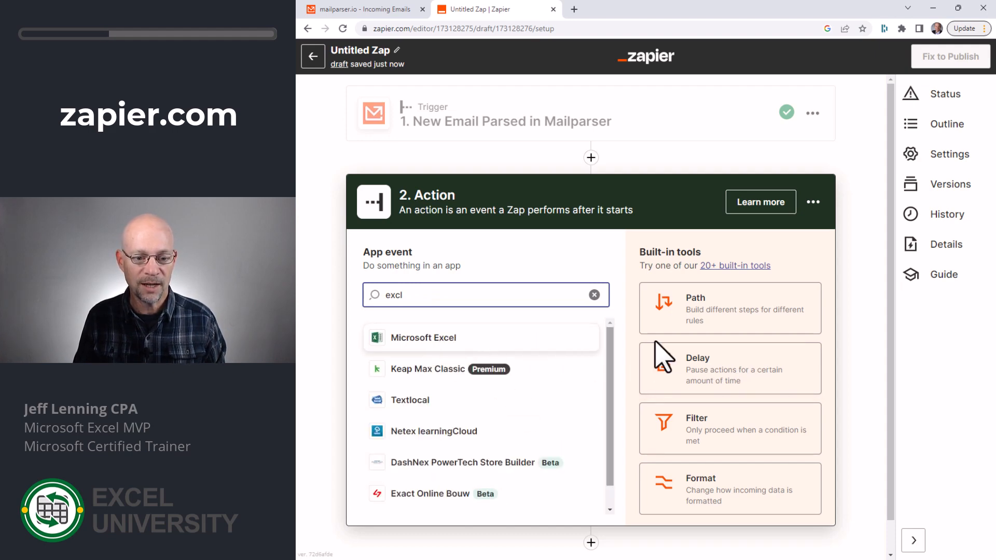
left_click(594, 295)
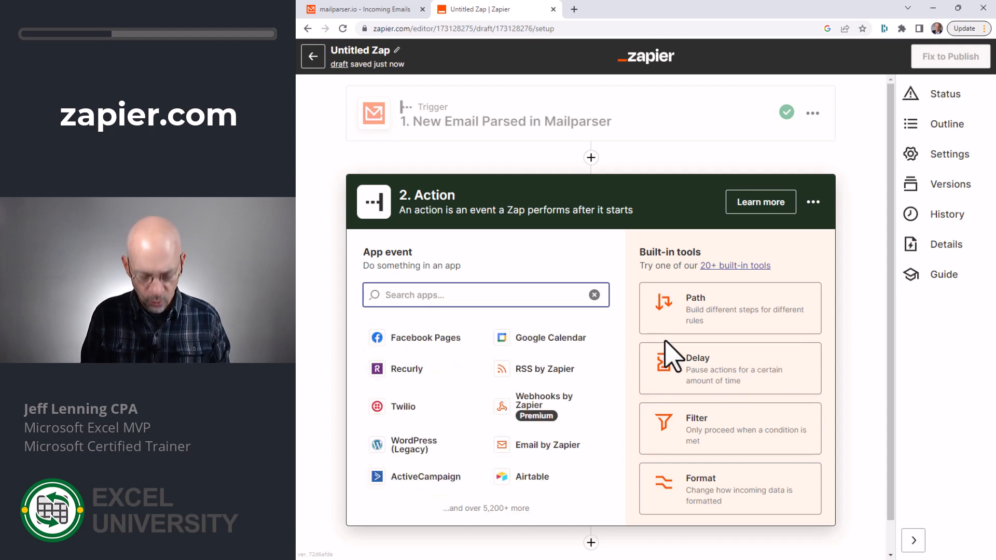
type("ac")
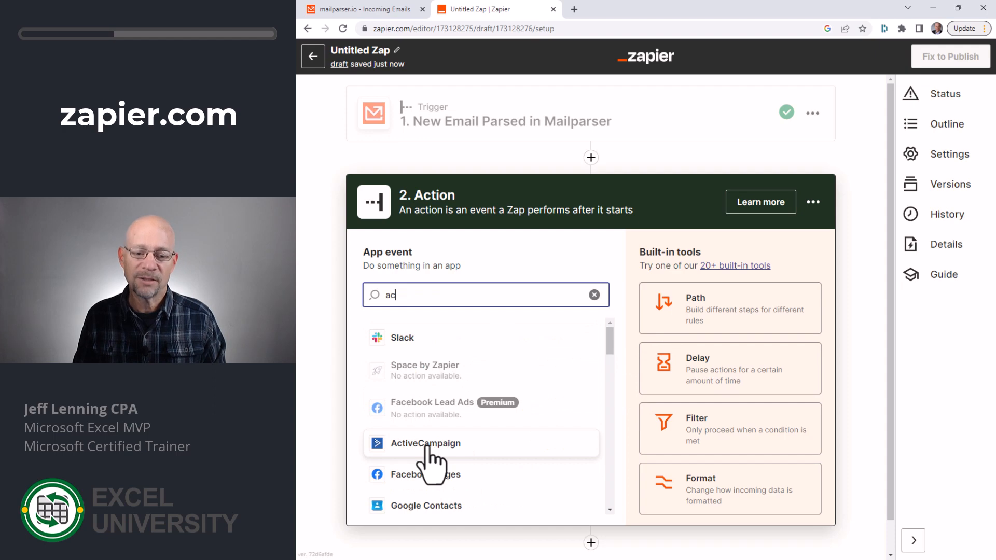
left_click(594, 295)
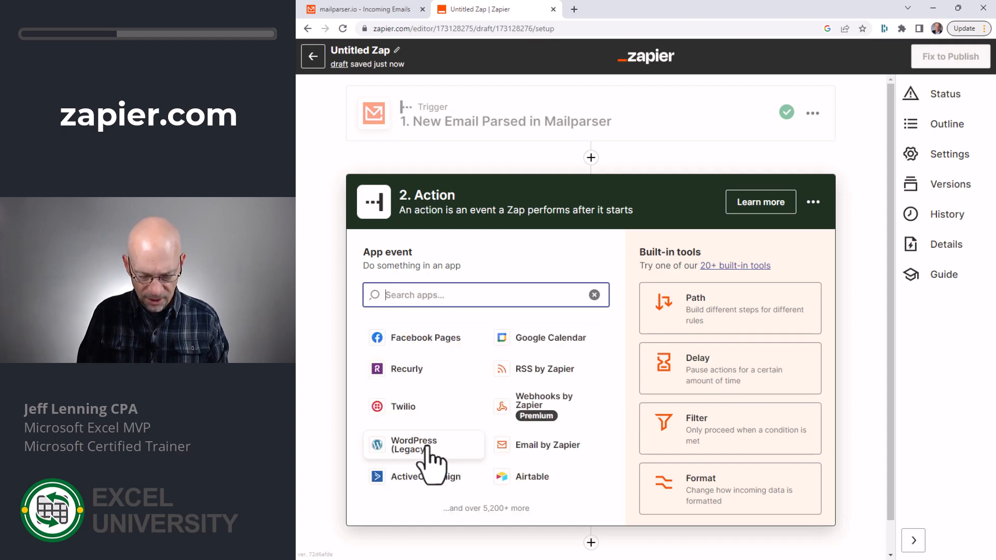
type("qua")
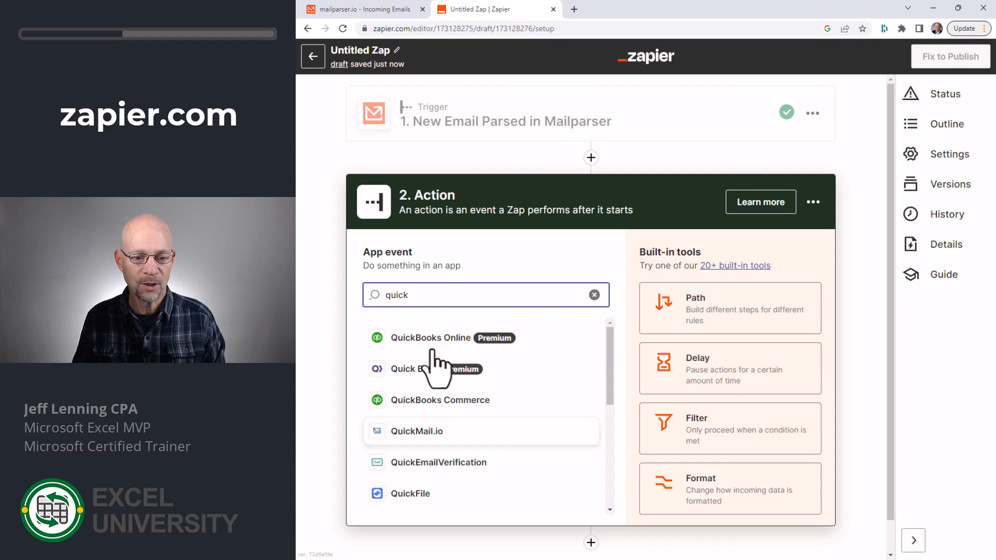
left_click(430, 338)
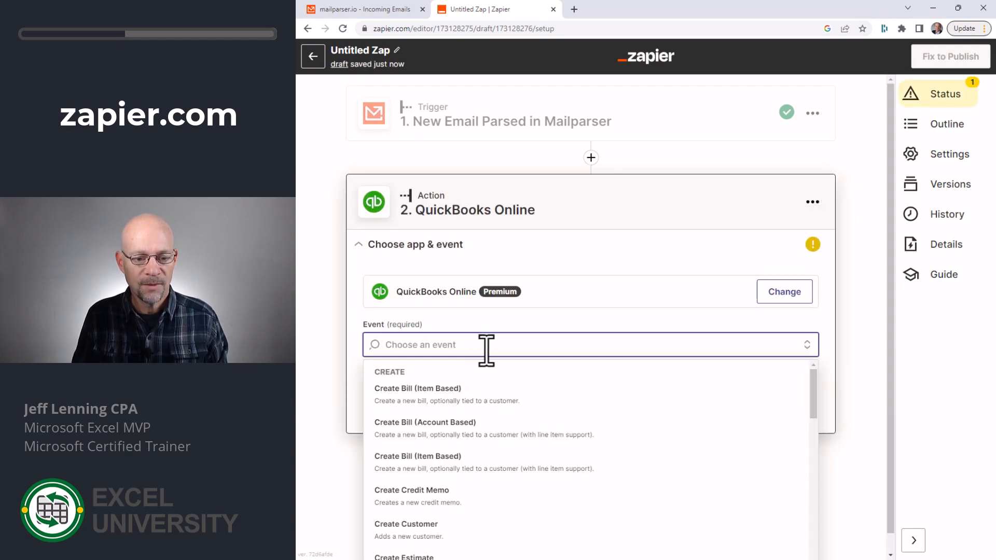
Choose Create Invoice as the QuickBooks Online event and continue
scroll("down", 3)
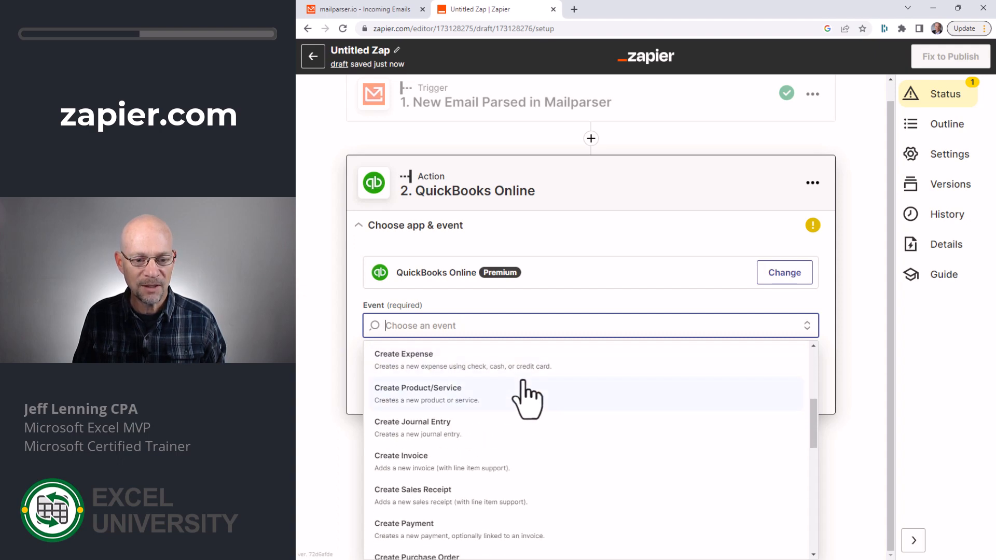
scroll("down", 3)
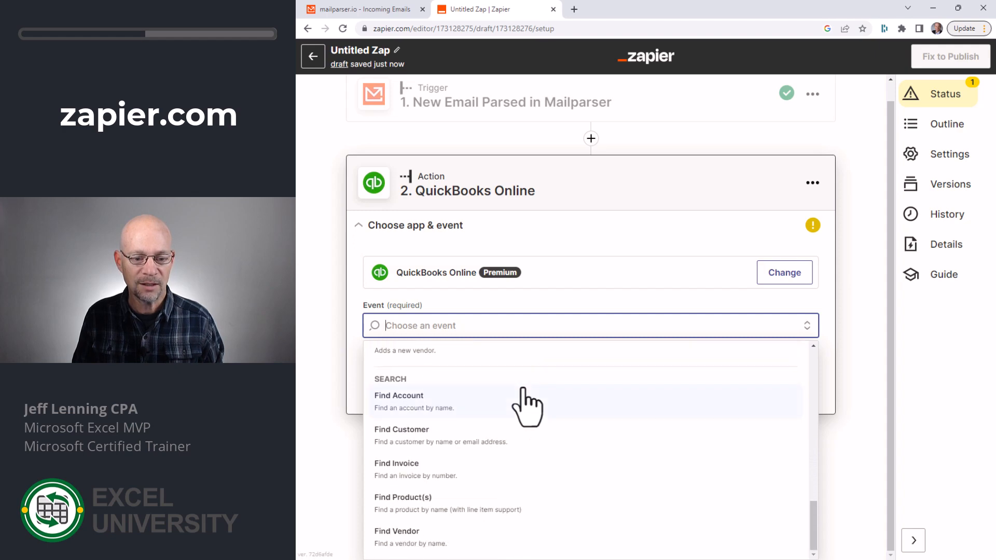
mouse_move(495, 516)
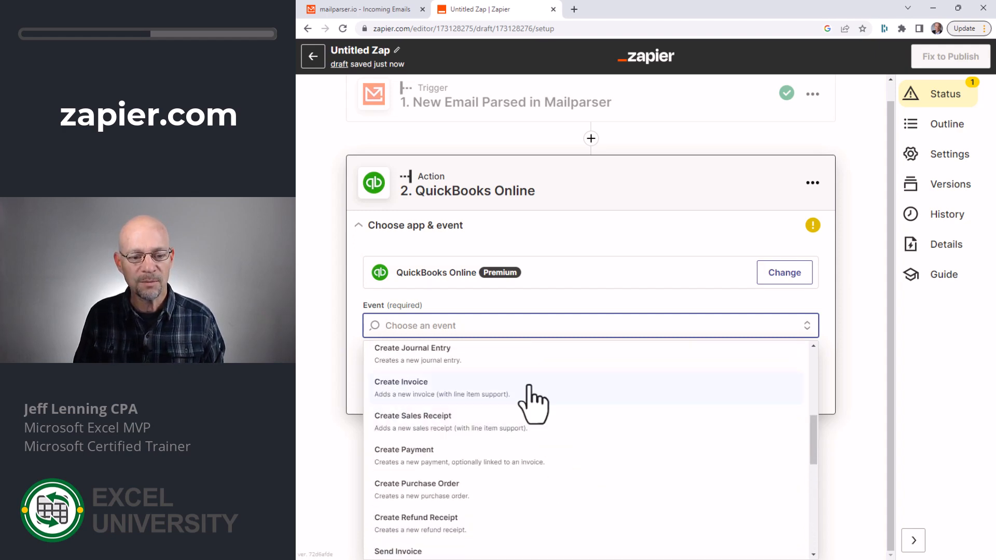
left_click(401, 382)
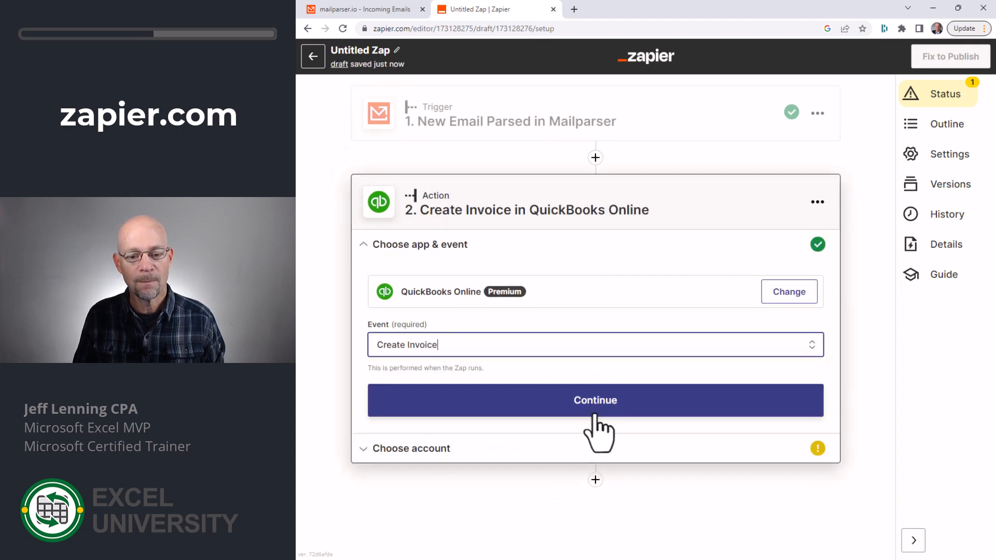
left_click(596, 400)
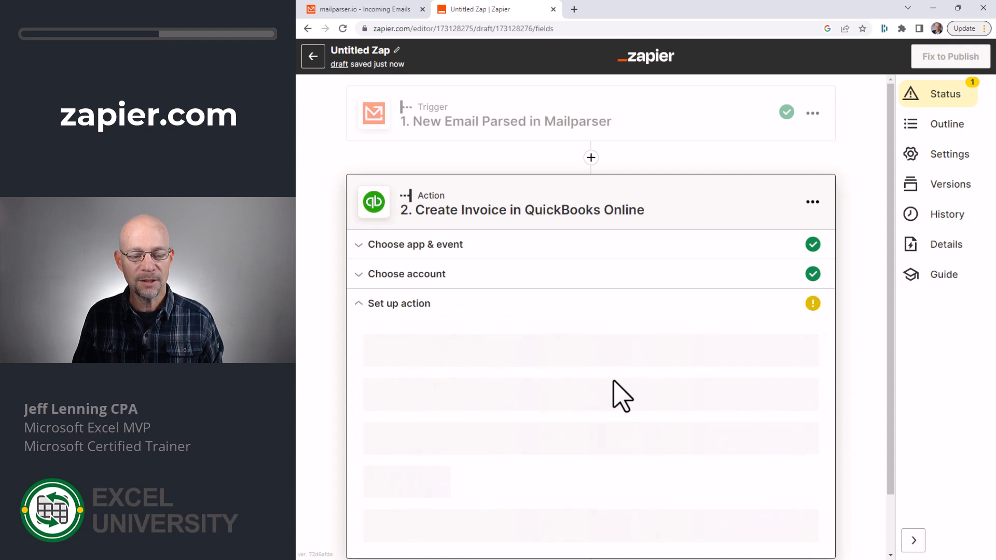
Map the Customer field to the parsed Name Text (Jeff Lenning)
scroll("down", 3)
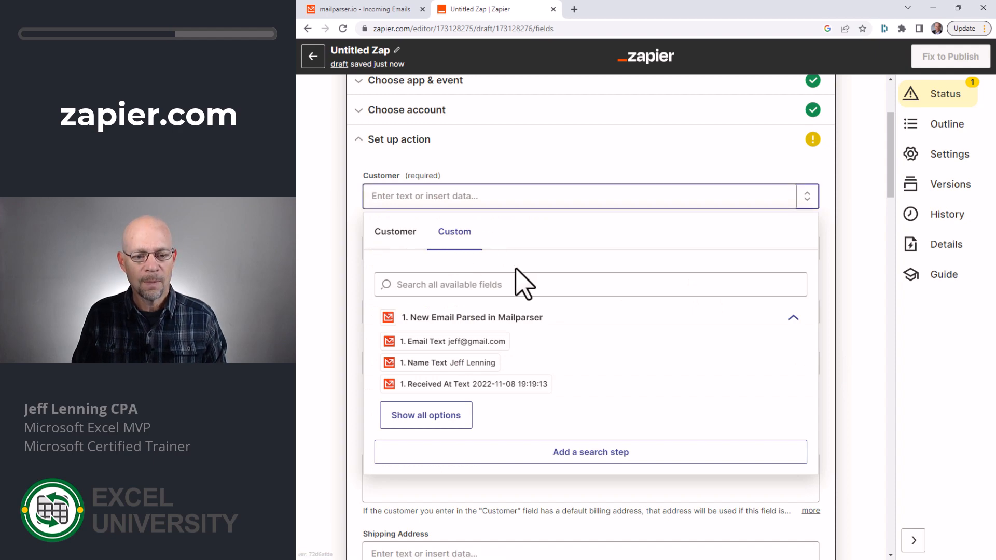
mouse_move(443, 369)
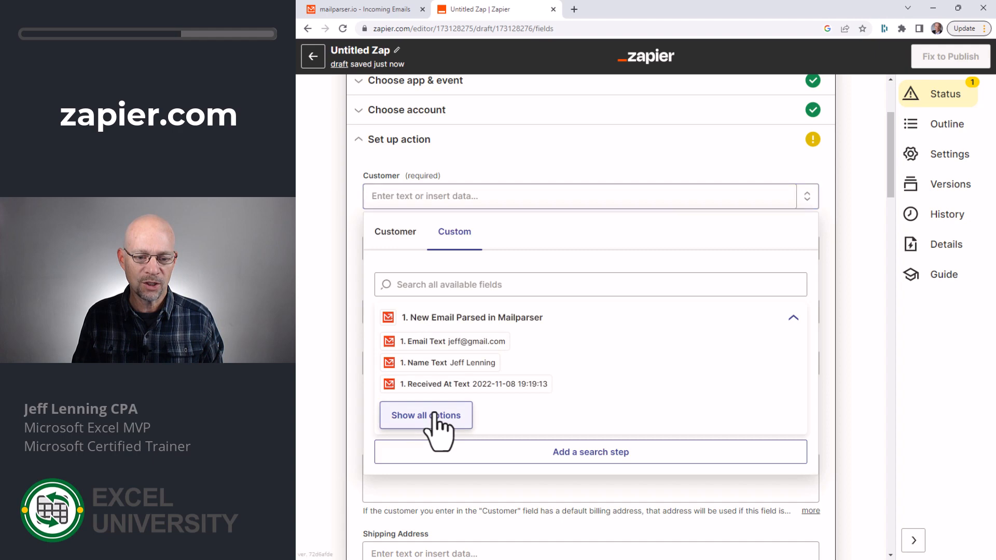
left_click(425, 415)
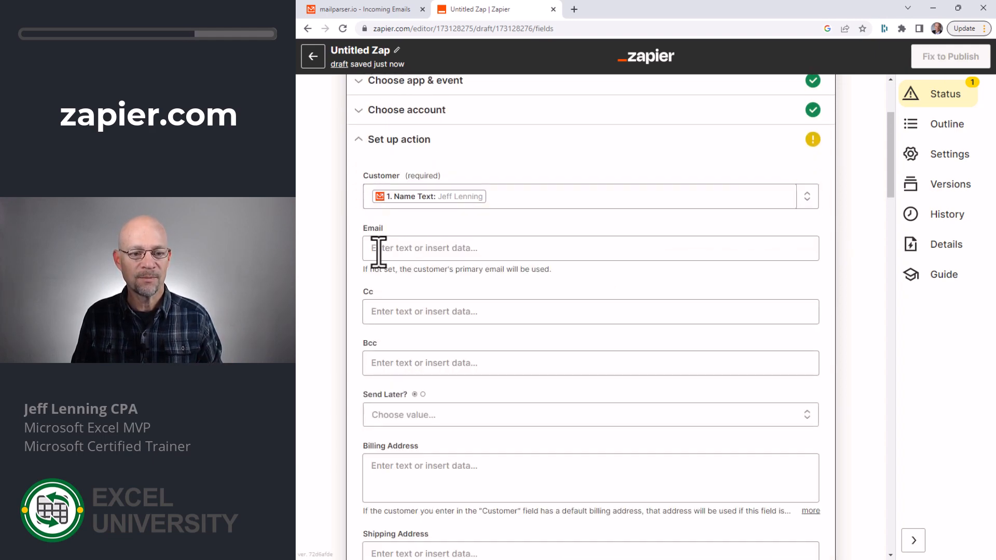
Map Email to Email Text and Billing Address to parsed address, city and postcode
left_click(588, 248)
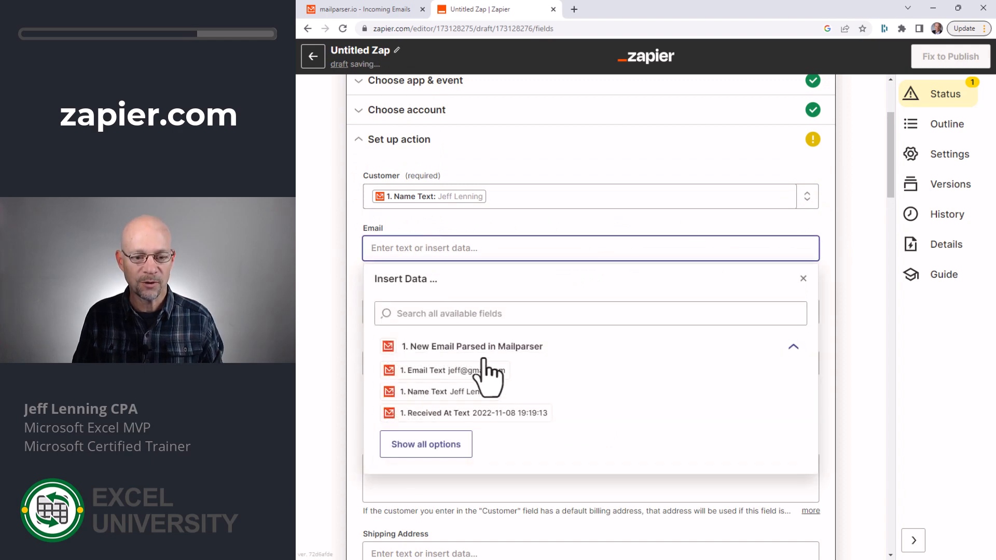
left_click(452, 370)
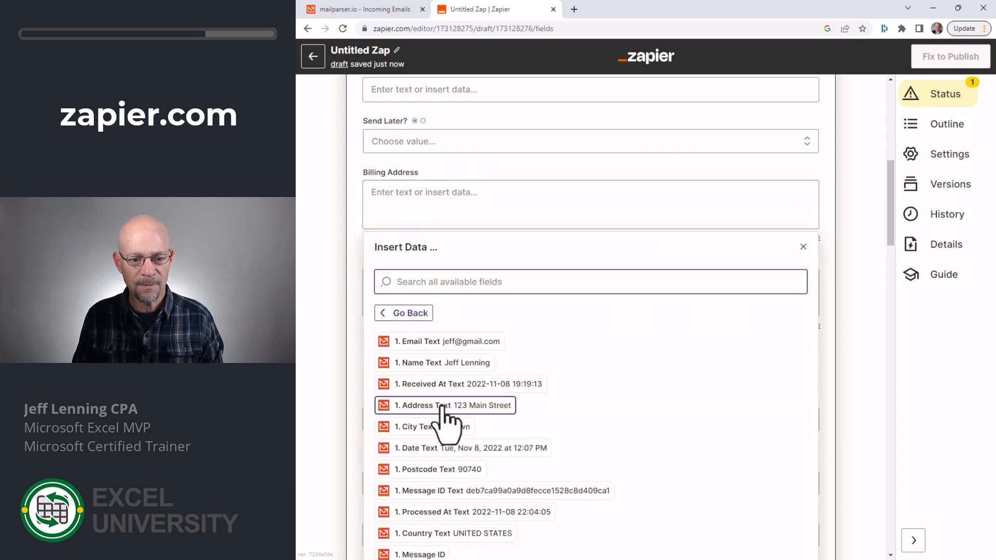
left_click(445, 405)
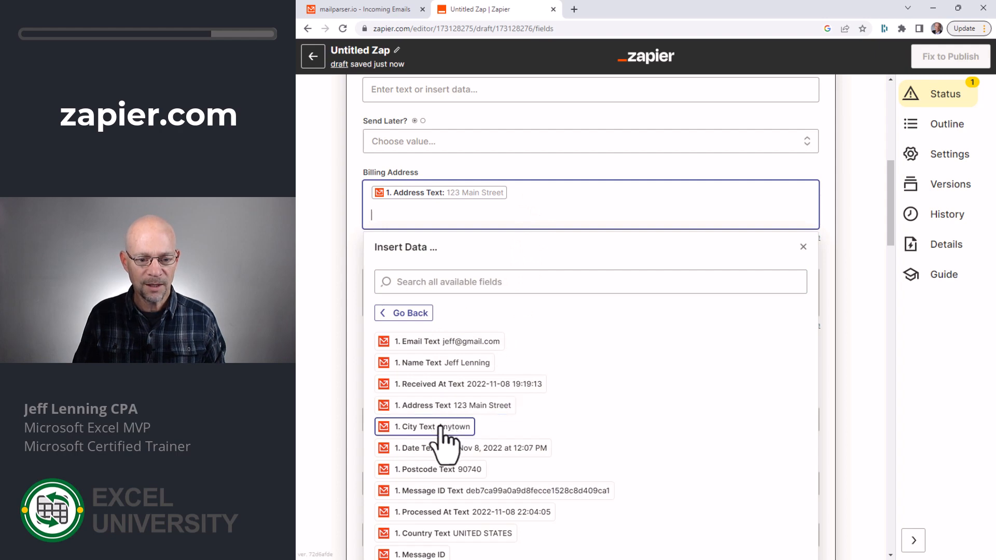
left_click(424, 426)
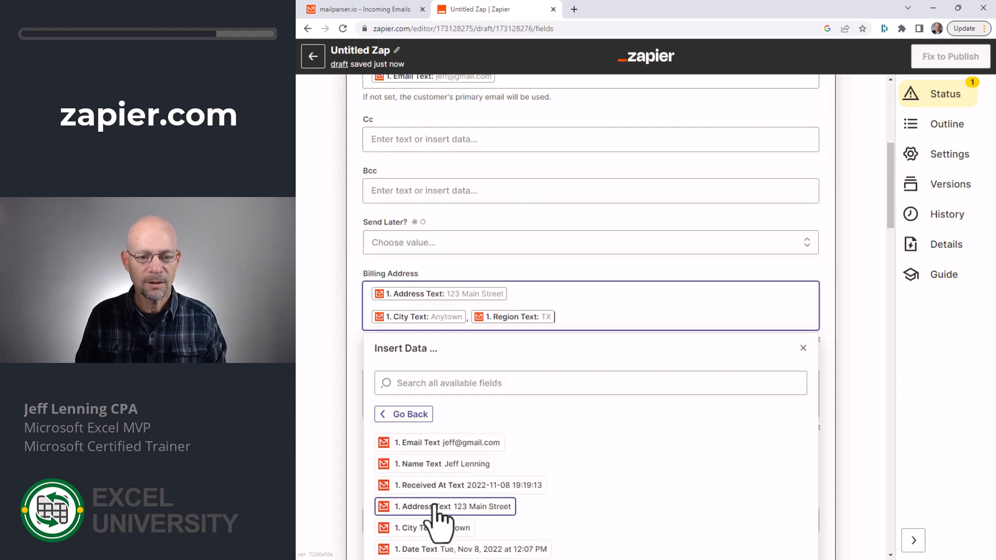
scroll("down", 3)
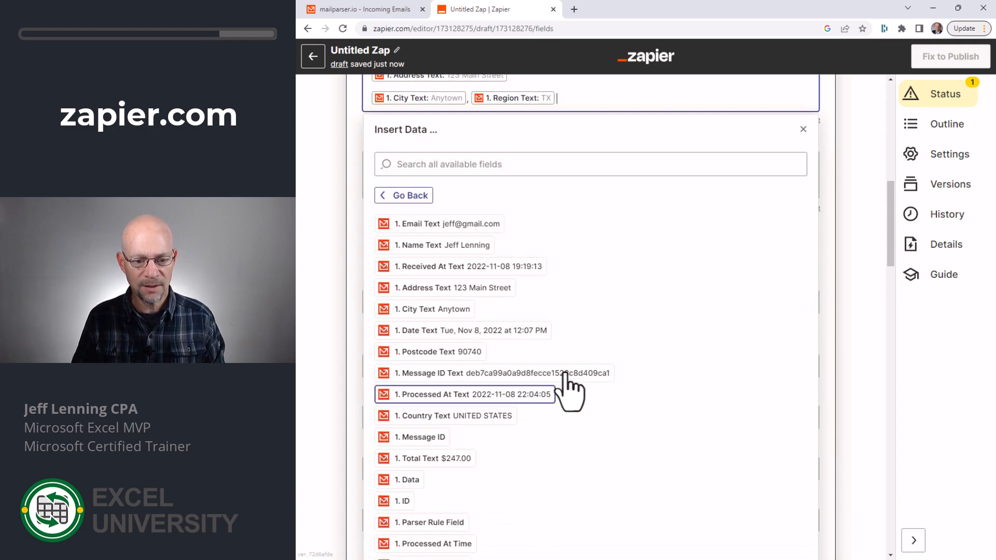
left_click(441, 352)
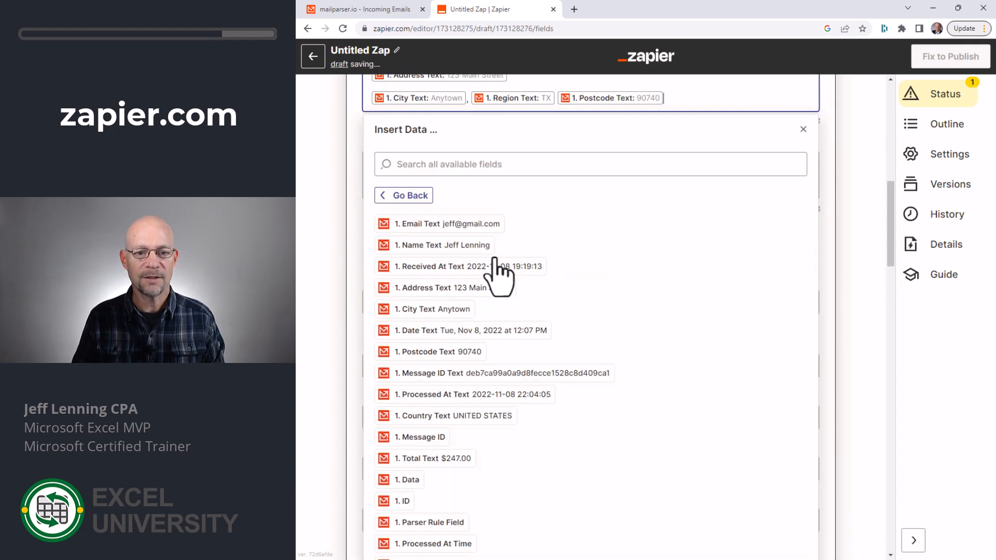
left_click(803, 129)
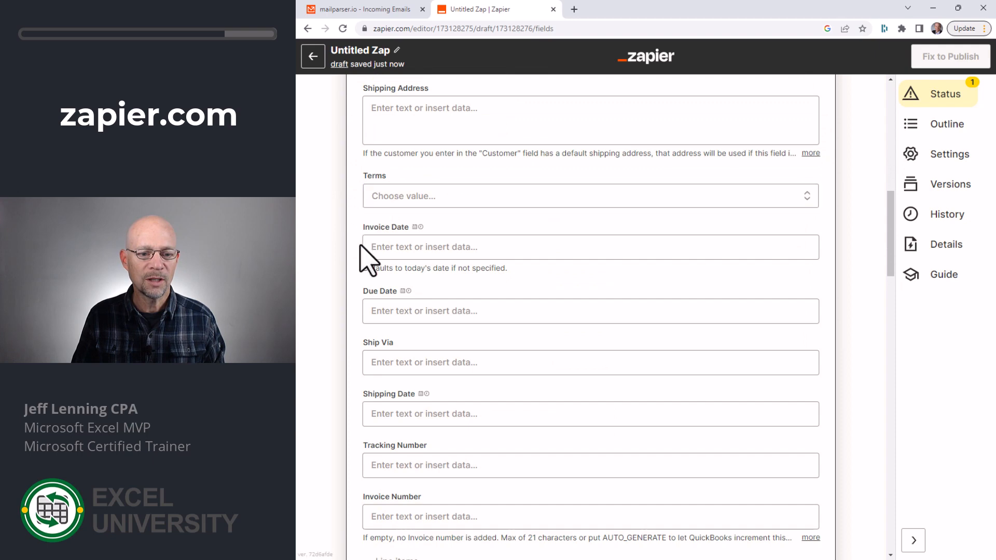
Map Received At Text into the Invoice Date field
left_click(589, 247)
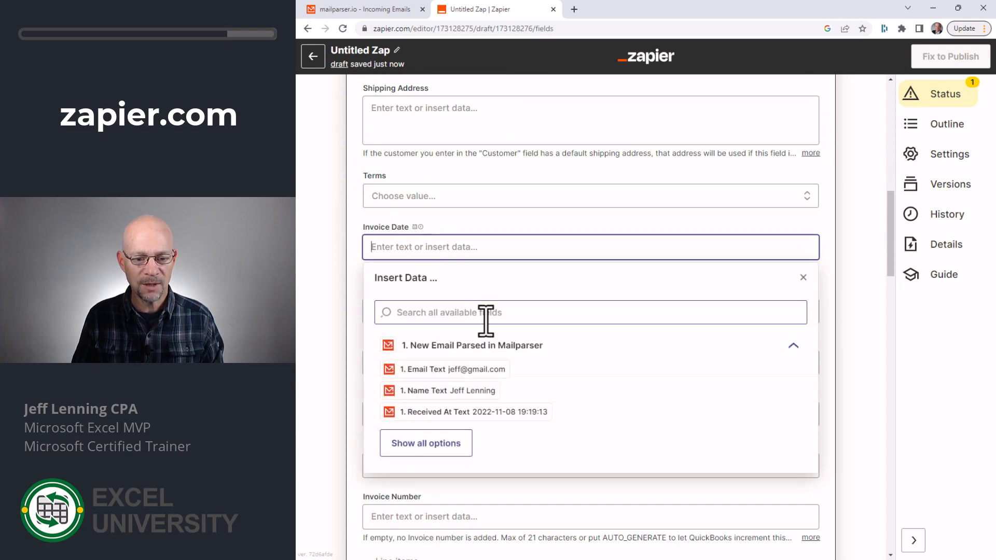
left_click(466, 411)
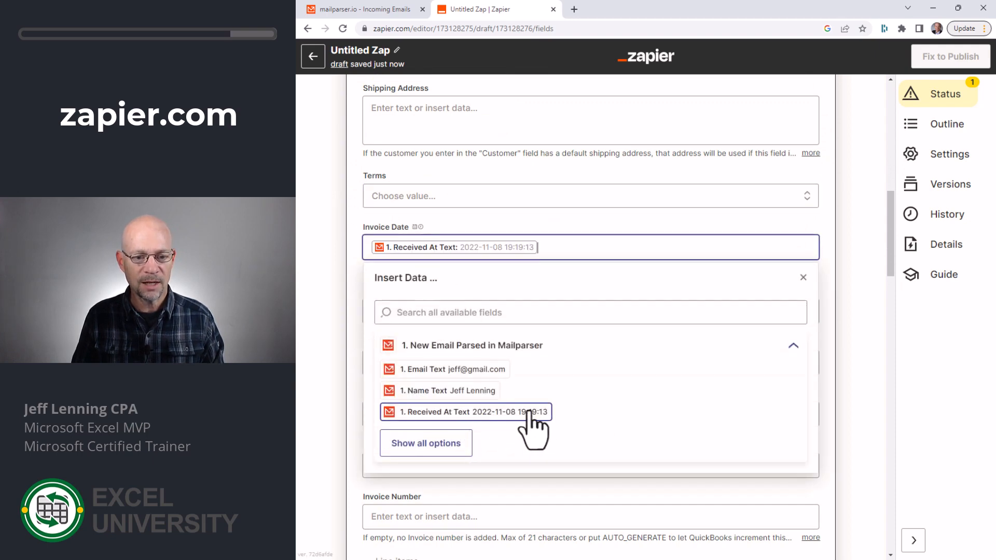
left_click(465, 412)
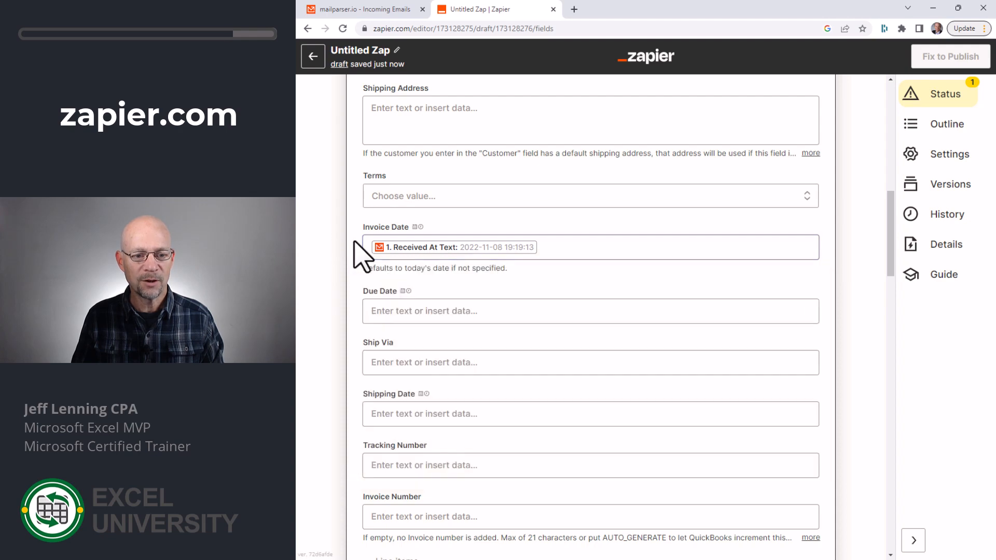
Map Productcode Text into the line item's Product/Service and set Quantity to 1
scroll("down", 3)
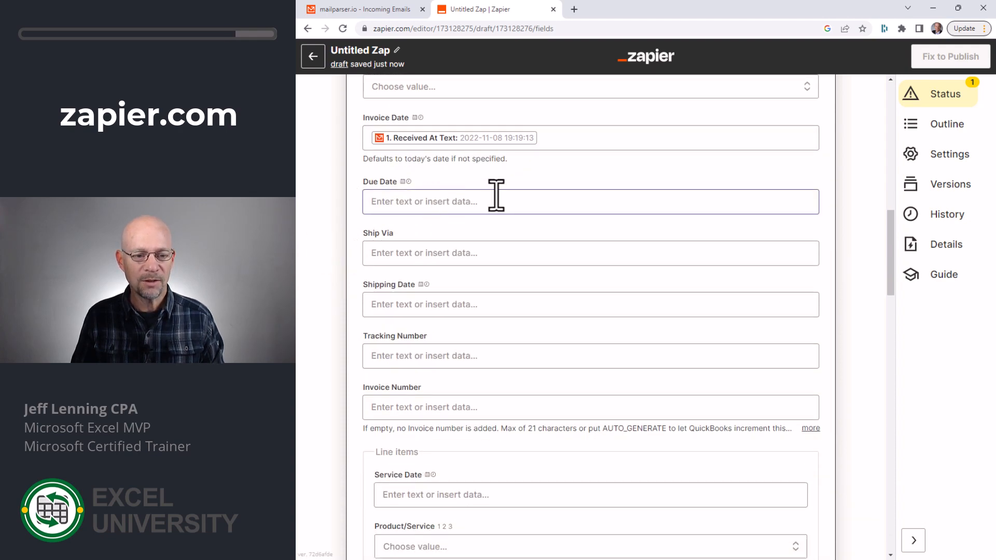
scroll("down", 3)
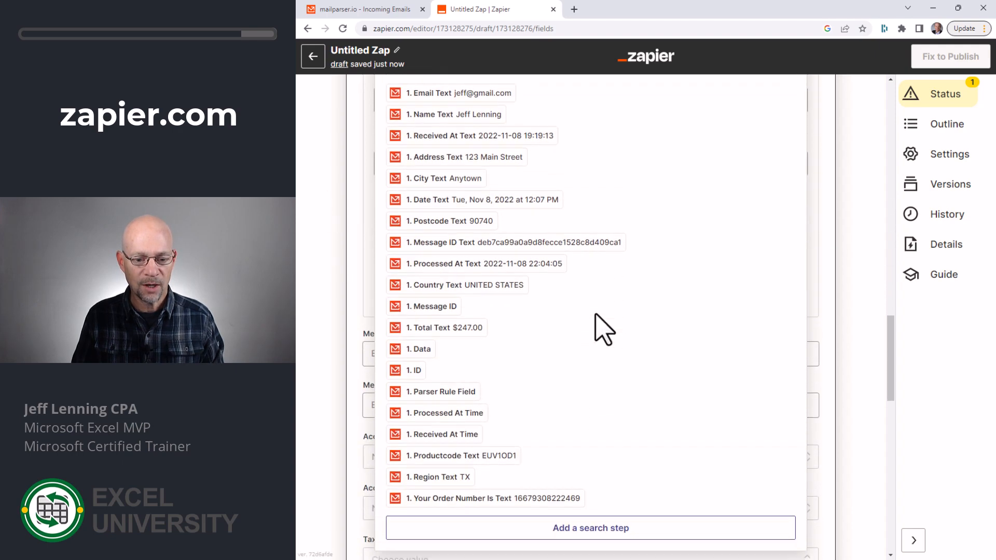
left_click(453, 456)
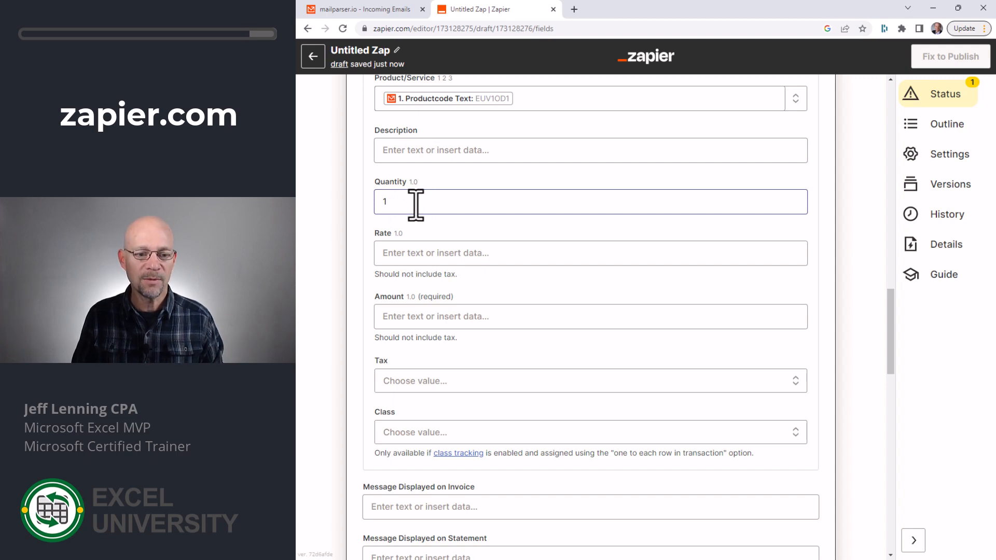
left_click(590, 317)
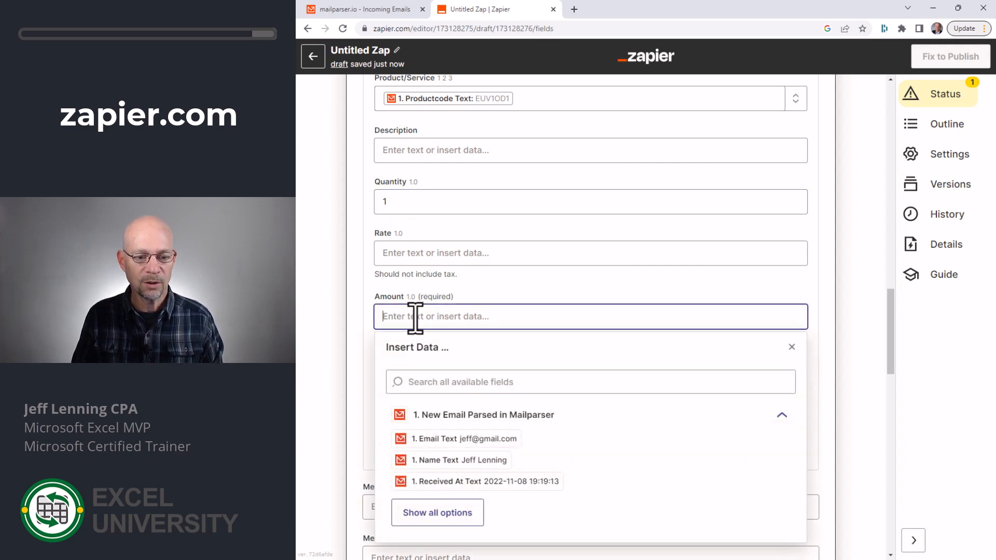
left_click(436, 513)
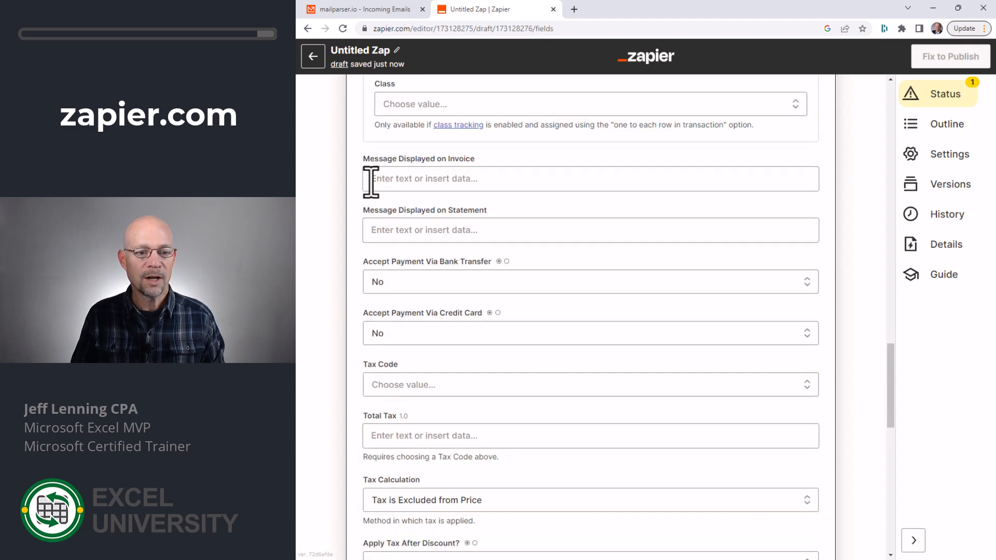
scroll("down", 3)
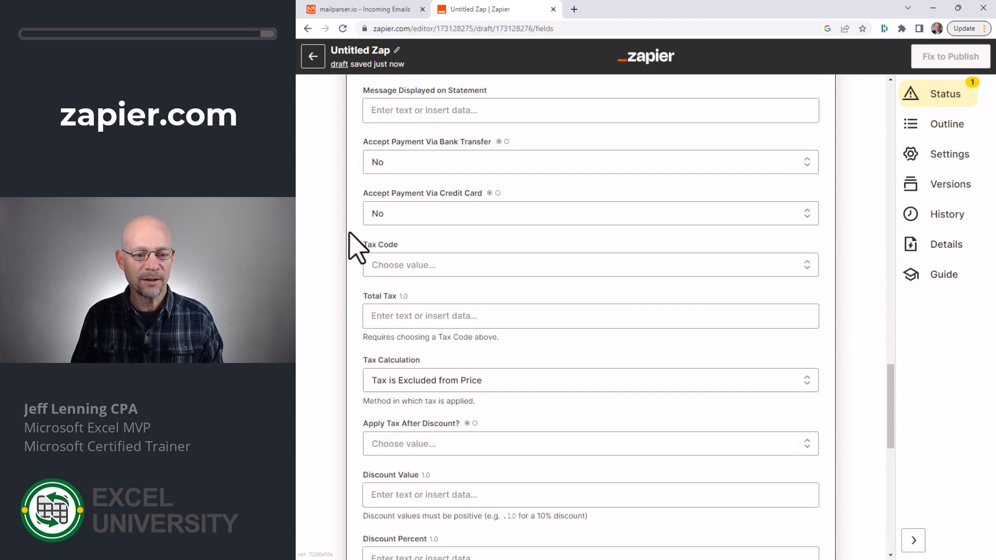
scroll("down", 3)
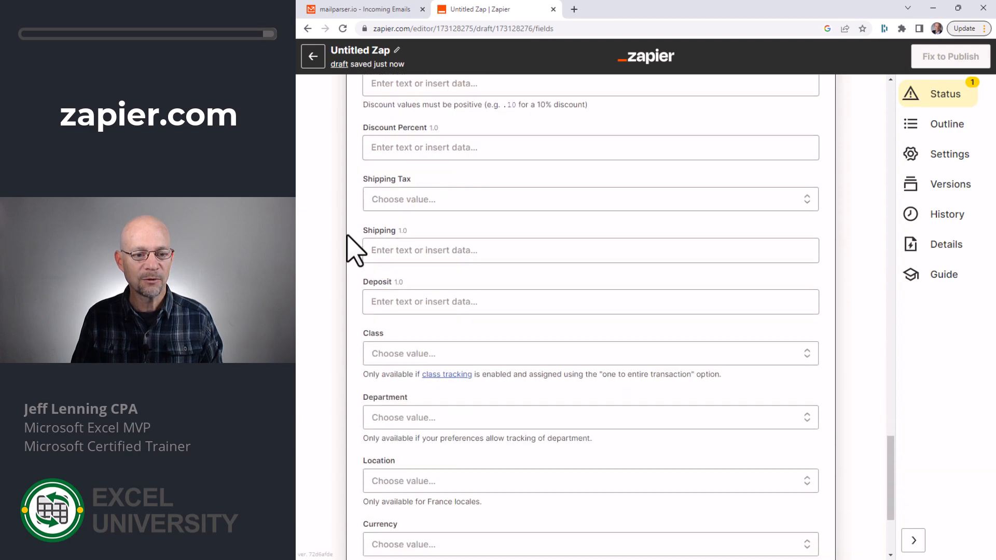
scroll("down", 3)
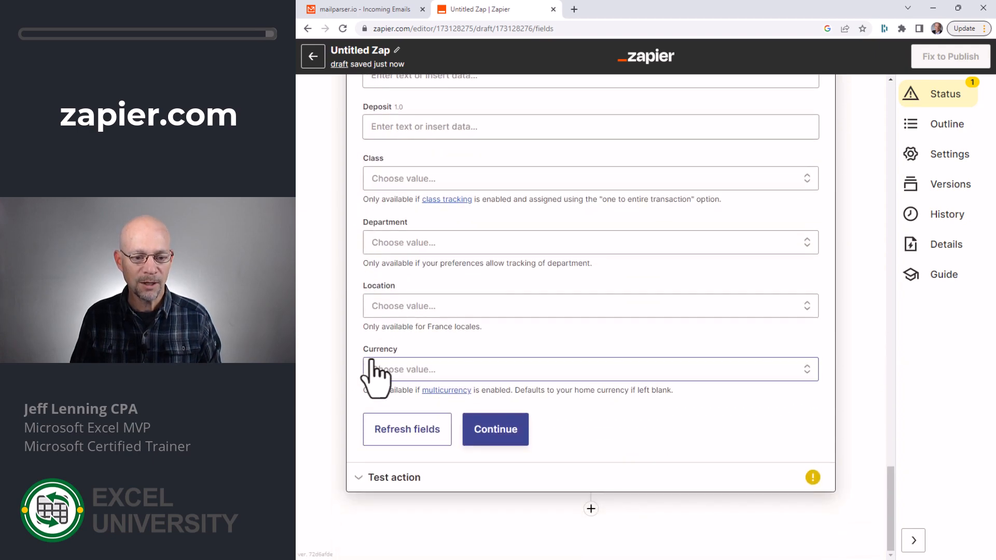
Continue past the QuickBooks Create Invoice setup, skipping the test, and publish the zap
left_click(496, 429)
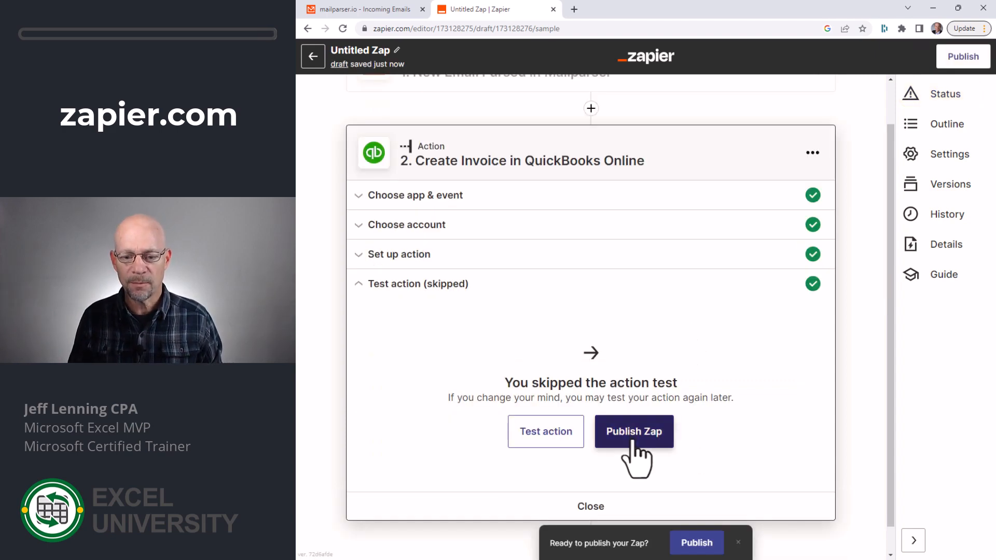
left_click(633, 431)
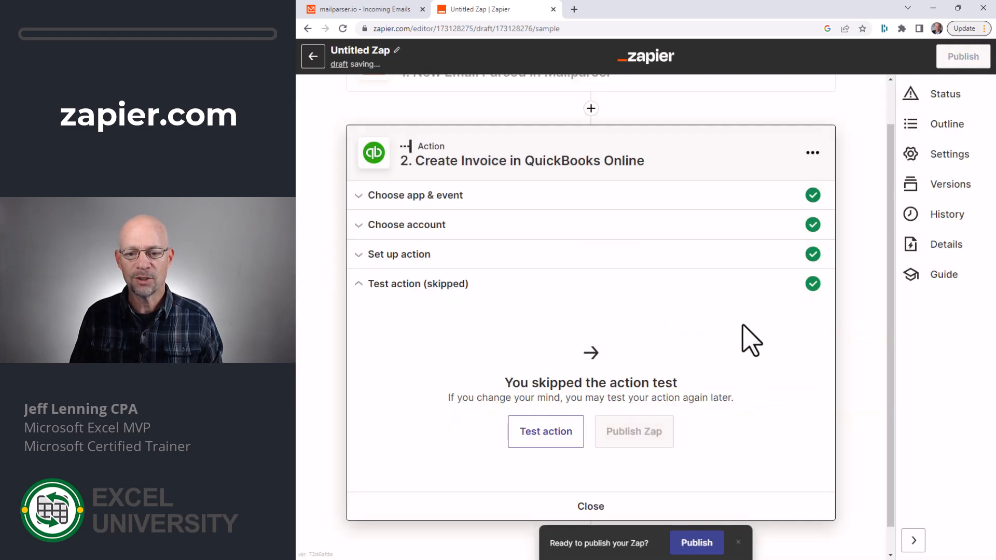